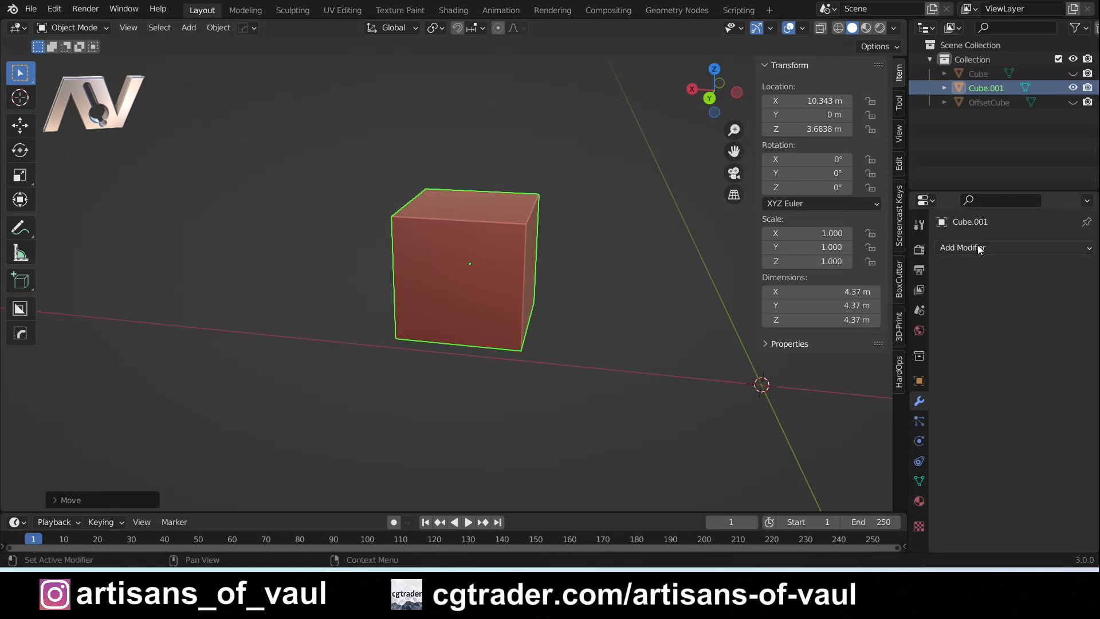
- Add a Subdivision Surface modifier to Cube.001 and insert a supporting edge loop near its edges
{"action": "left_click", "coordinate": [963, 246]}
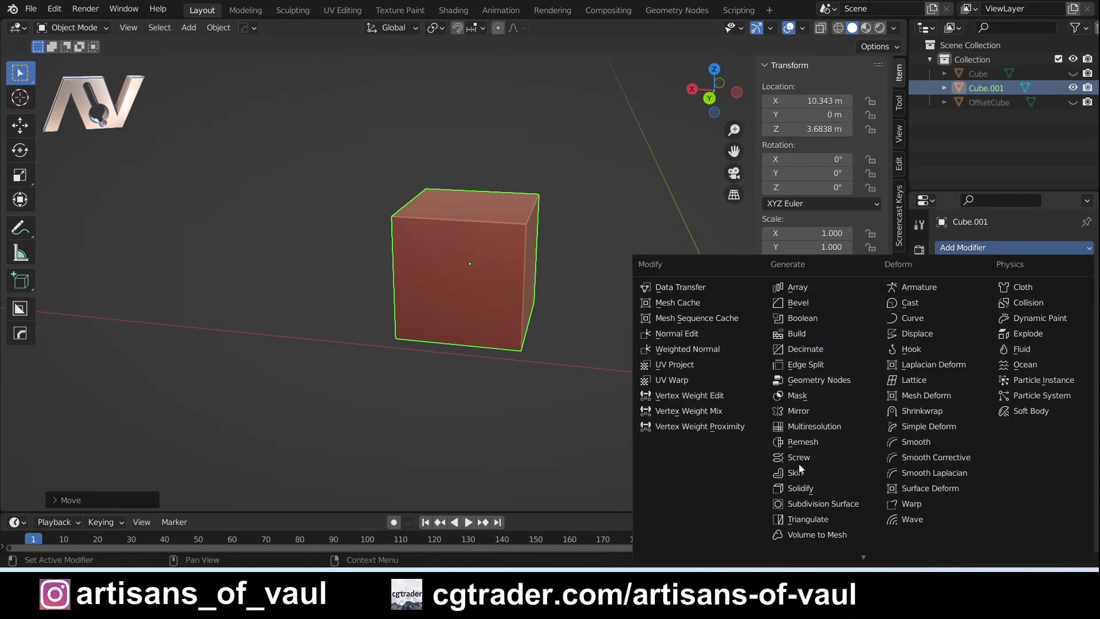
{"action": "left_click", "coordinate": [825, 503]}
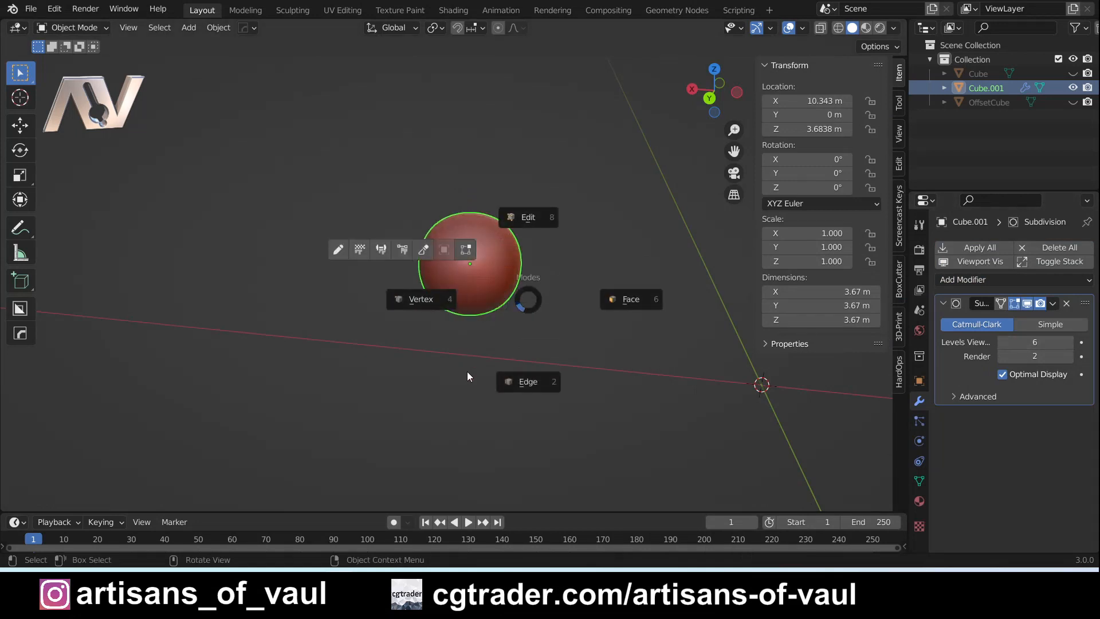
{"action": "left_click", "coordinate": [527, 216]}
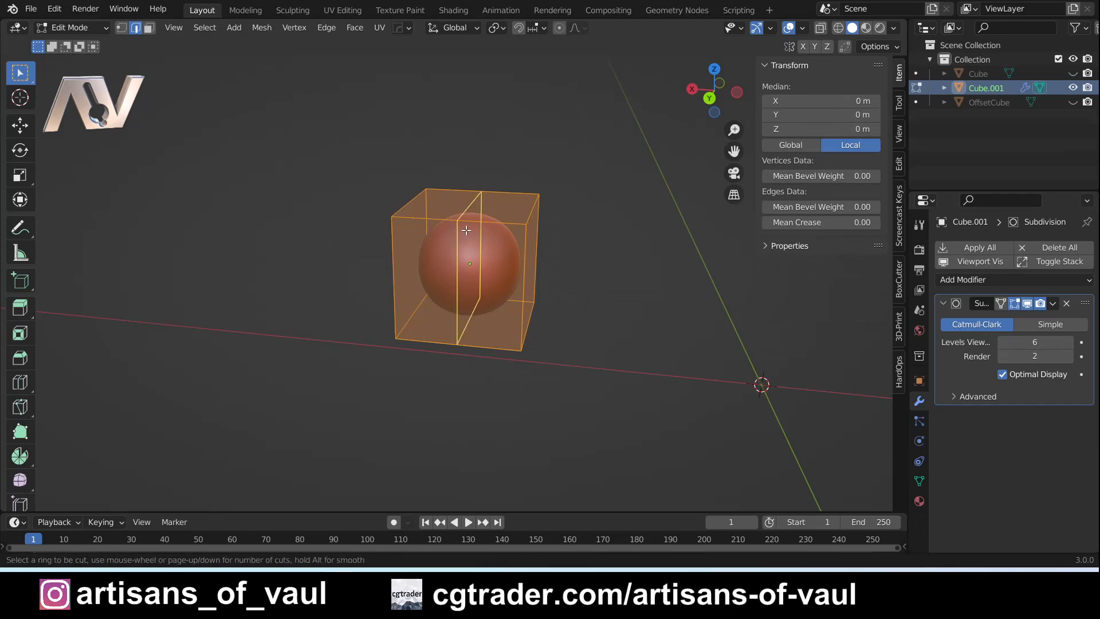
{"action": "left_click_drag", "start_coordinate": [466, 230], "coordinate": [518, 243]}
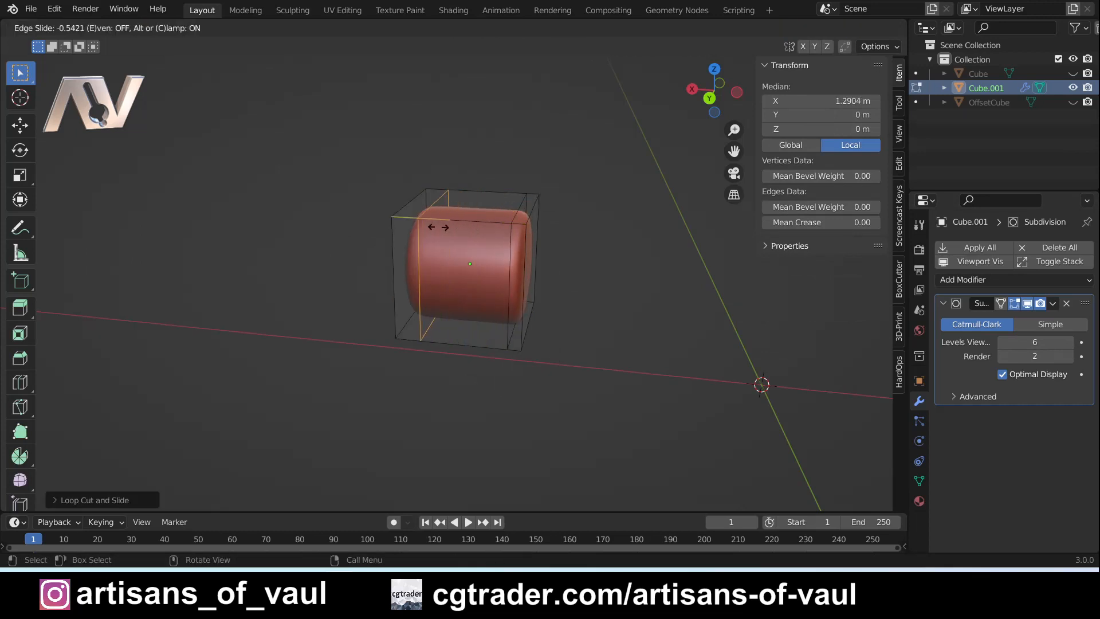
{"action": "left_click", "coordinate": [459, 250]}
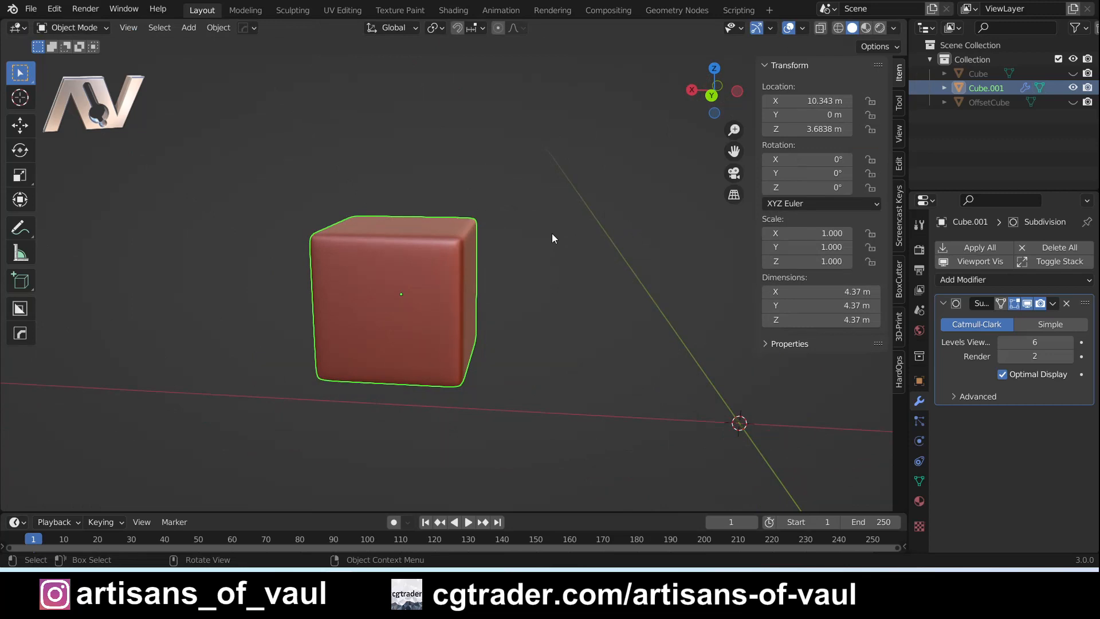
{"action": "mouse_move", "coordinate": [606, 220]}
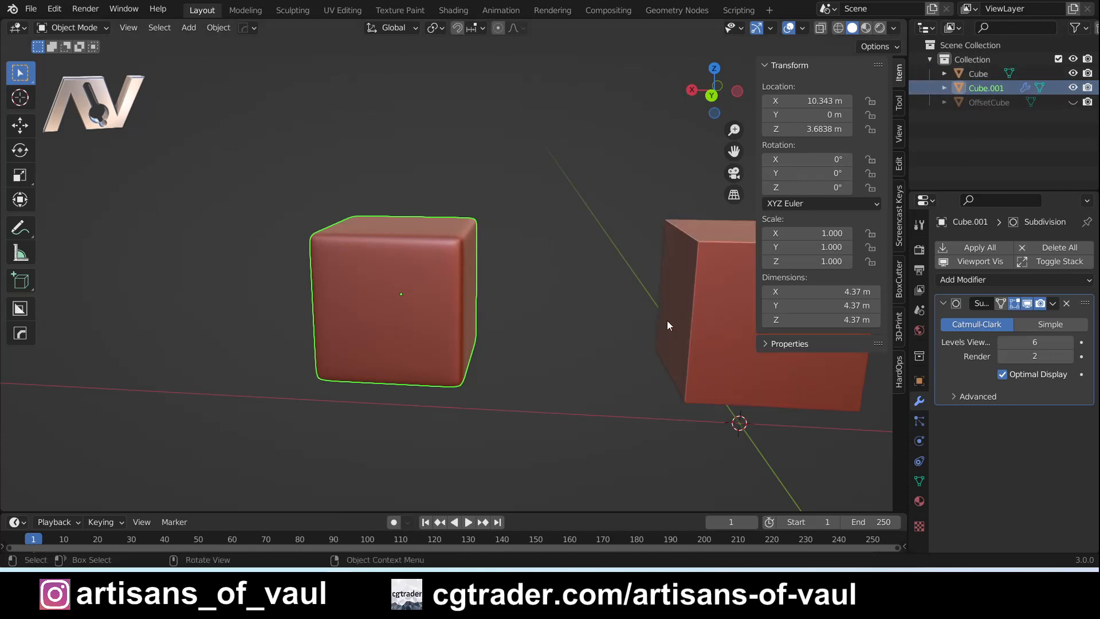
- Select Cube and bevel its edges in Edit Mode with Ctrl+B, undoing back into mesh editing
{"action": "left_click", "coordinate": [975, 72]}
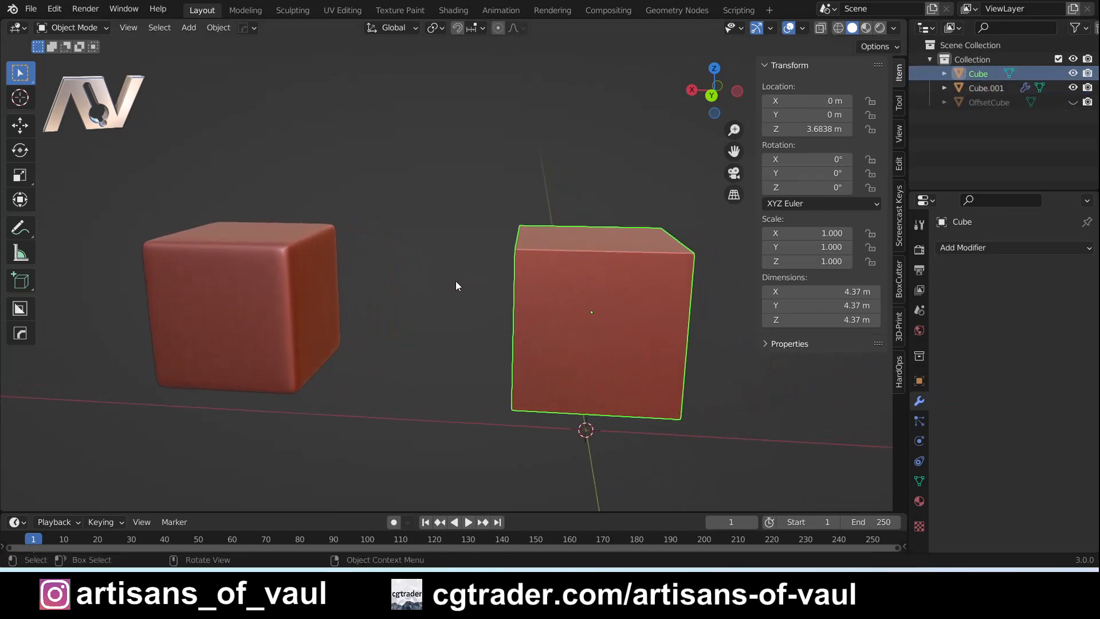
{"action": "mouse_move", "coordinate": [172, 254]}
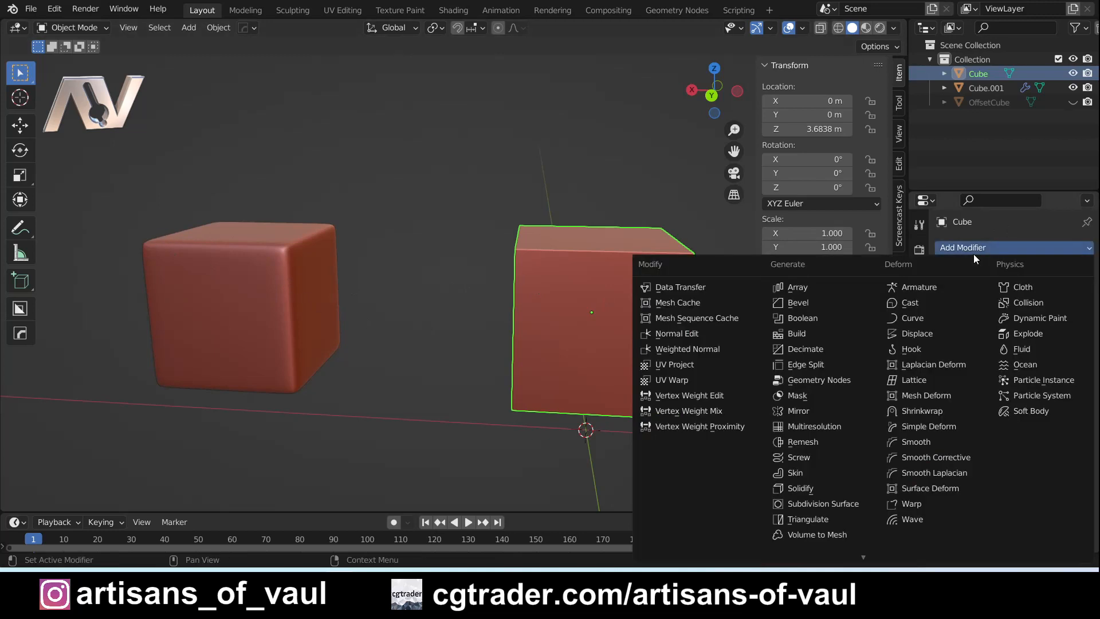
{"action": "key", "text": "Tab"}
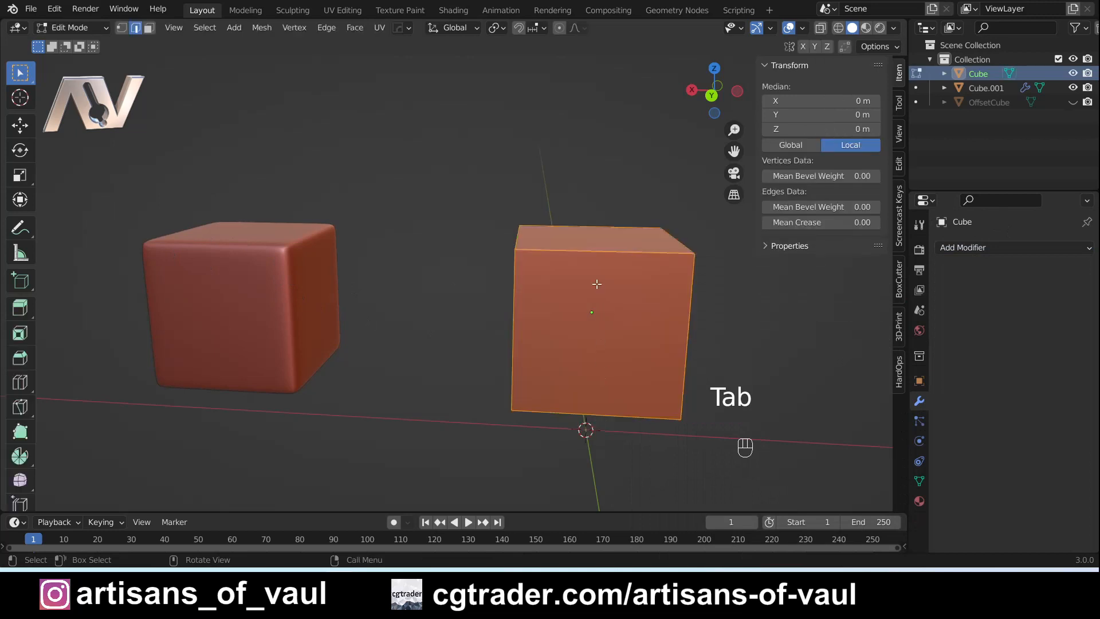
{"action": "key", "text": "ctrl+b"}
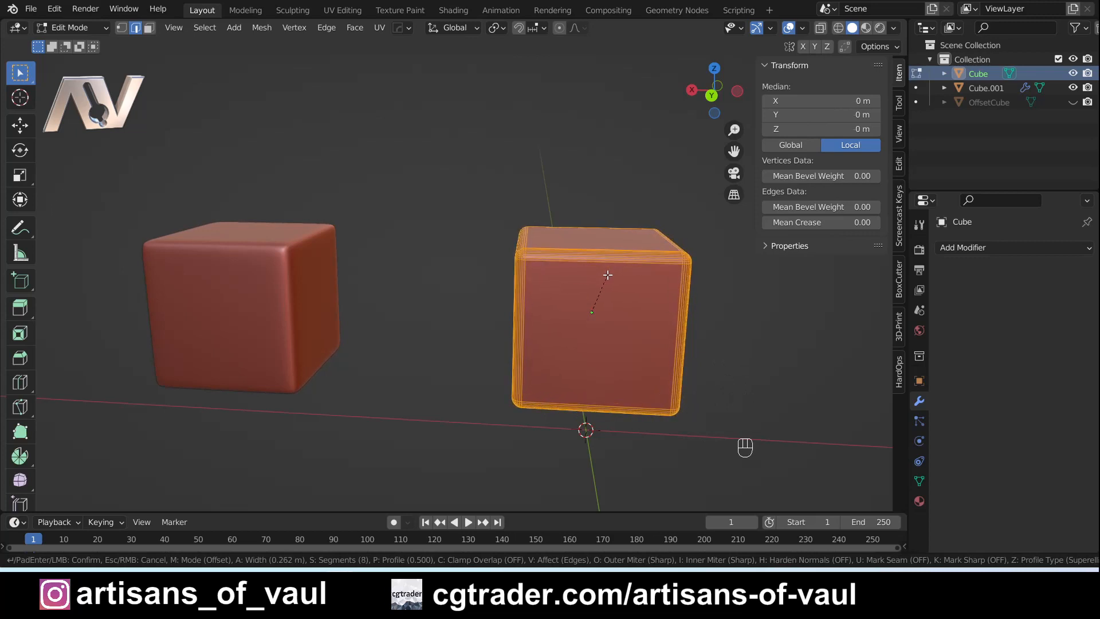
{"action": "key", "text": "Tab"}
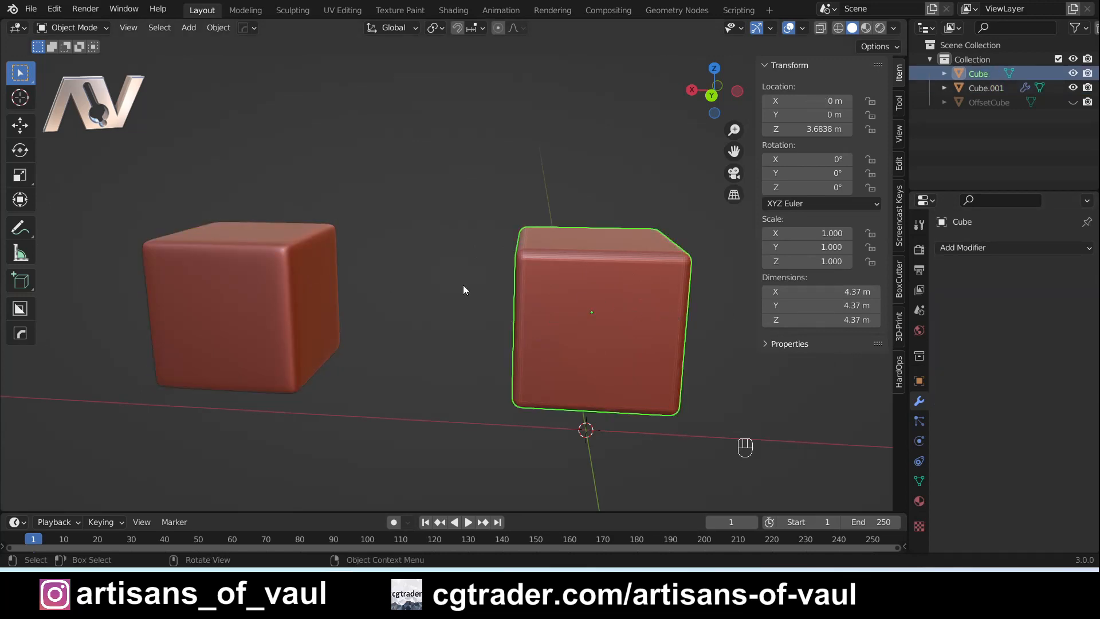
{"action": "mouse_move", "coordinate": [558, 327]}
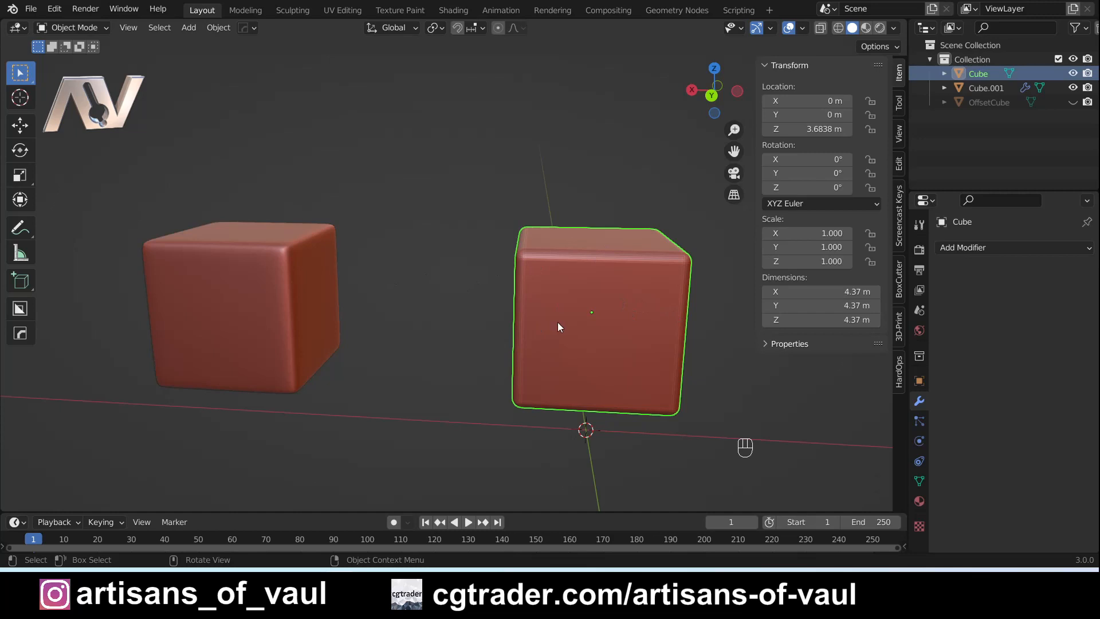
{"action": "key", "text": "ctrl+z"}
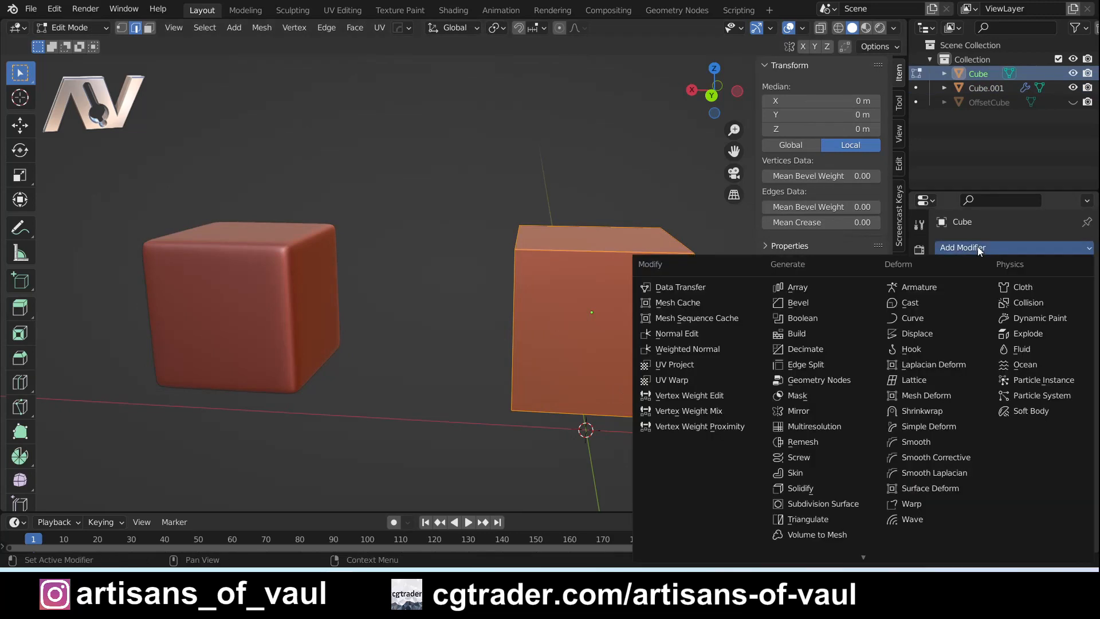
- Add a Bevel modifier to Cube with a 0.17 m amount and 10 segments, then exit Edit Mode
{"action": "left_click", "coordinate": [798, 303]}
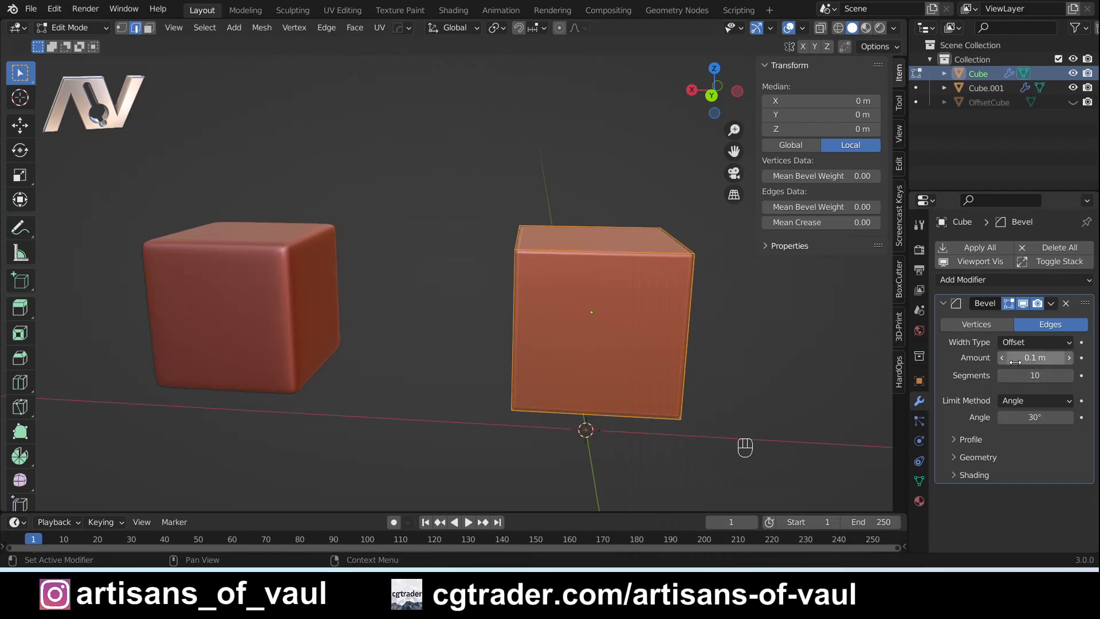
{"action": "left_click_drag", "start_coordinate": [1018, 357], "coordinate": [1042, 357]}
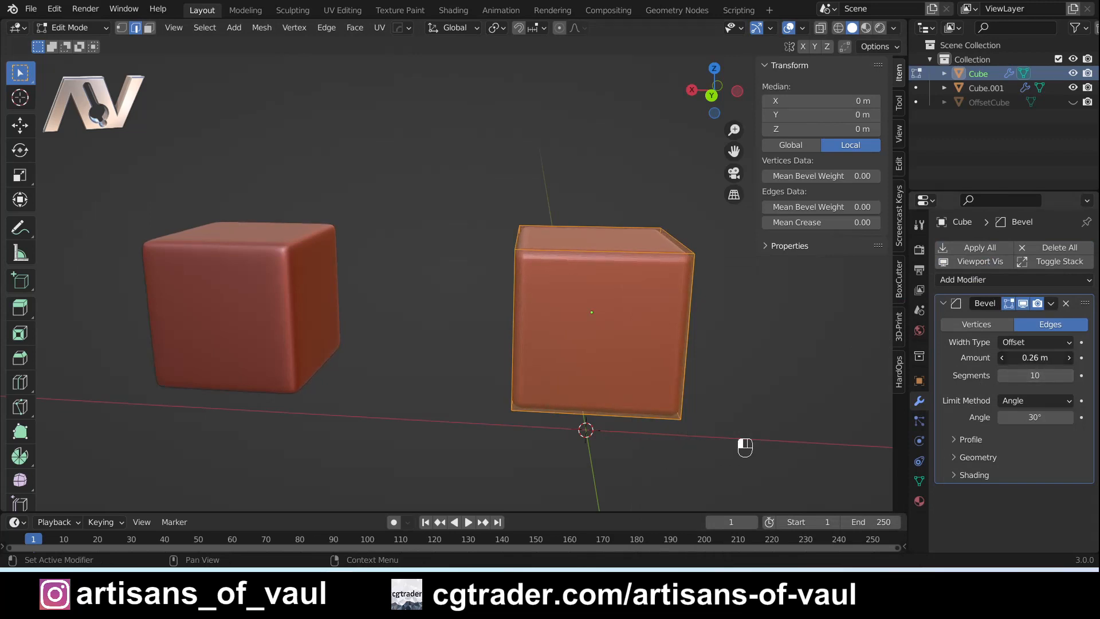
{"action": "left_click_drag", "start_coordinate": [1045, 357], "coordinate": [1002, 357]}
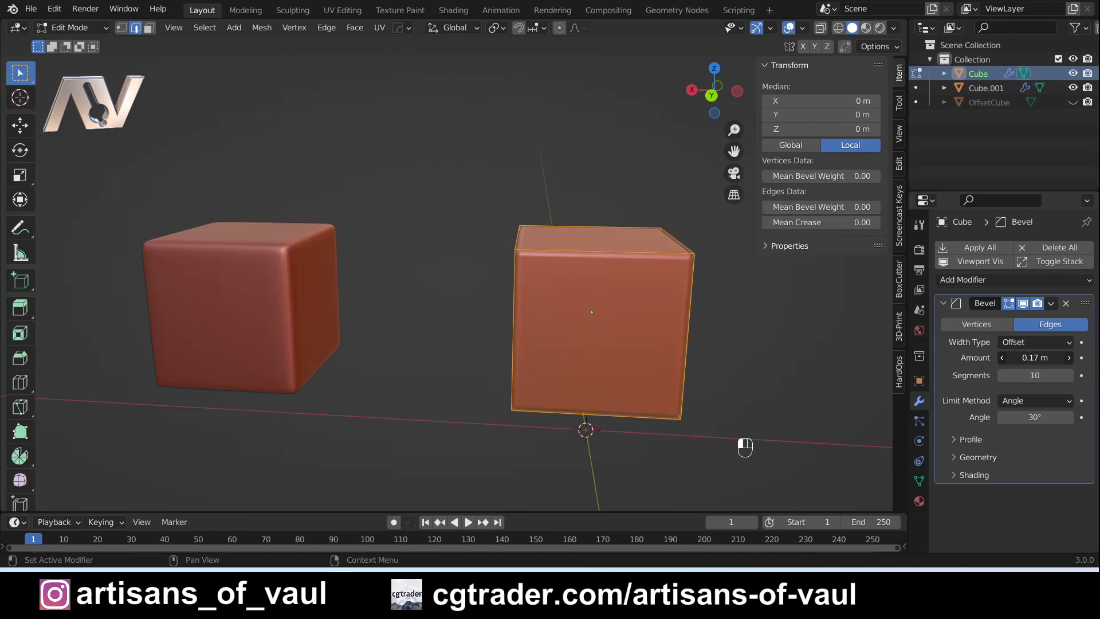
{"action": "key", "text": "Tab"}
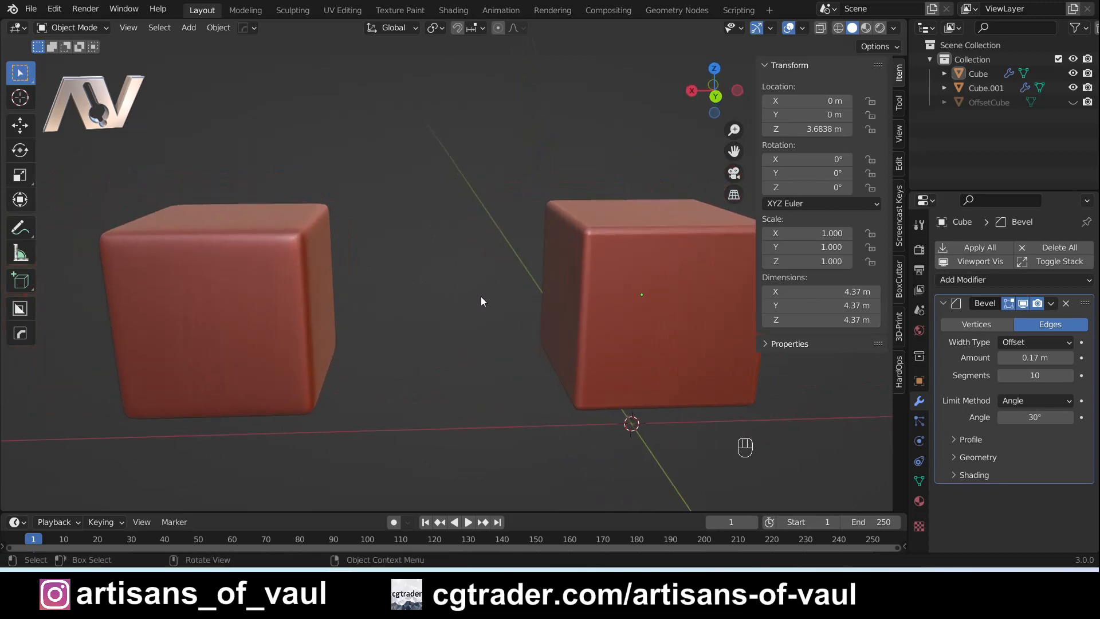
{"action": "mouse_move", "coordinate": [528, 289]}
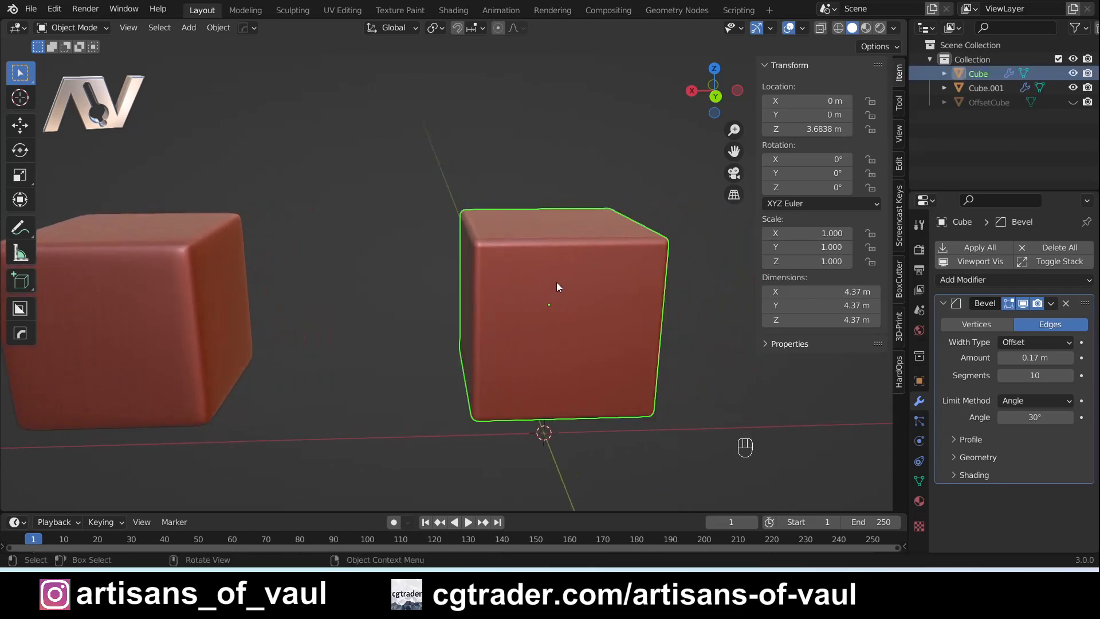
{"action": "mouse_move", "coordinate": [631, 353]}
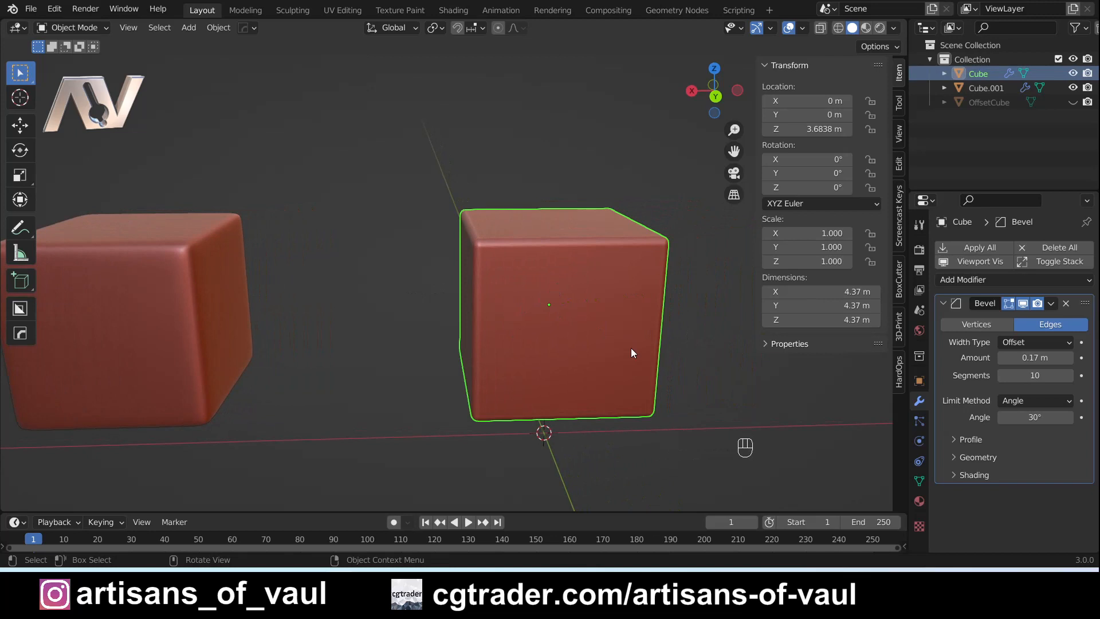
{"action": "mouse_move", "coordinate": [610, 297]}
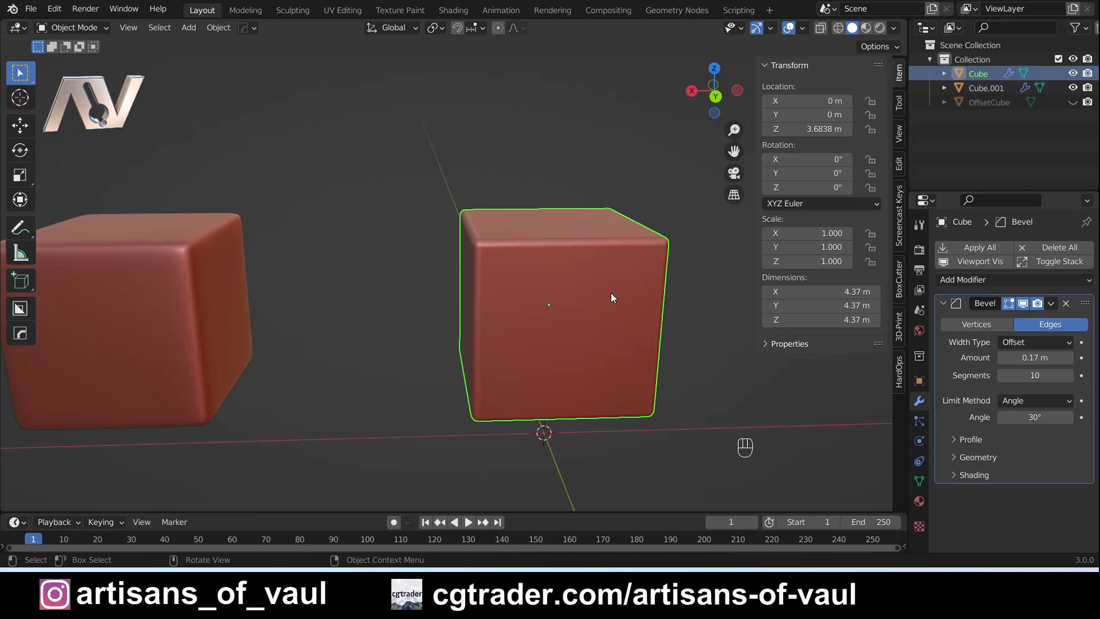
{"action": "mouse_move", "coordinate": [479, 226]}
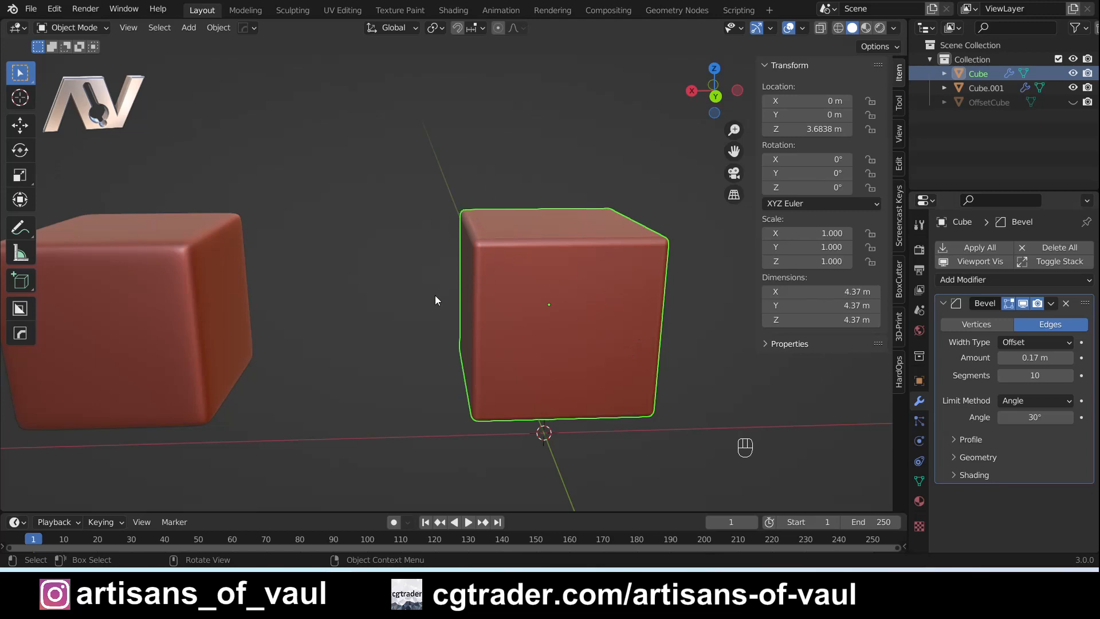
{"action": "mouse_move", "coordinate": [431, 337]}
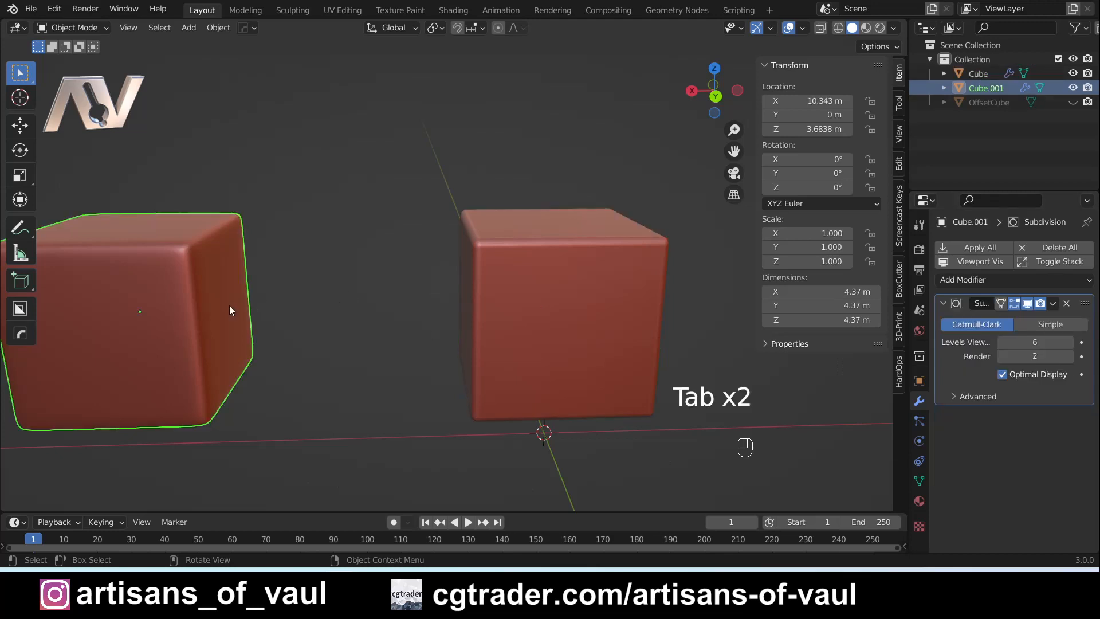
- Edge-slide Cube.001's supporting loop toward its border, then leave Edit Mode
{"action": "key", "text": "Tab"}
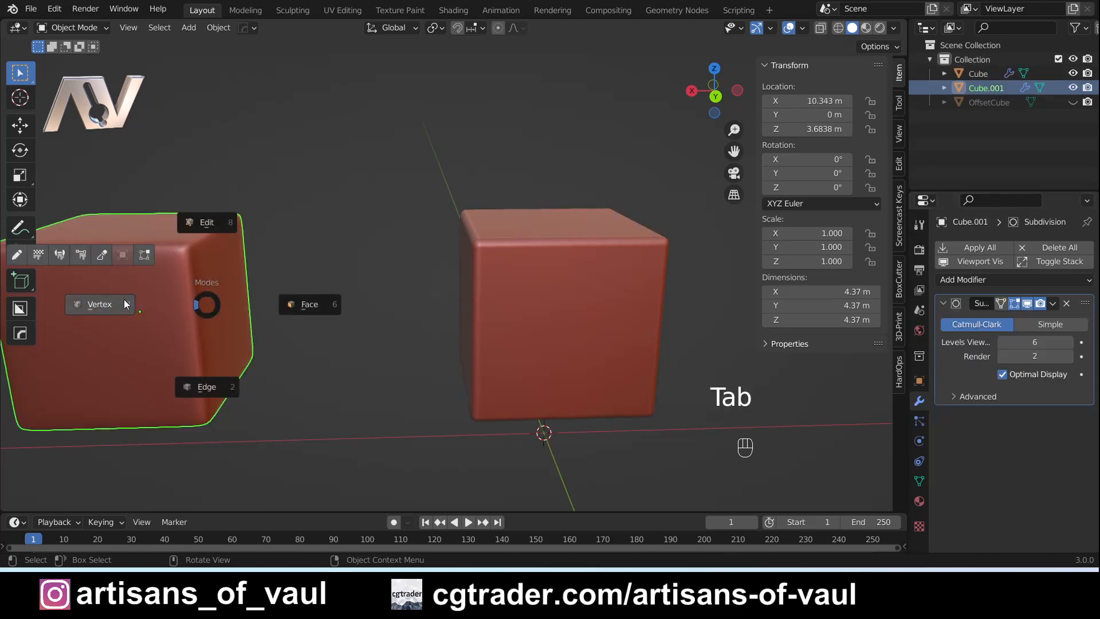
{"action": "key", "text": "Tab"}
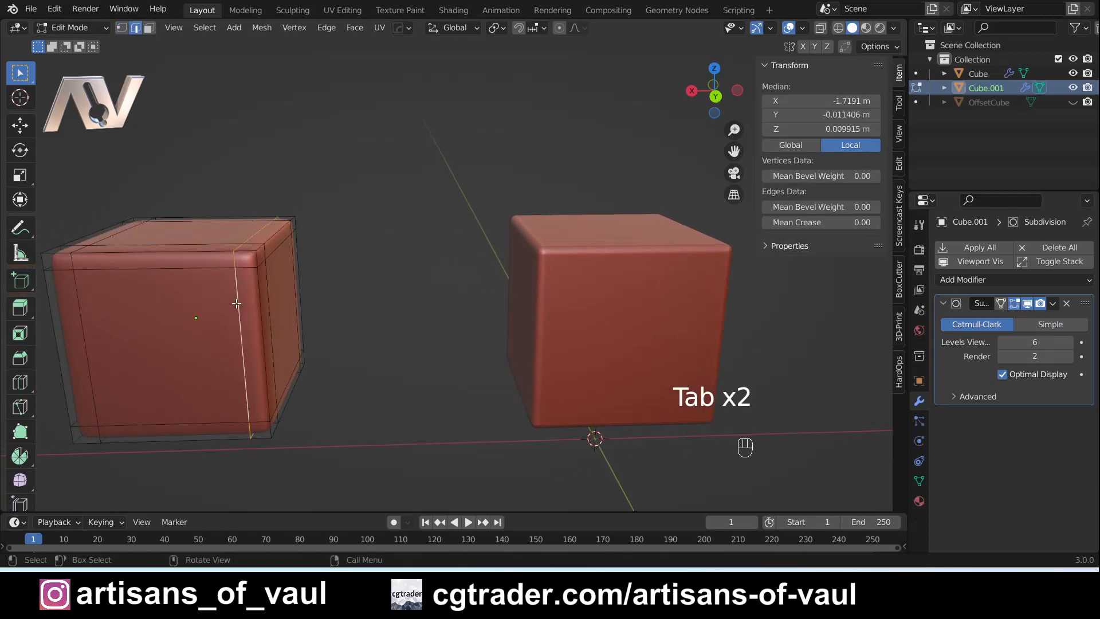
{"action": "key", "text": "g"}
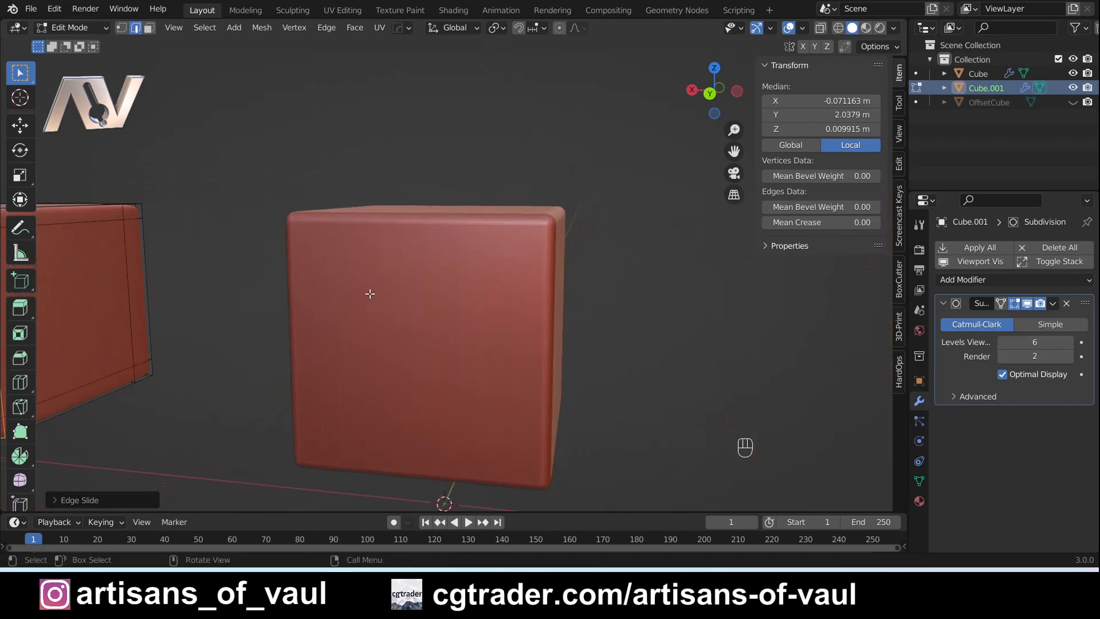
{"action": "key", "text": "Tab"}
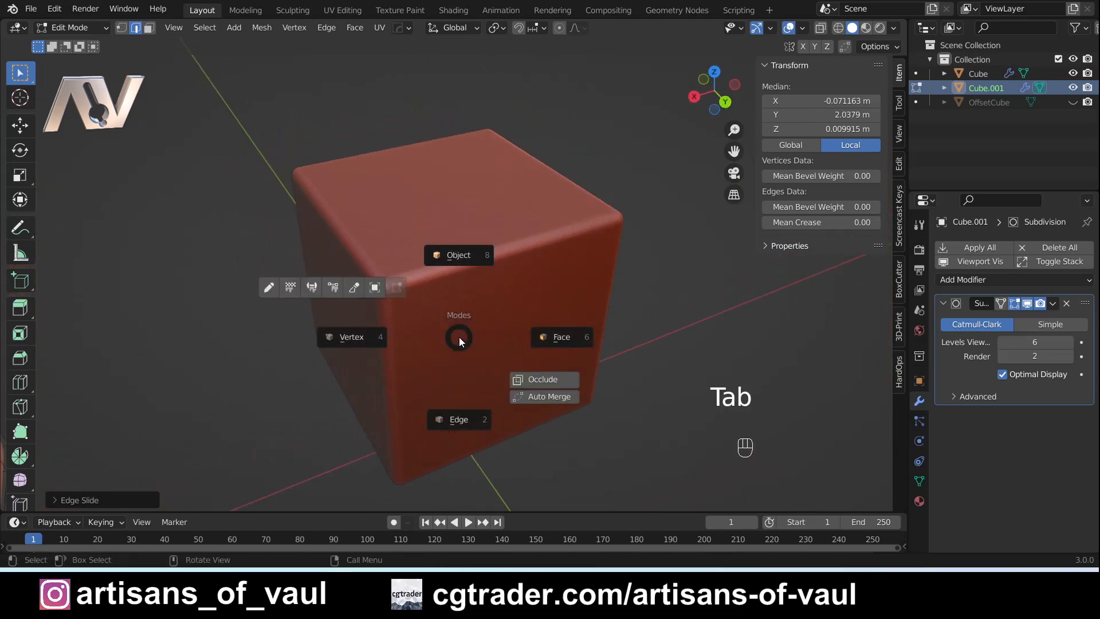
{"action": "key", "text": "Tab"}
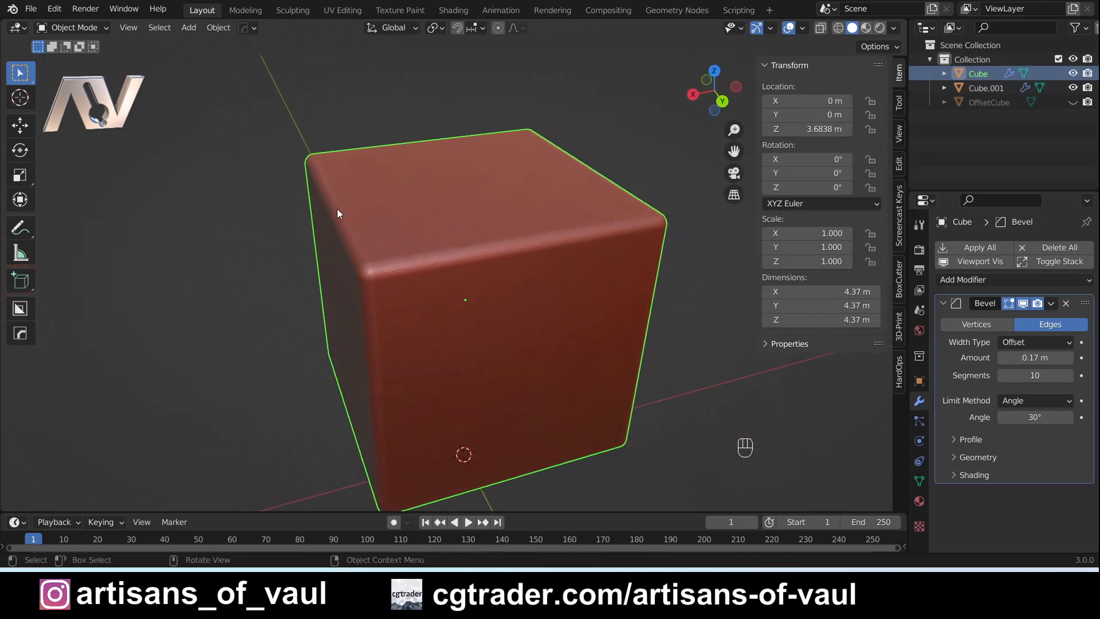
{"action": "mouse_move", "coordinate": [508, 179]}
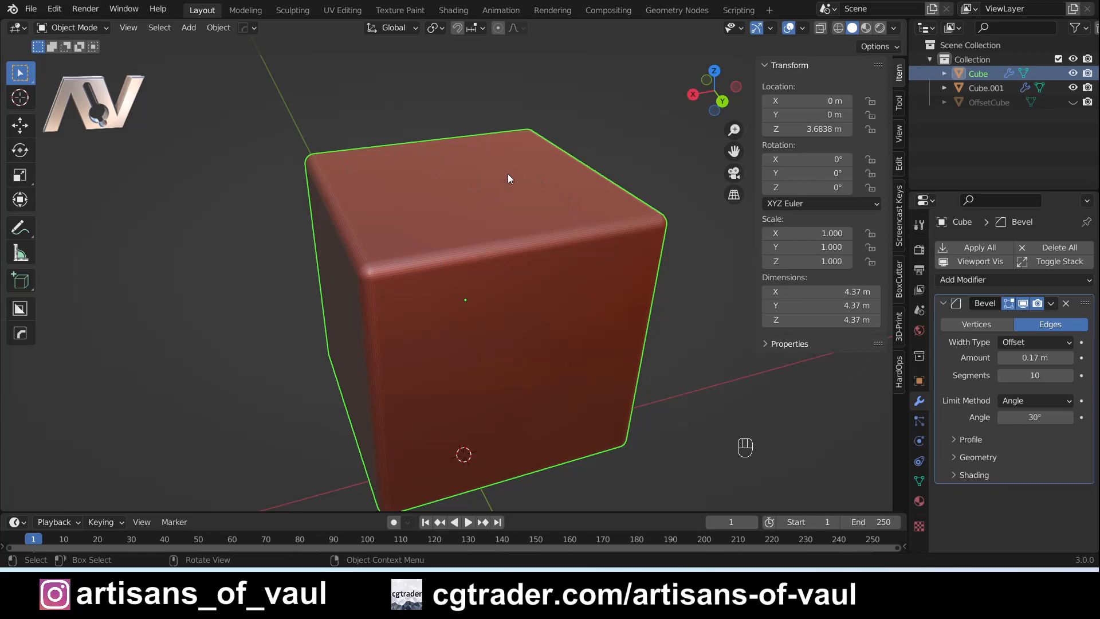
{"action": "mouse_move", "coordinate": [534, 279]}
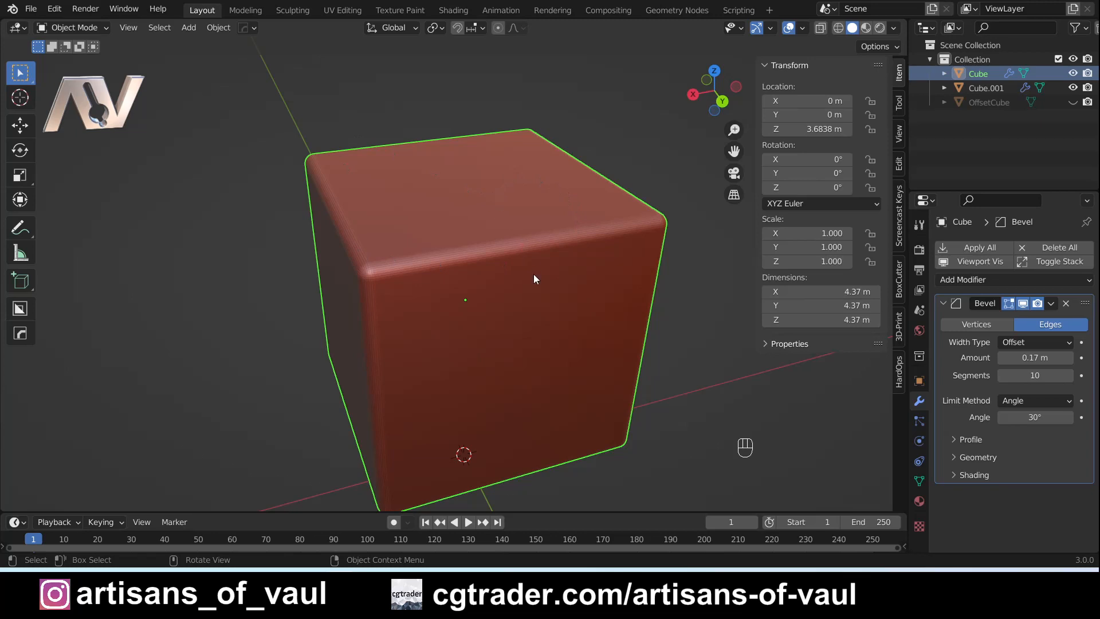
- Set a Mean Bevel Weight of 1.00 on Cube's top edge loop in the N panel
{"action": "key", "text": "Tab"}
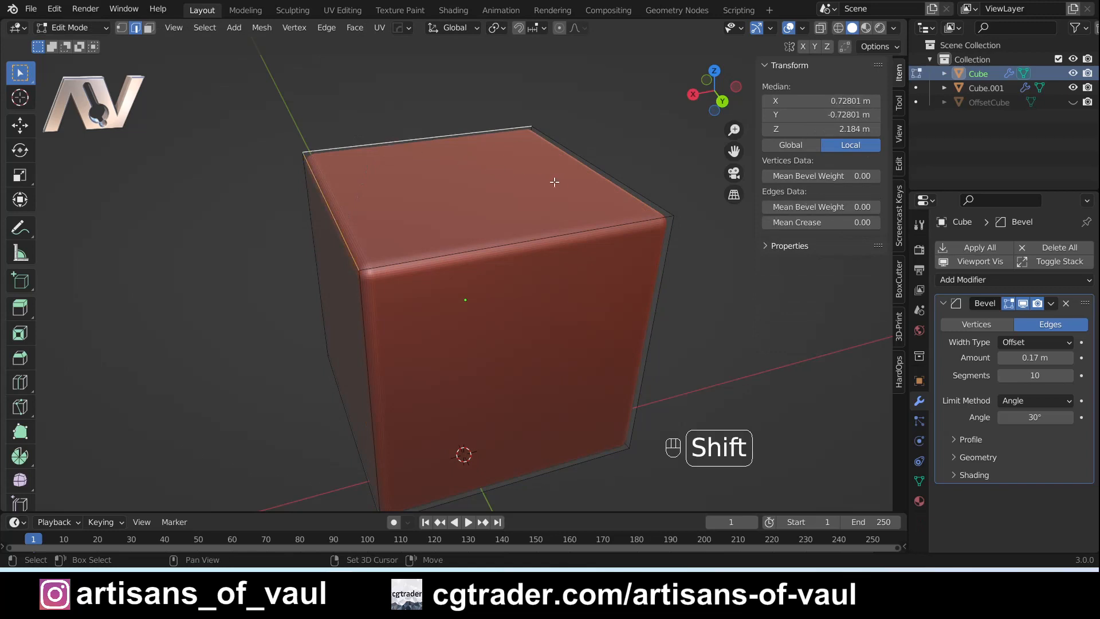
{"action": "left_click_drag", "start_coordinate": [554, 183], "coordinate": [469, 324]}
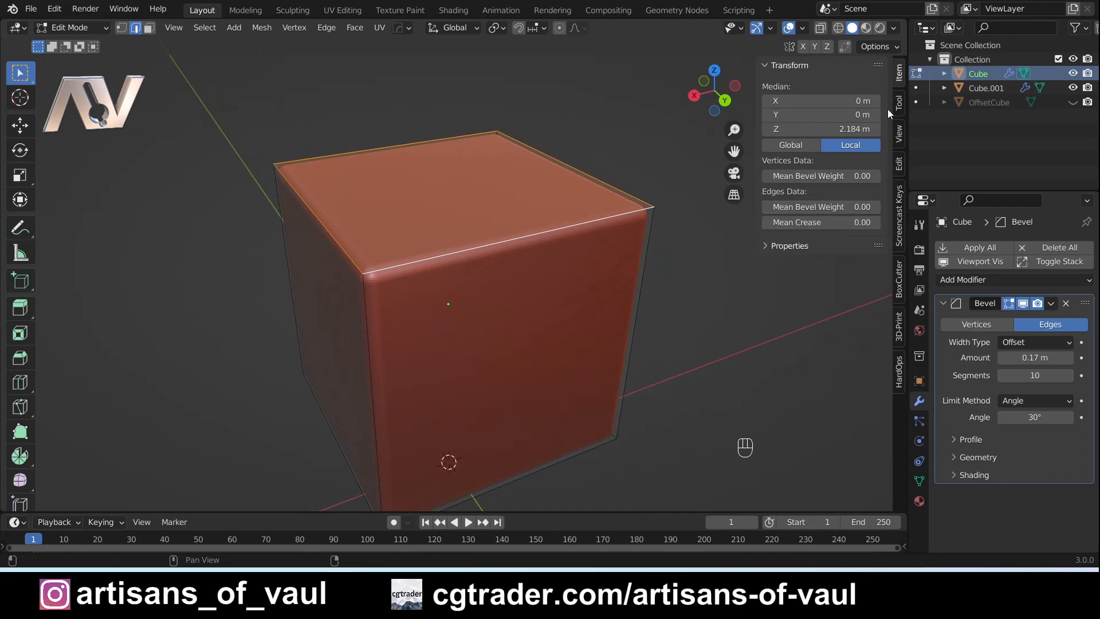
{"action": "key", "text": "n"}
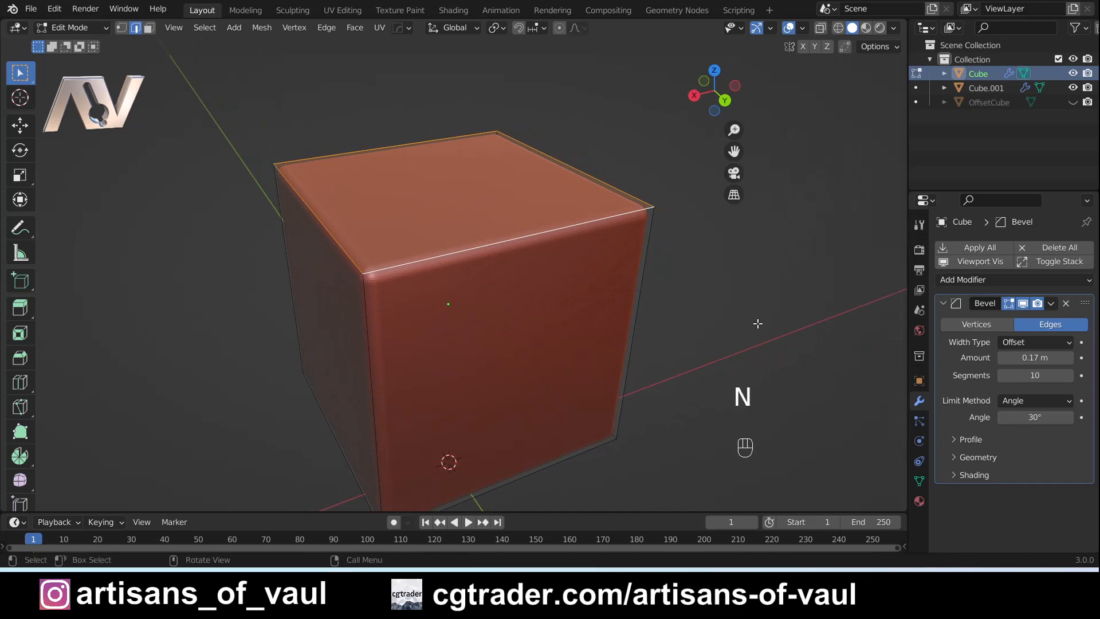
{"action": "key", "text": "n"}
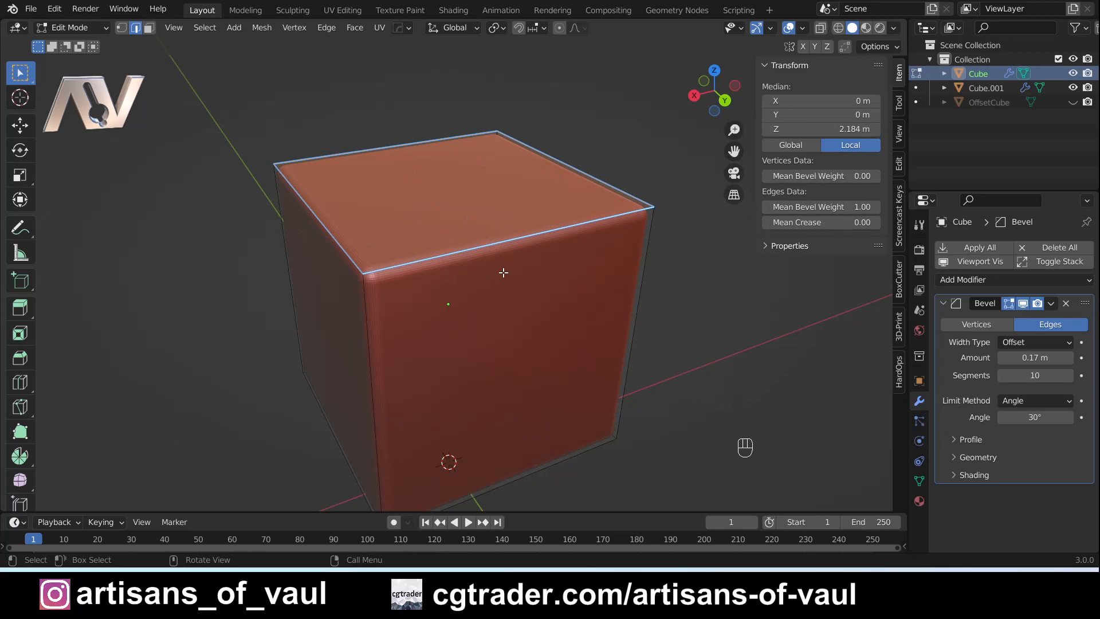
{"action": "key", "text": "Tab"}
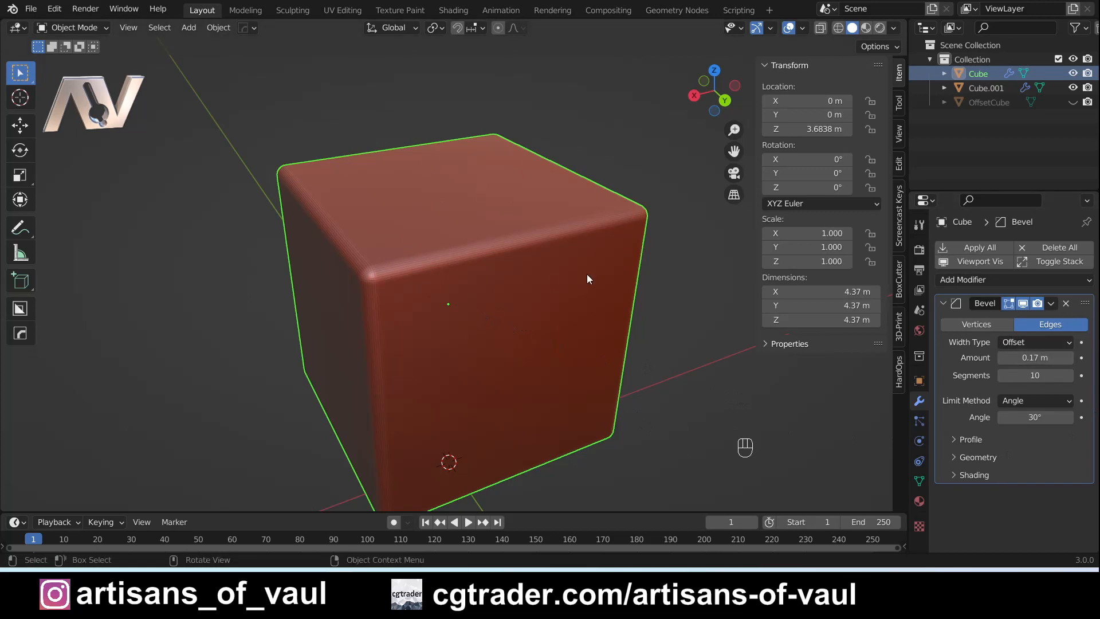
- Set the Bevel modifier's Limit Method to Weight and orbit to inspect the top edges
{"action": "left_click", "coordinate": [1034, 400]}
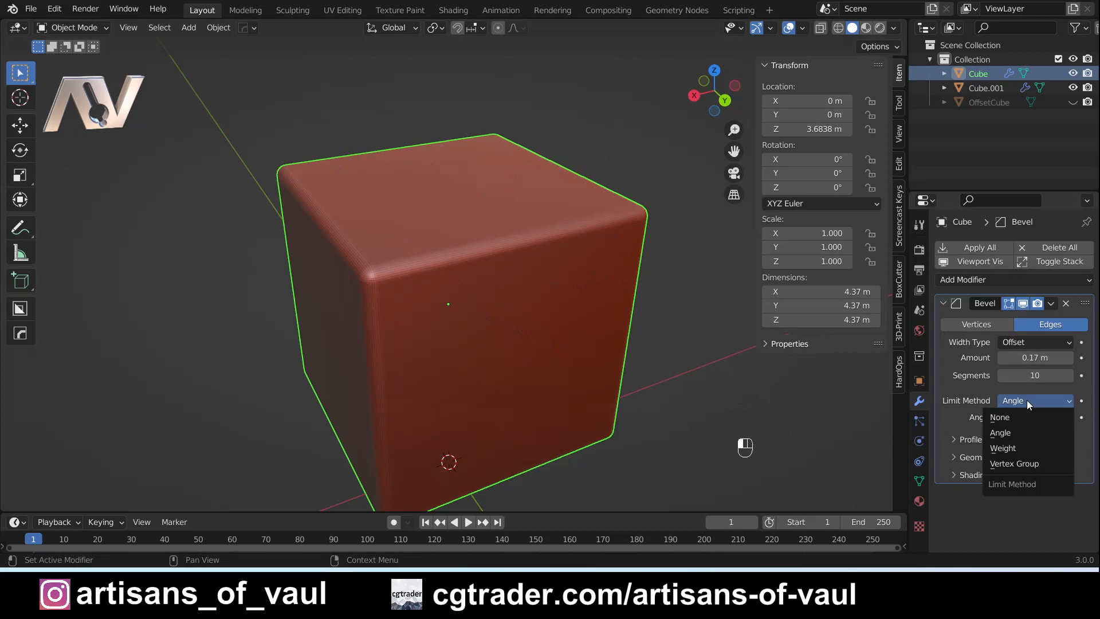
{"action": "mouse_move", "coordinate": [1003, 448]}
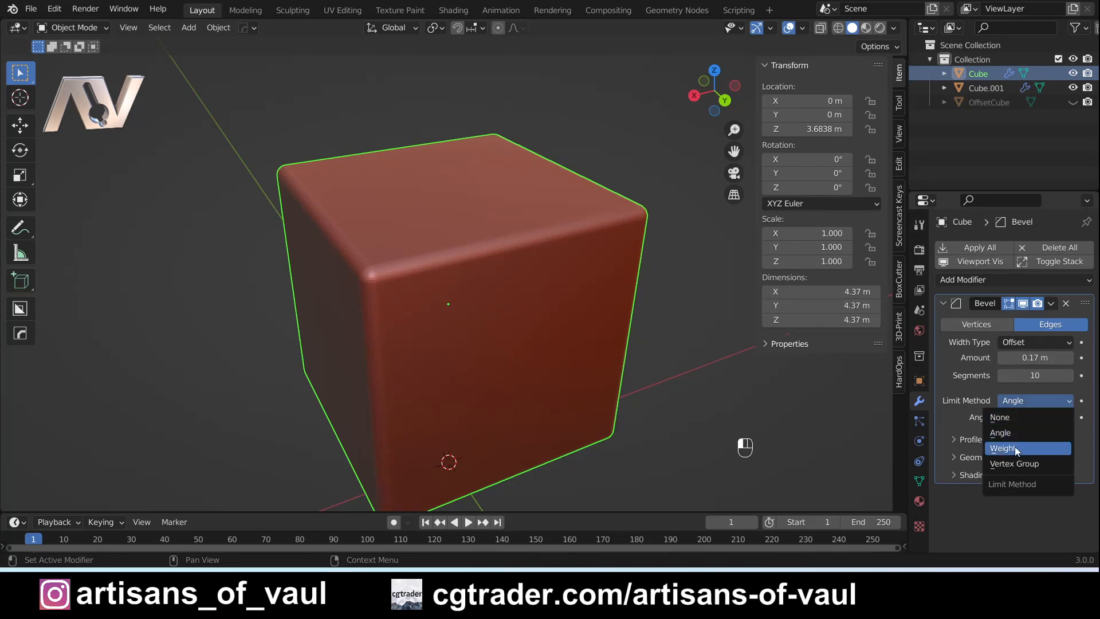
{"action": "left_click", "coordinate": [1005, 447]}
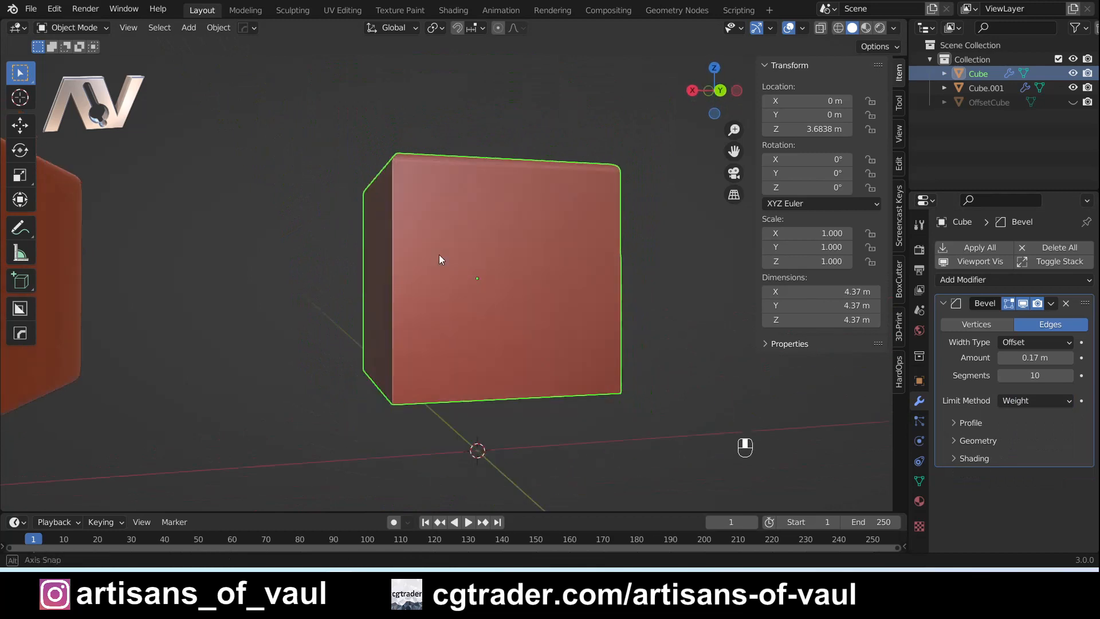
{"action": "left_click_drag", "start_coordinate": [440, 260], "coordinate": [606, 310]}
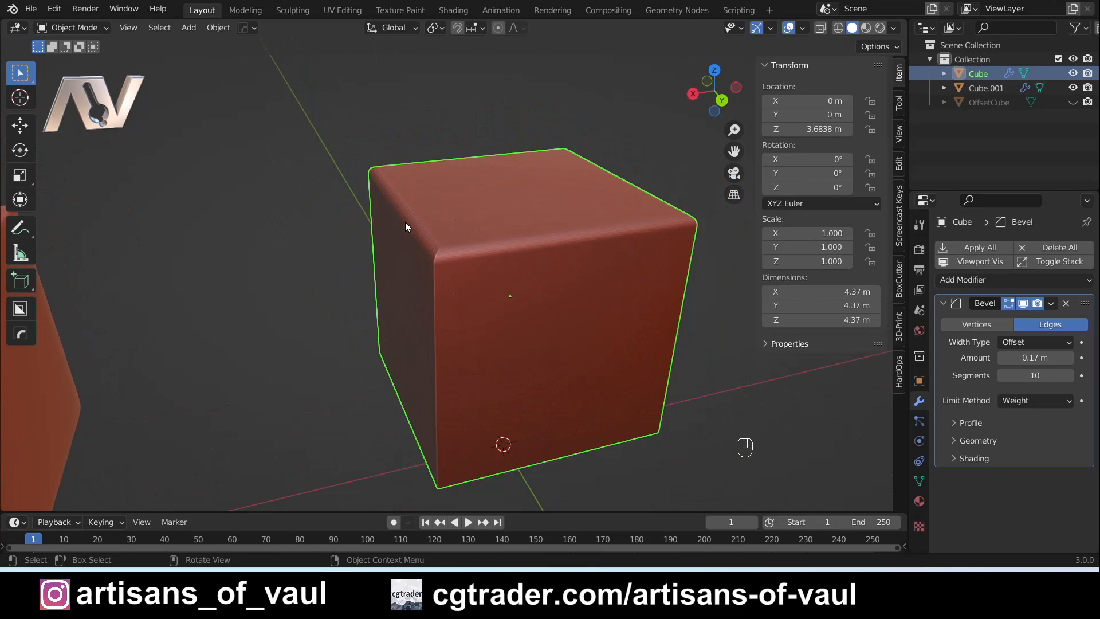
- Try bevel amounts up to 0.34 m, settling back at 0.09 m
{"action": "left_click", "coordinate": [1037, 303]}
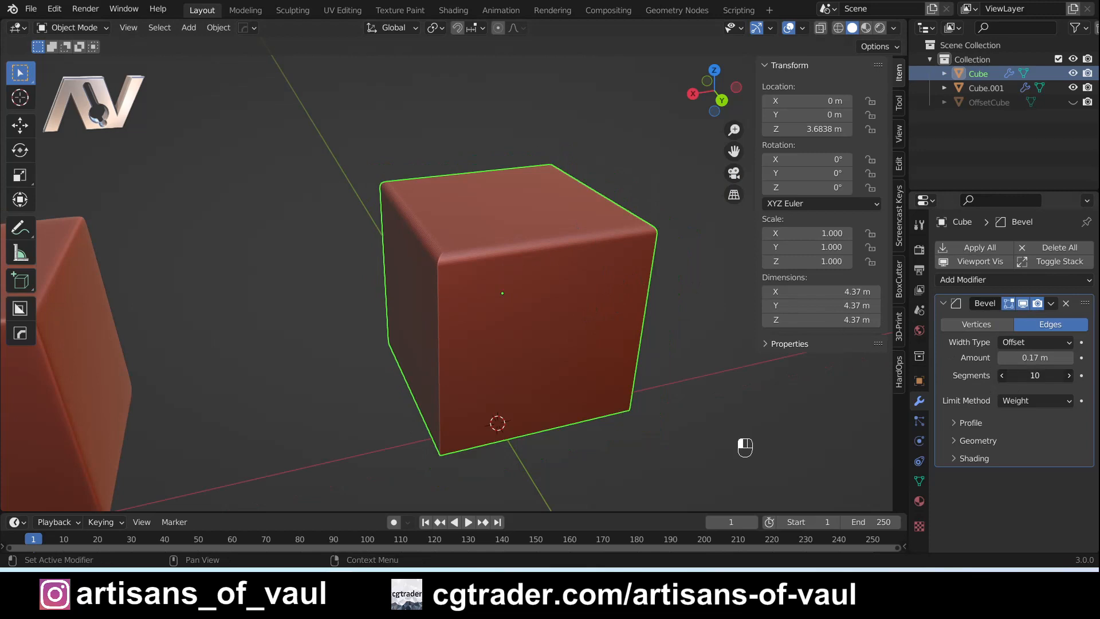
{"action": "left_click_drag", "start_coordinate": [1034, 357], "coordinate": [1066, 357]}
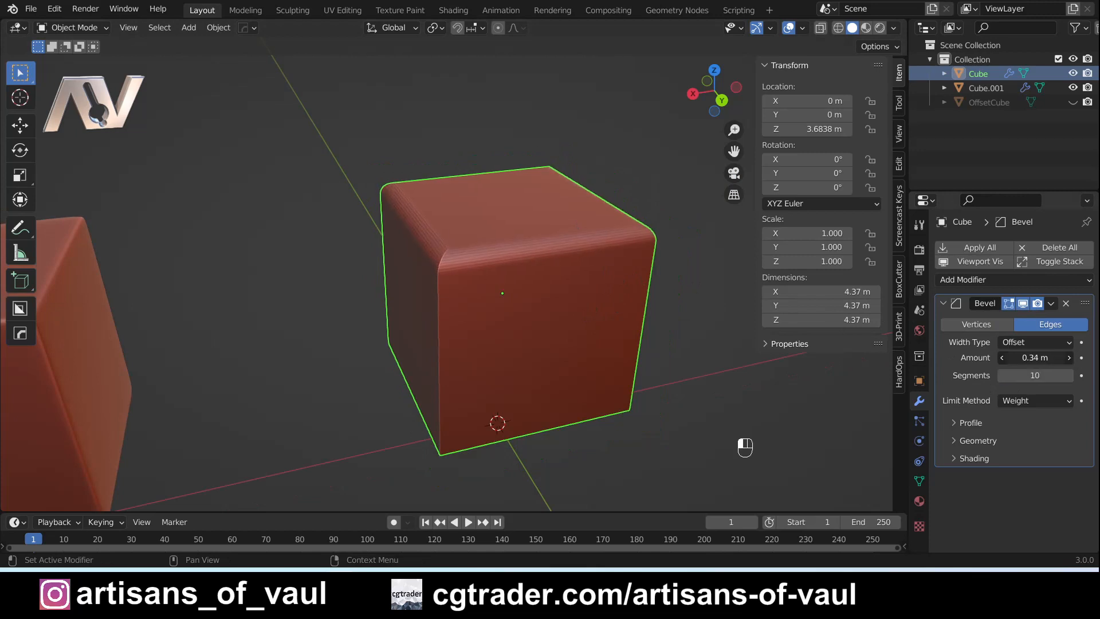
{"action": "left_click_drag", "start_coordinate": [1067, 357], "coordinate": [1002, 357]}
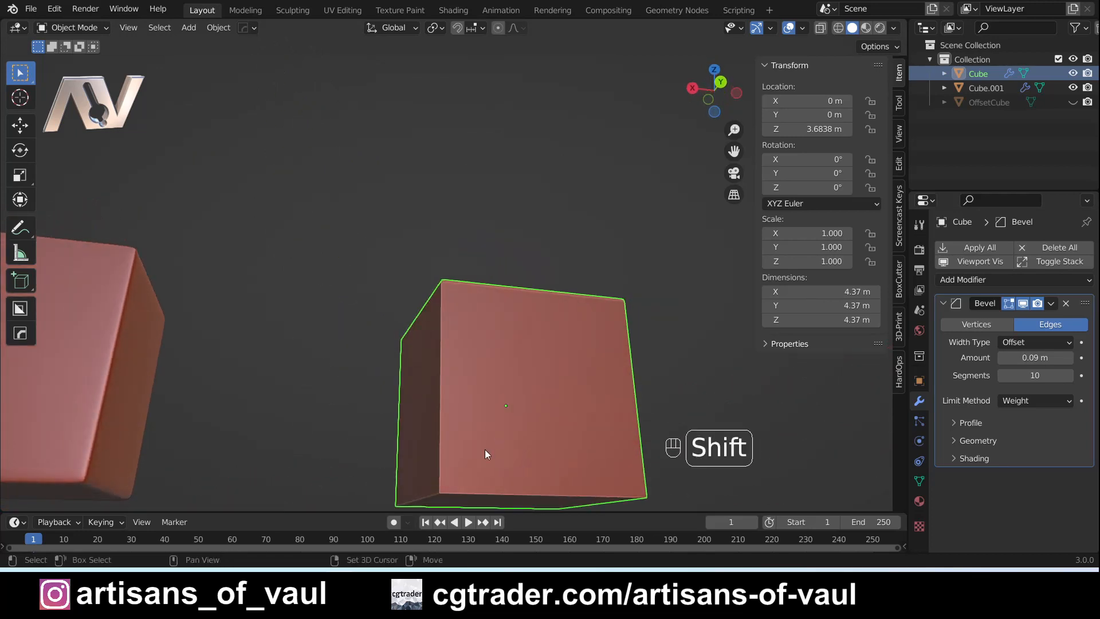
- Enter Edit Mode on Cube through the mode pie menu
{"action": "key", "text": "Tab"}
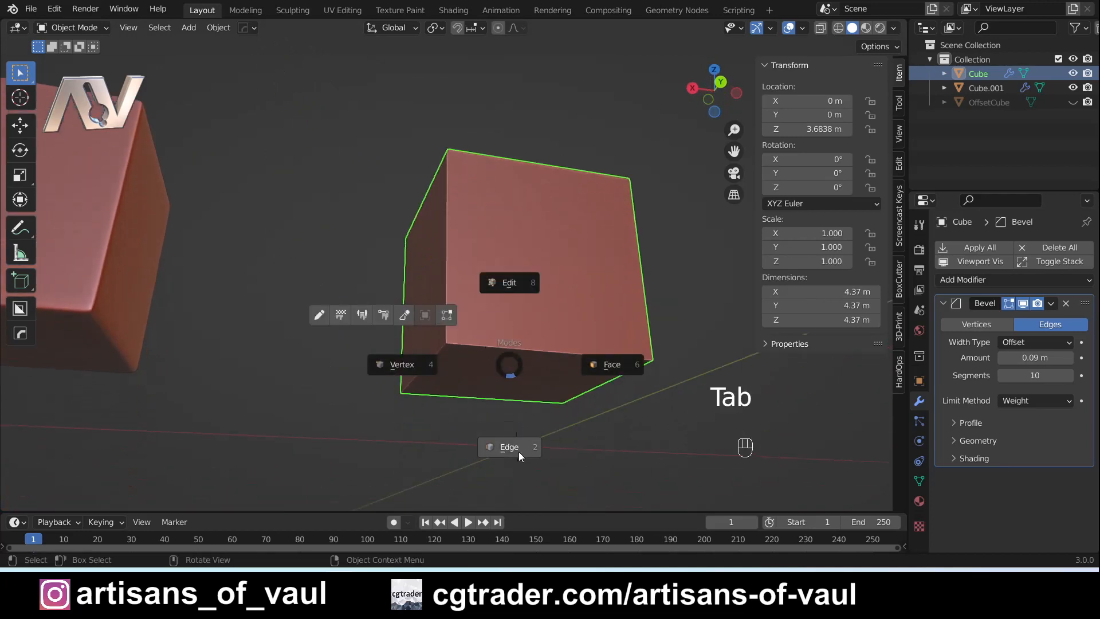
{"action": "key", "text": "Tab"}
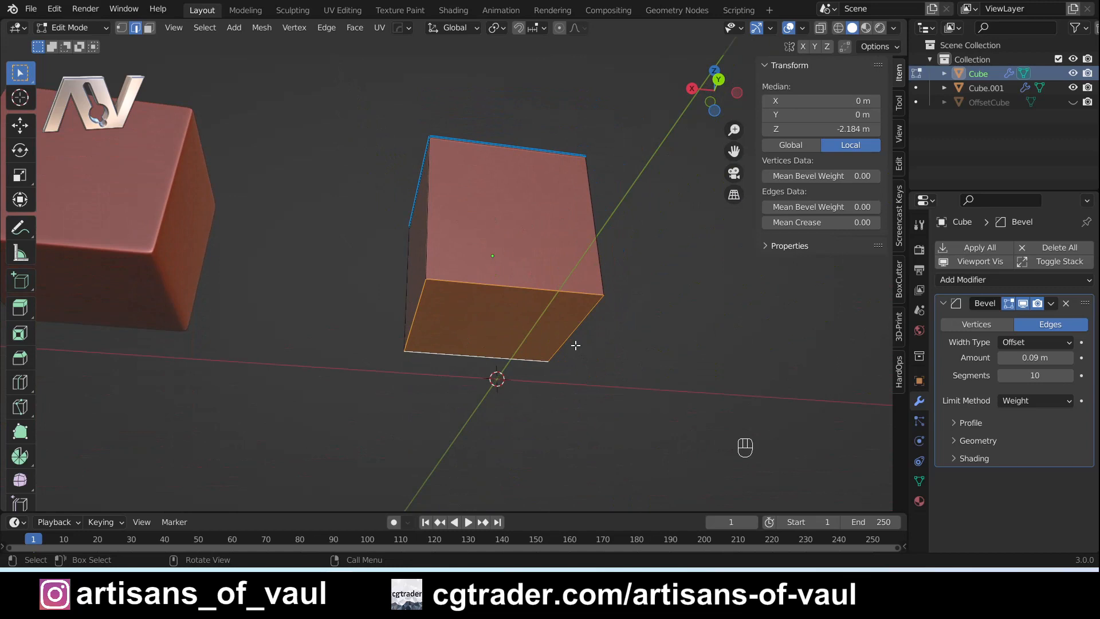
{"action": "mouse_move", "coordinate": [490, 260]}
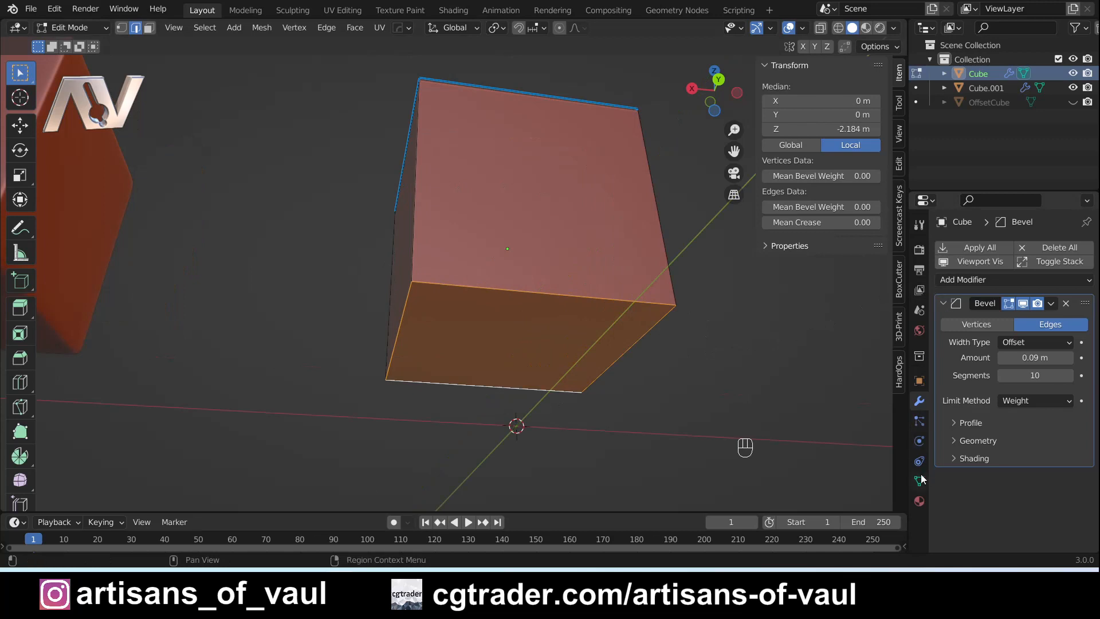
- Add a vertex group to Cube in Object Data Properties and name it BottomCube
{"action": "left_click", "coordinate": [919, 480]}
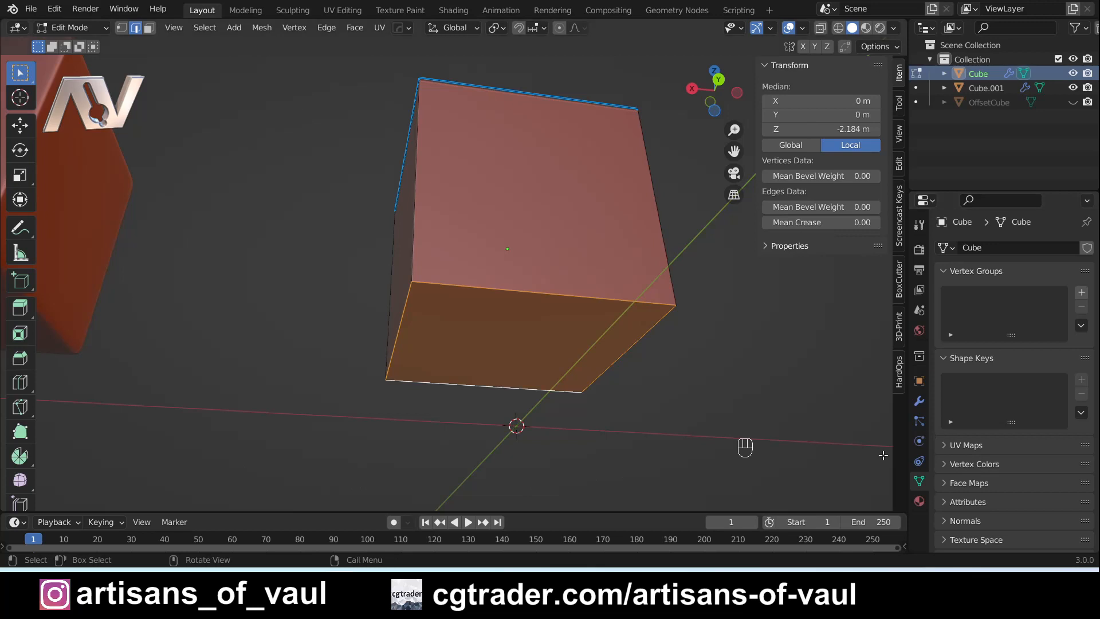
{"action": "mouse_move", "coordinate": [1027, 300]}
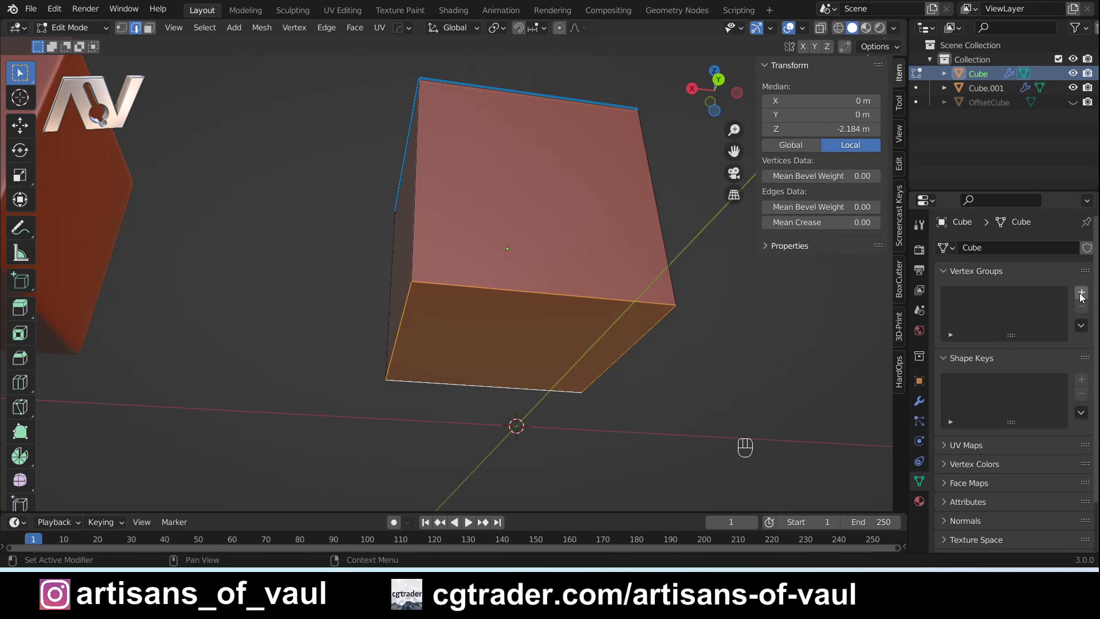
{"action": "left_click", "coordinate": [1081, 292]}
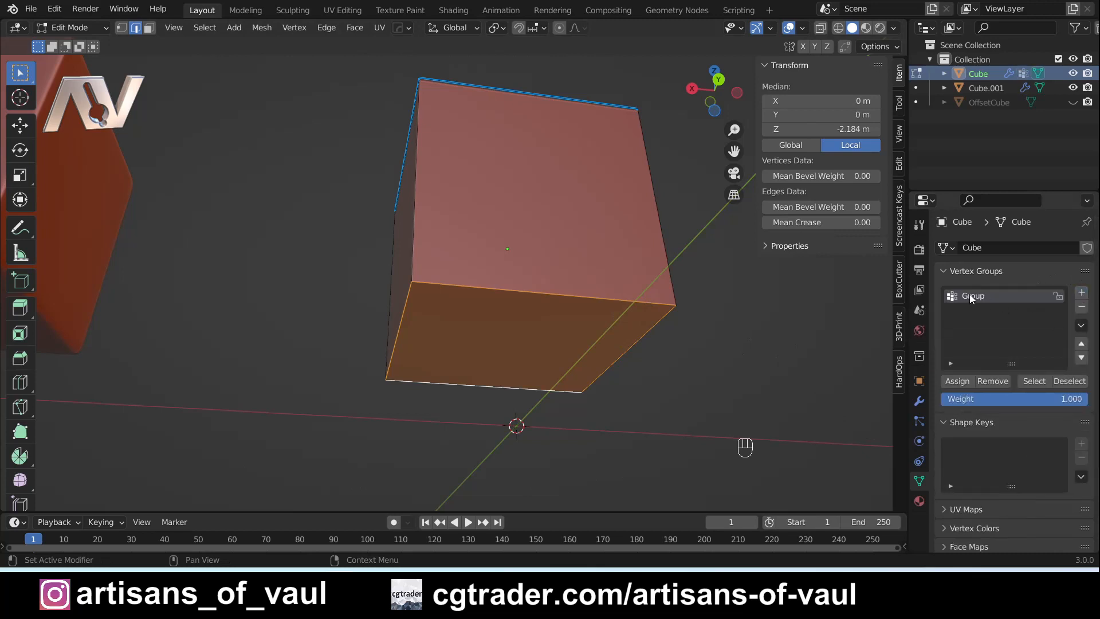
{"action": "mouse_move", "coordinate": [640, 288]}
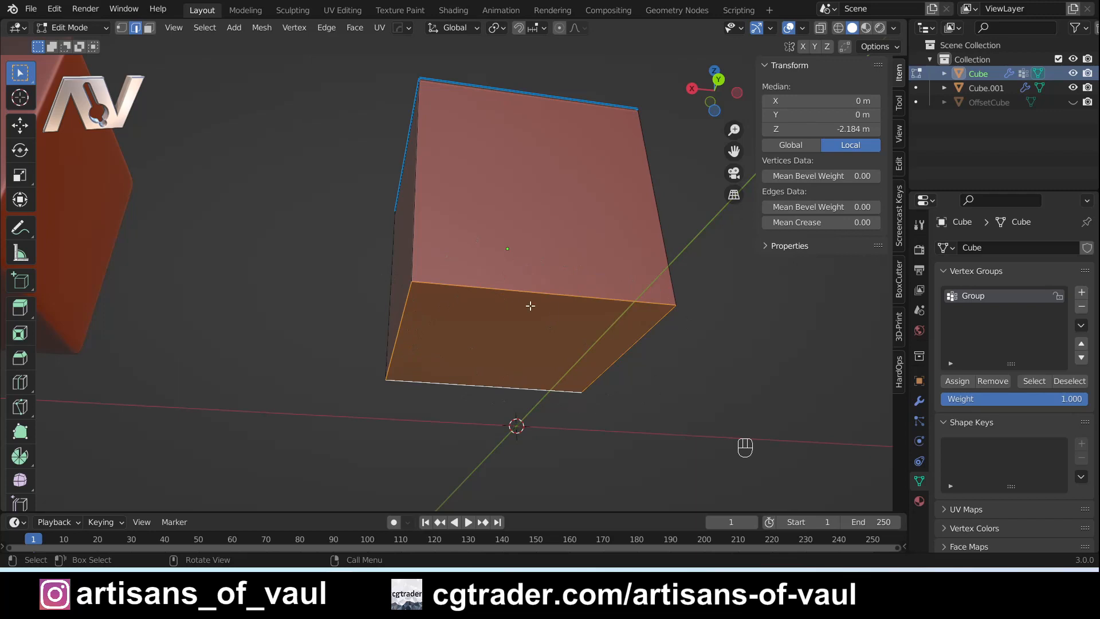
{"action": "mouse_move", "coordinate": [410, 306]}
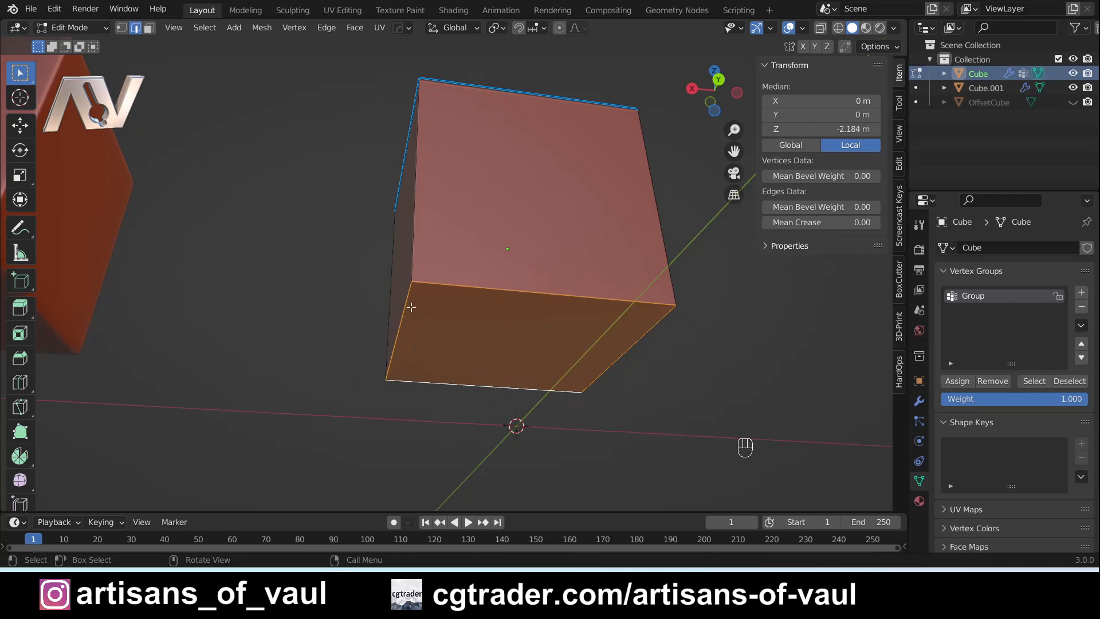
{"action": "mouse_move", "coordinate": [593, 313]}
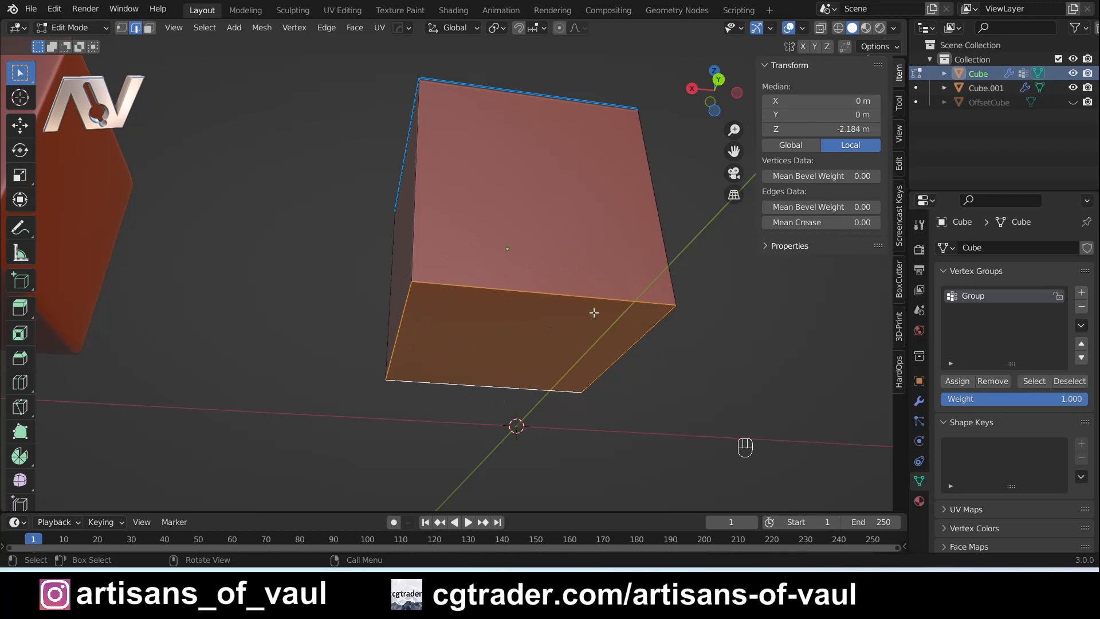
{"action": "key", "text": "Tab"}
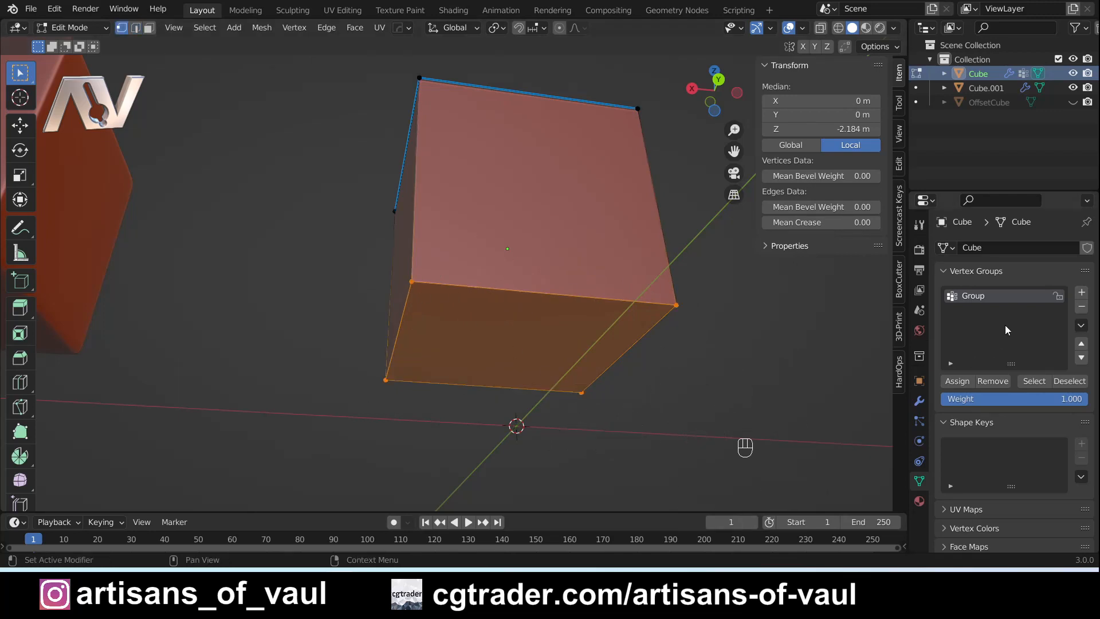
{"action": "double_click", "coordinate": [972, 295]}
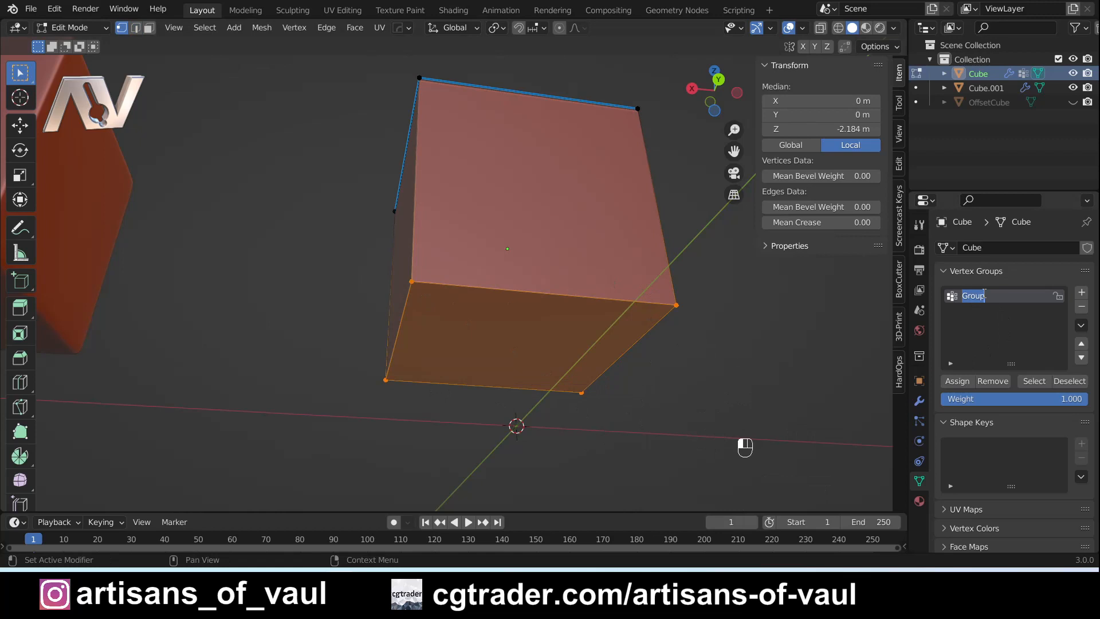
{"action": "type", "text": "Bottom"}
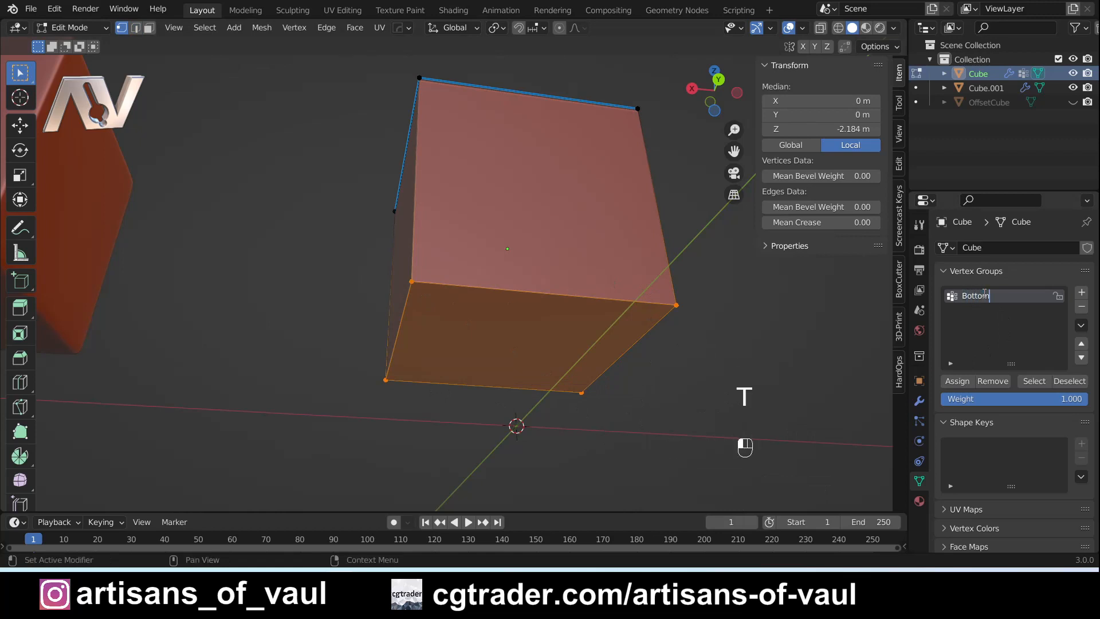
{"action": "type", "text": "Cube"}
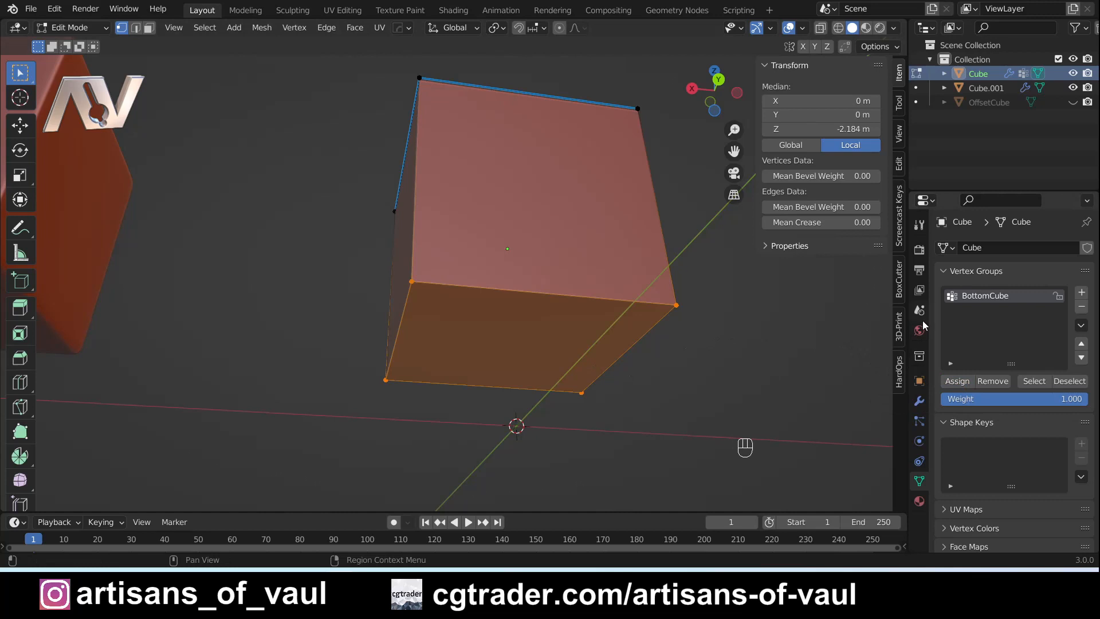
- Add a second Bevel modifier: 1.03 m amount, 25 segments, limited to the BottomCube vertex group
{"action": "left_click", "coordinate": [919, 400]}
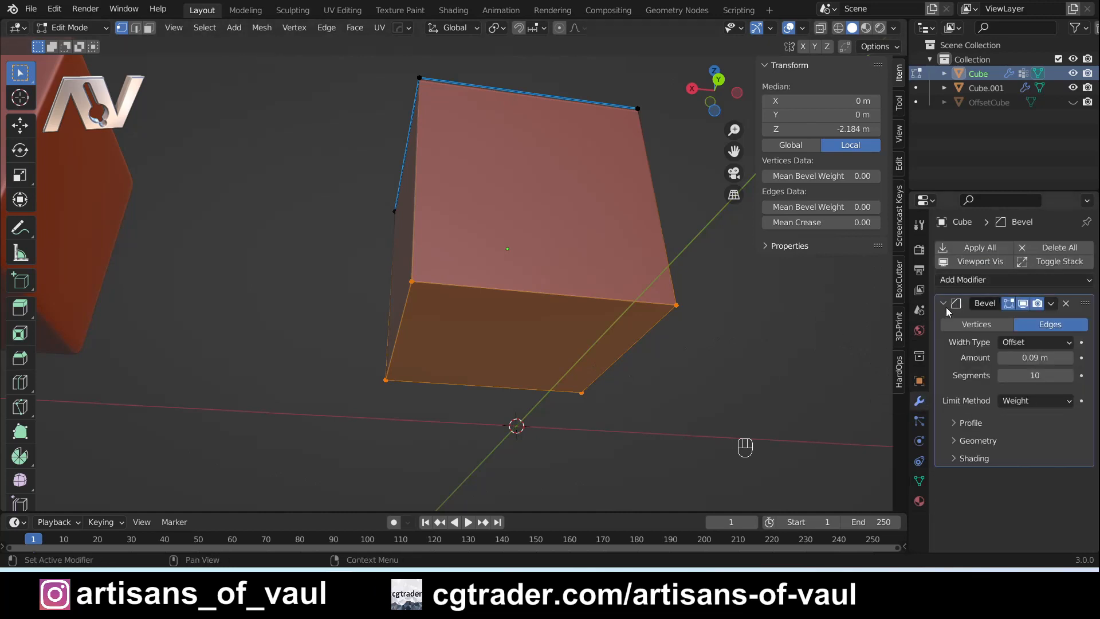
{"action": "left_click", "coordinate": [963, 279]}
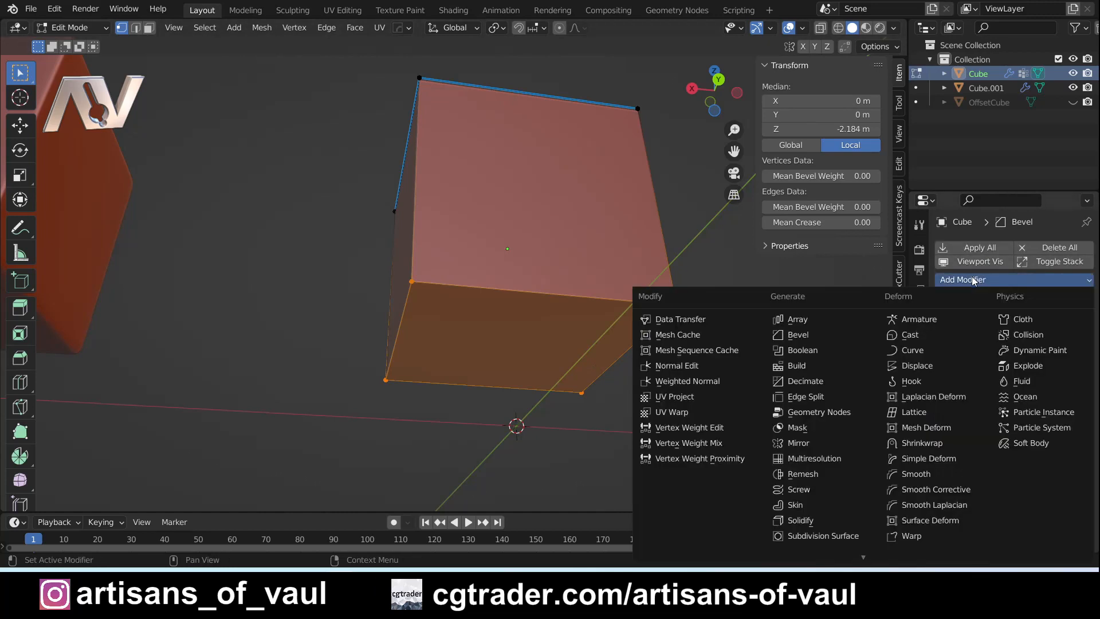
{"action": "left_click", "coordinate": [796, 334]}
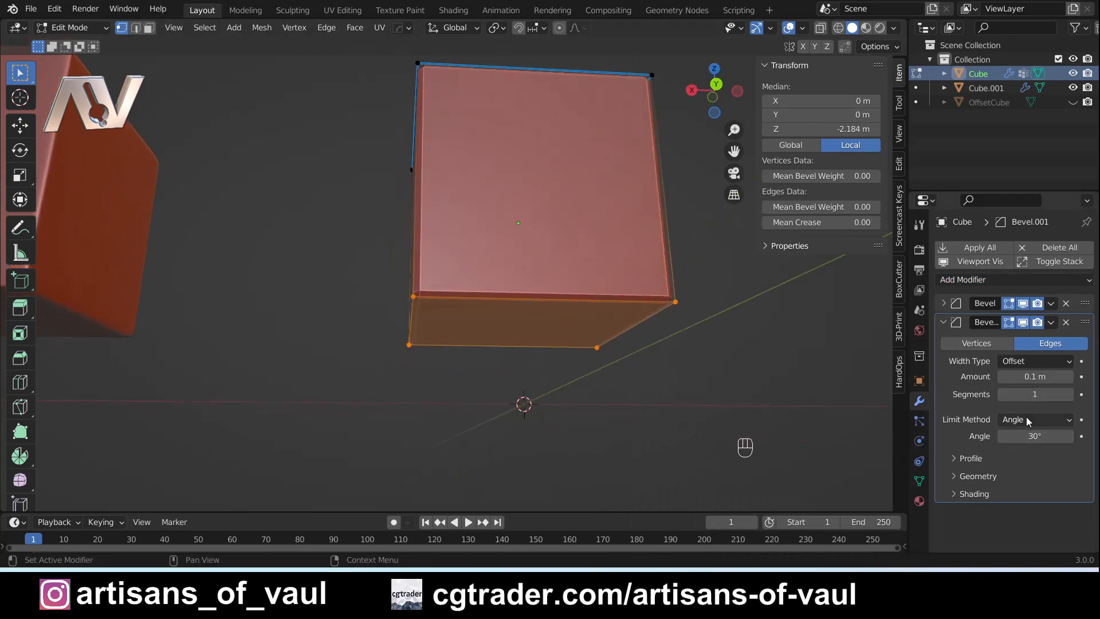
{"action": "left_click", "coordinate": [1034, 419]}
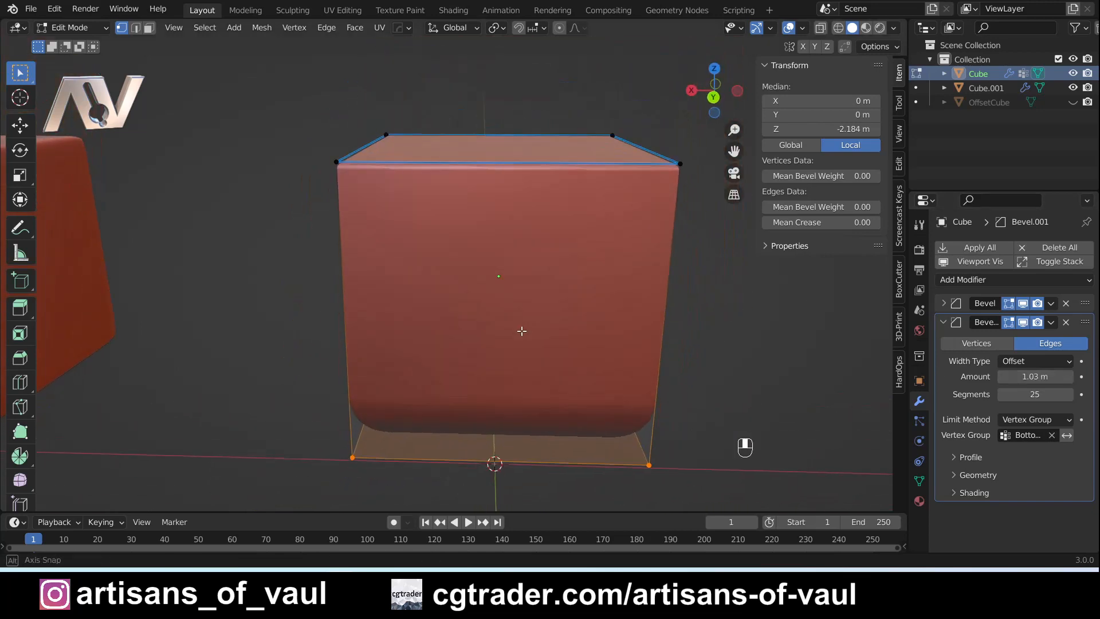
{"action": "left_click_drag", "start_coordinate": [521, 331], "coordinate": [449, 275]}
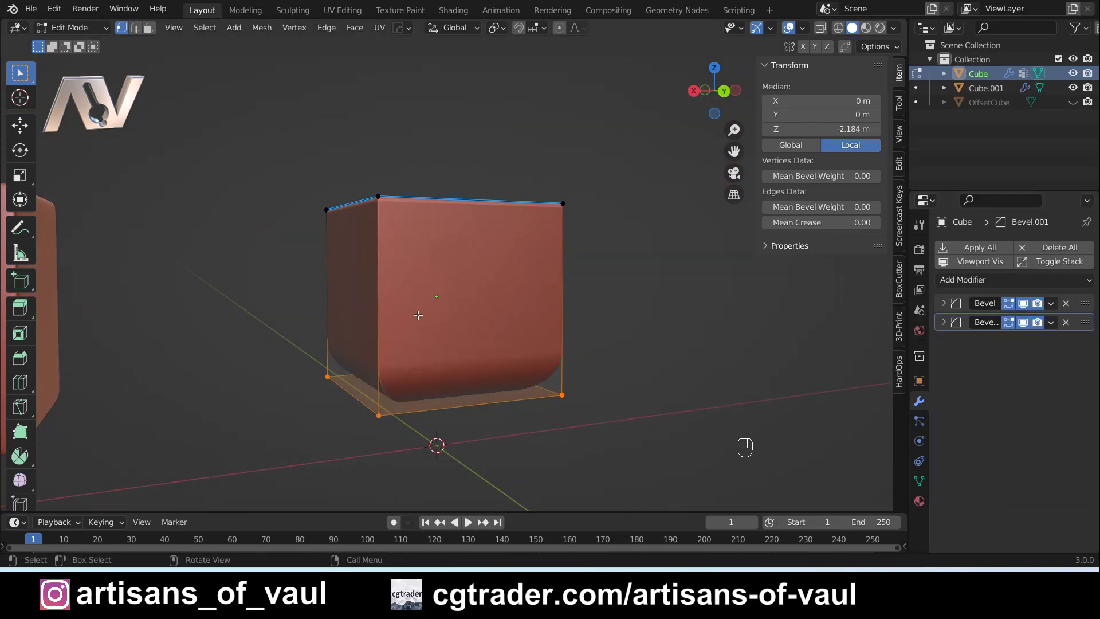
- Return to Object Mode, then pan and orbit to view the rounded top and bottom edges
{"action": "key", "text": "Tab"}
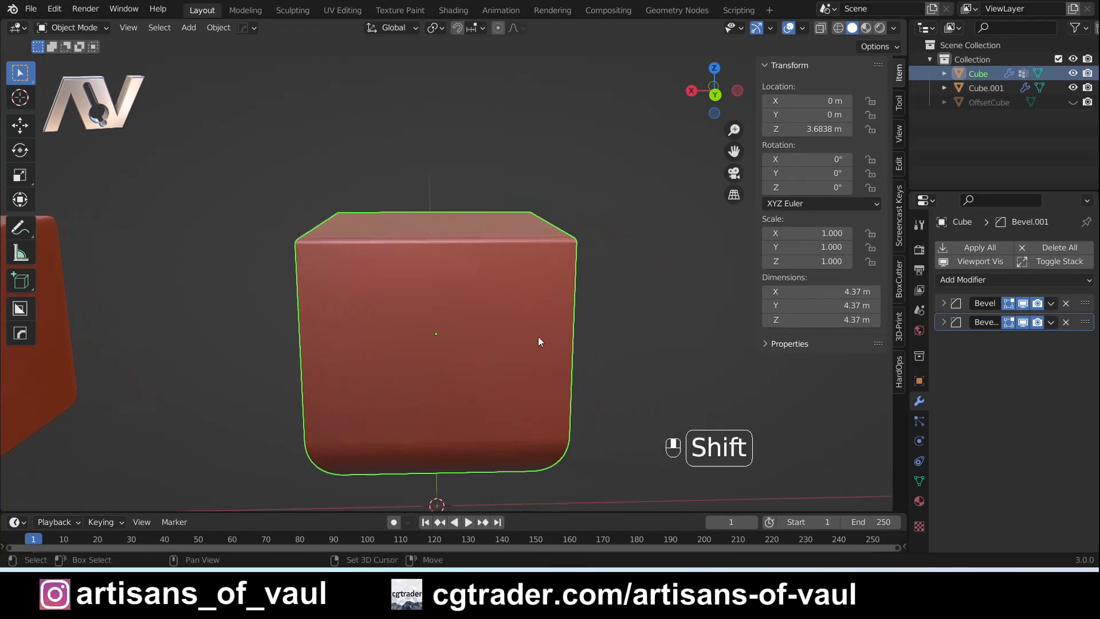
{"action": "left_click_drag", "start_coordinate": [541, 341], "coordinate": [409, 321]}
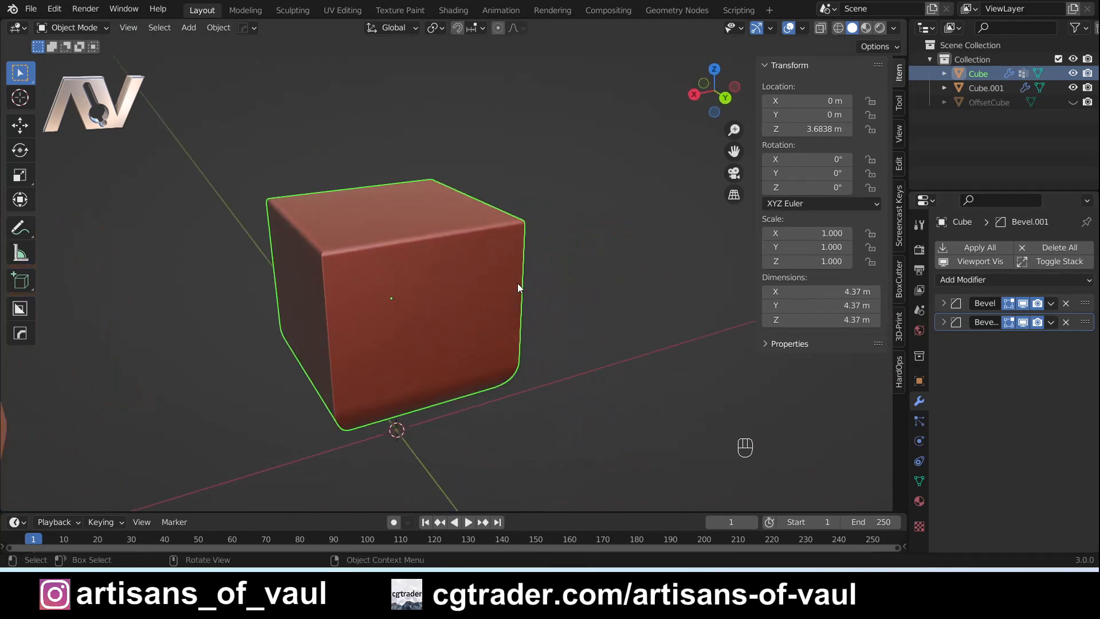
{"action": "left_click_drag", "start_coordinate": [519, 288], "coordinate": [513, 310]}
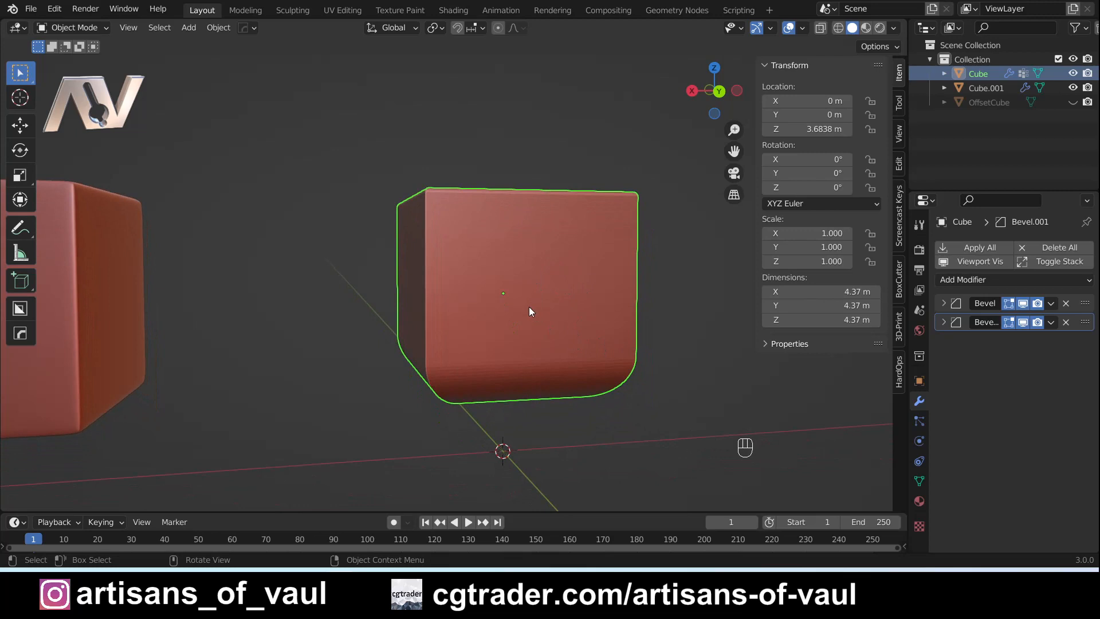
{"action": "mouse_move", "coordinate": [507, 362]}
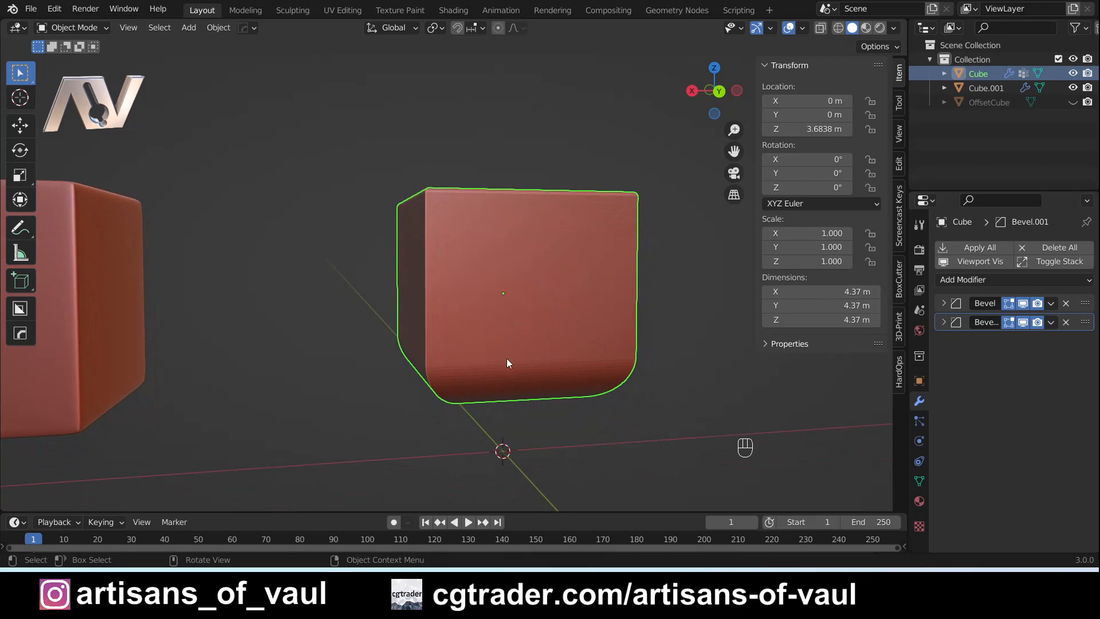
- Enter Edit Mode on the cube and insert a loop cut around its middle
{"action": "key", "text": "Tab"}
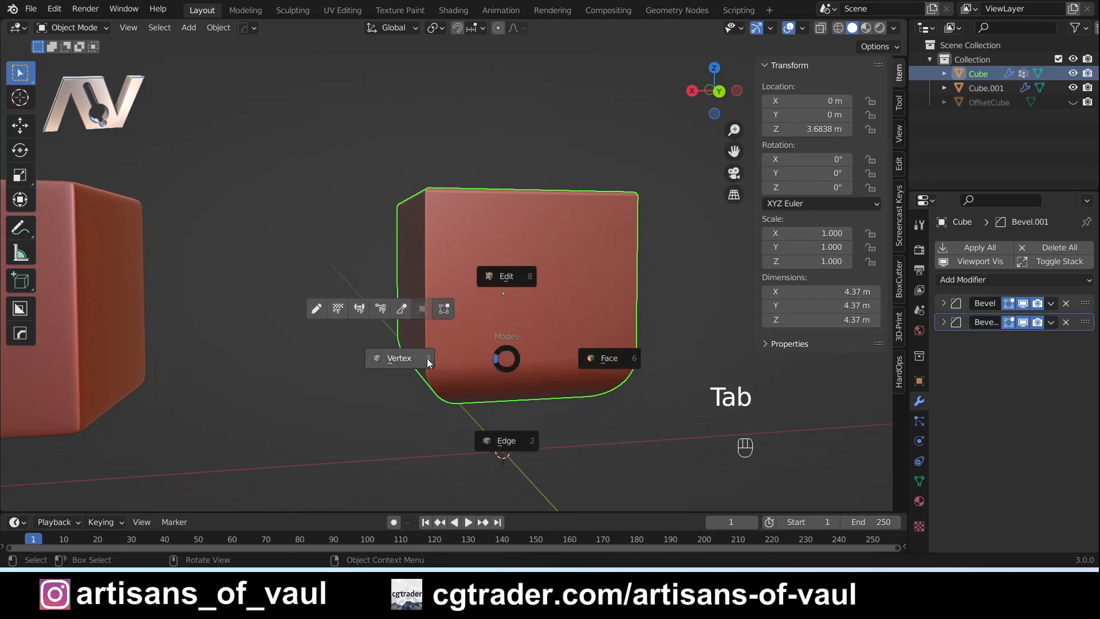
{"action": "key", "text": "Tab"}
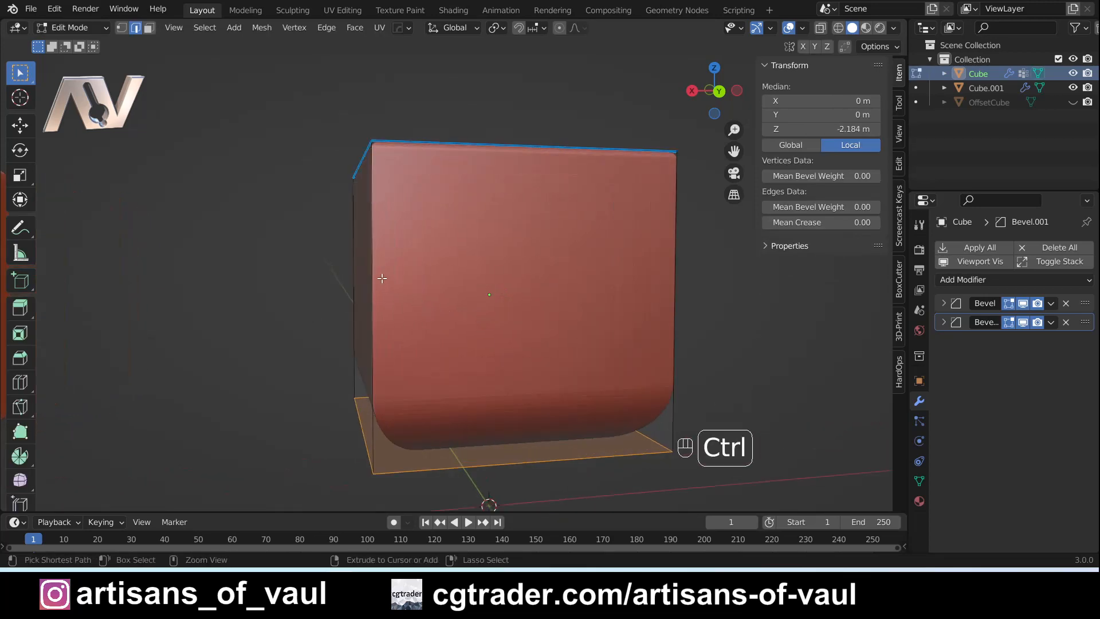
{"action": "key", "text": "ctrl+r"}
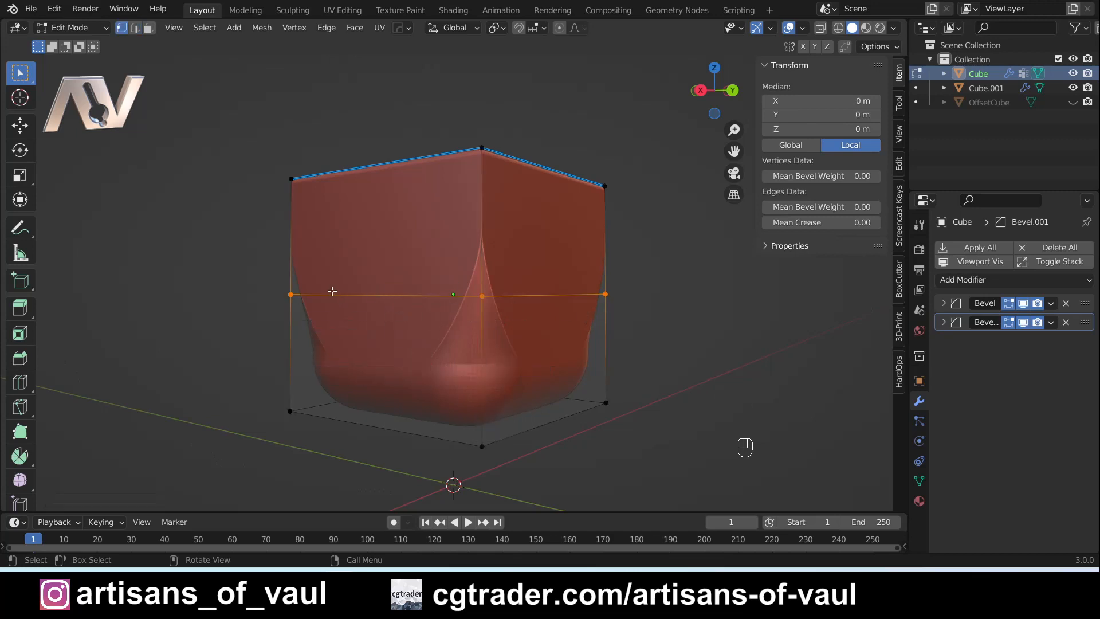
{"action": "mouse_move", "coordinate": [493, 451]}
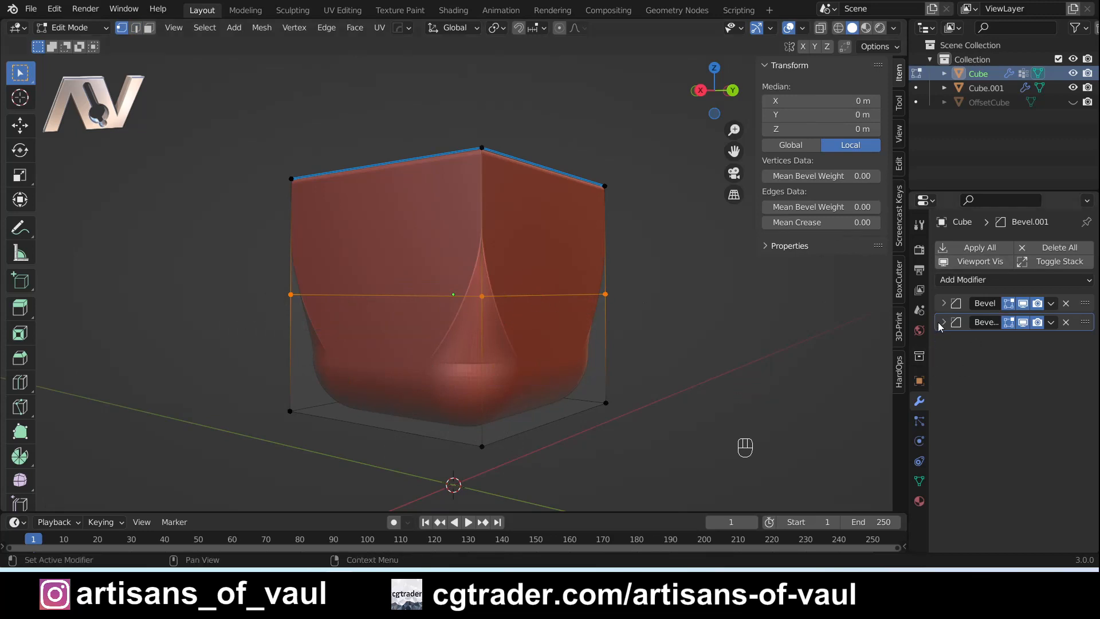
- Clear the second Bevel's vertex group, add a vertex group named BottomMk2, and return to the modifier
{"action": "left_click", "coordinate": [944, 322]}
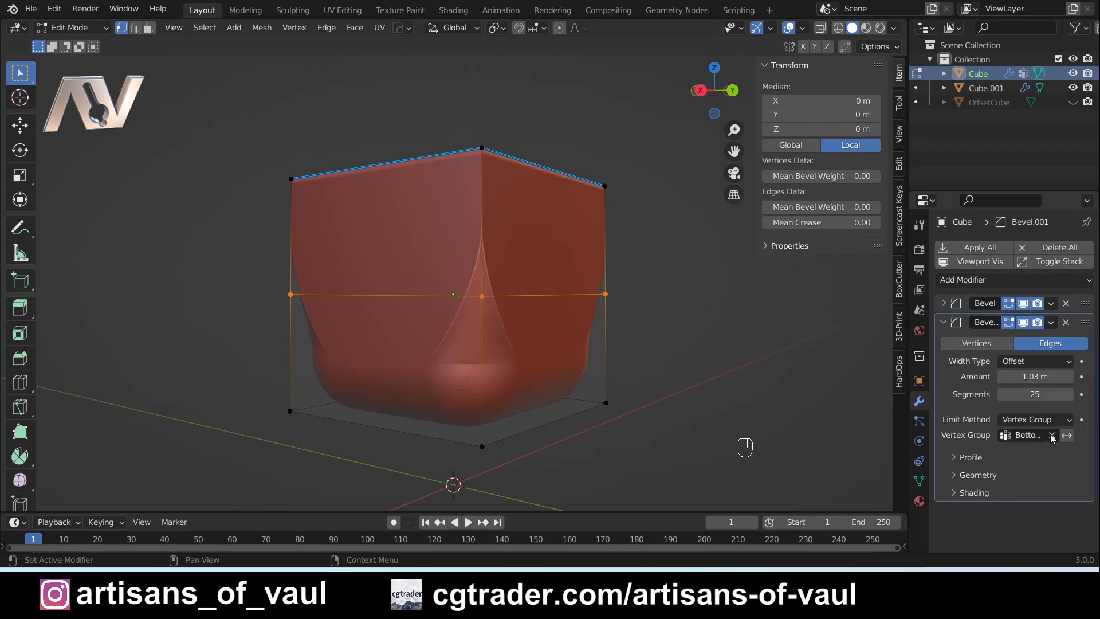
{"action": "left_click", "coordinate": [1052, 435]}
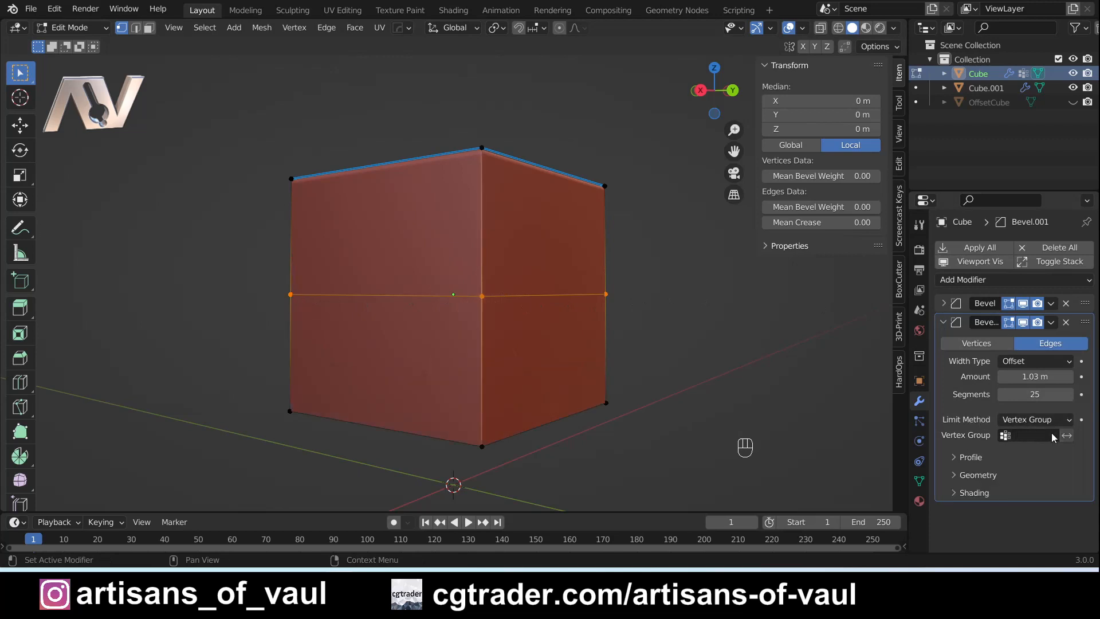
{"action": "left_click", "coordinate": [919, 480]}
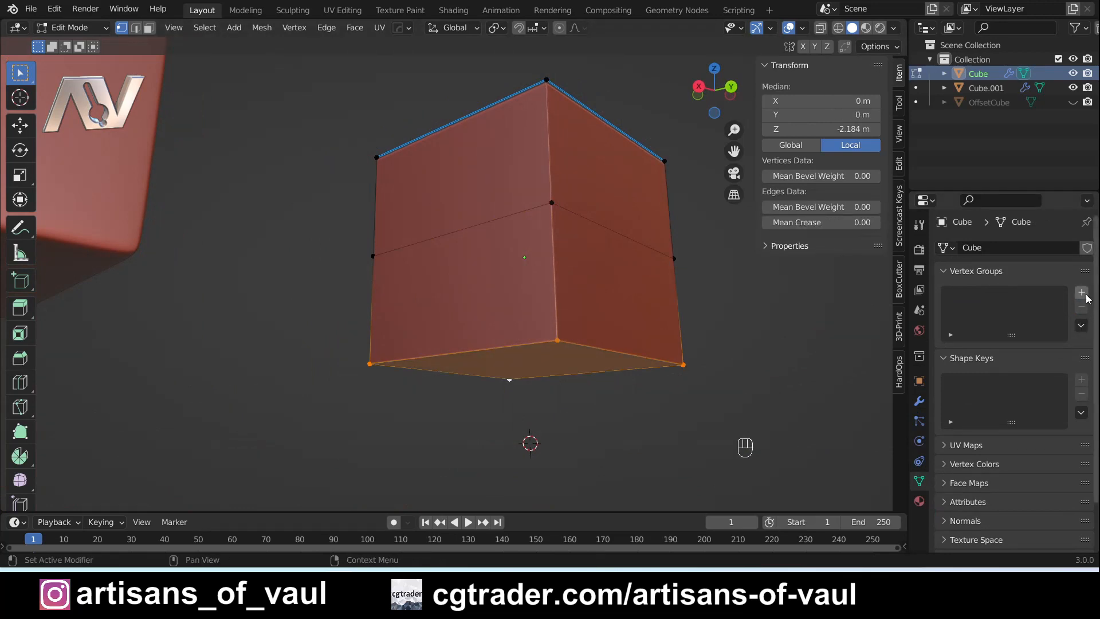
{"action": "left_click", "coordinate": [1081, 292]}
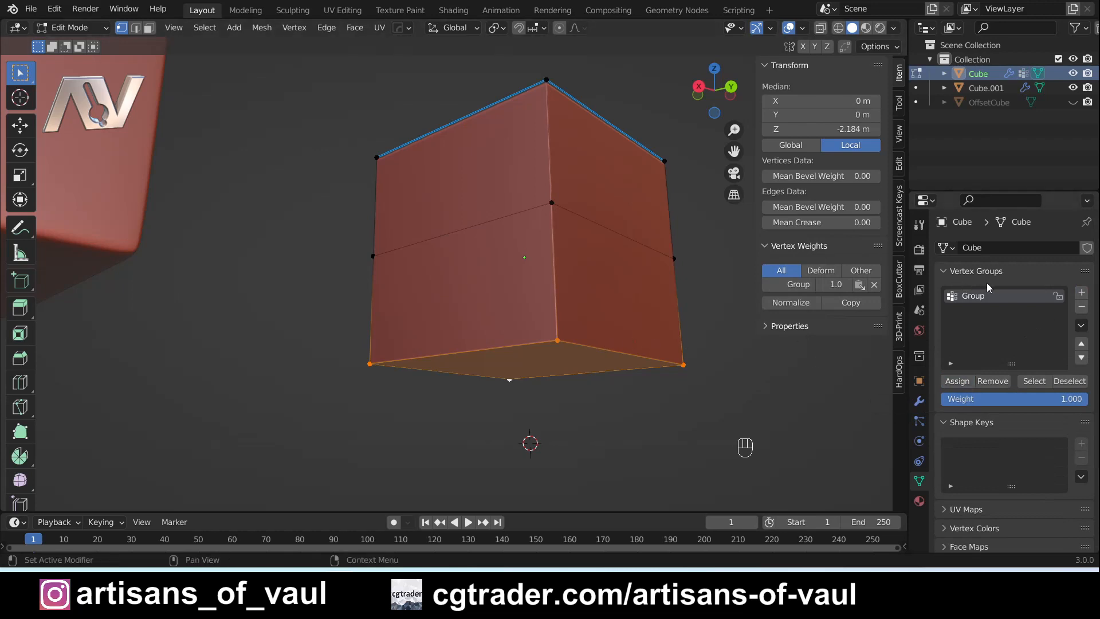
{"action": "double_click", "coordinate": [973, 295]}
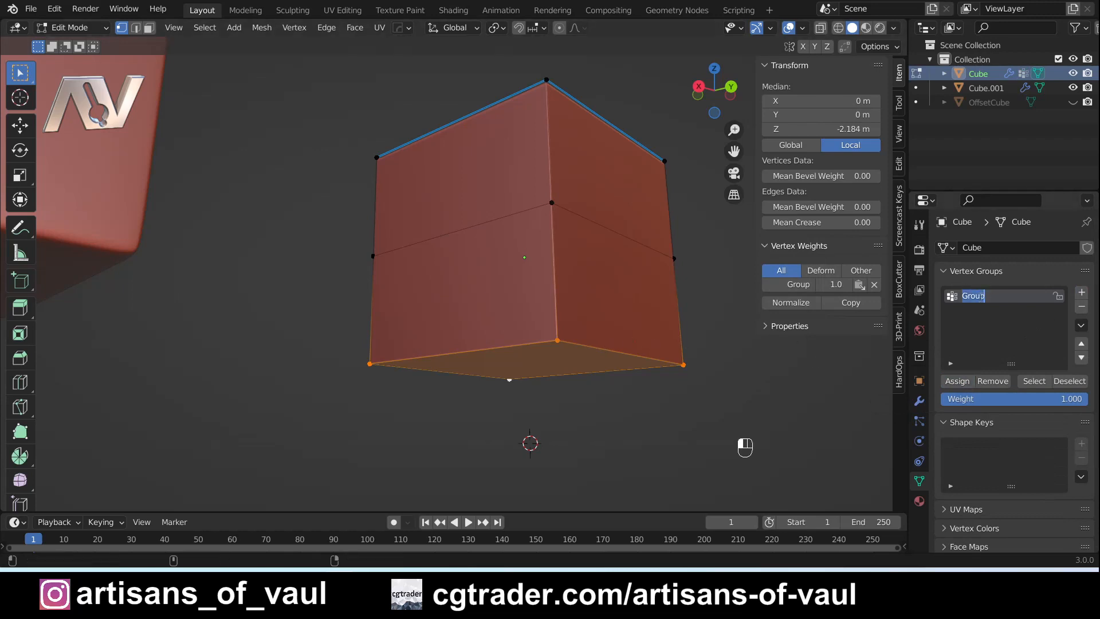
{"action": "type", "text": "BottomMk2"}
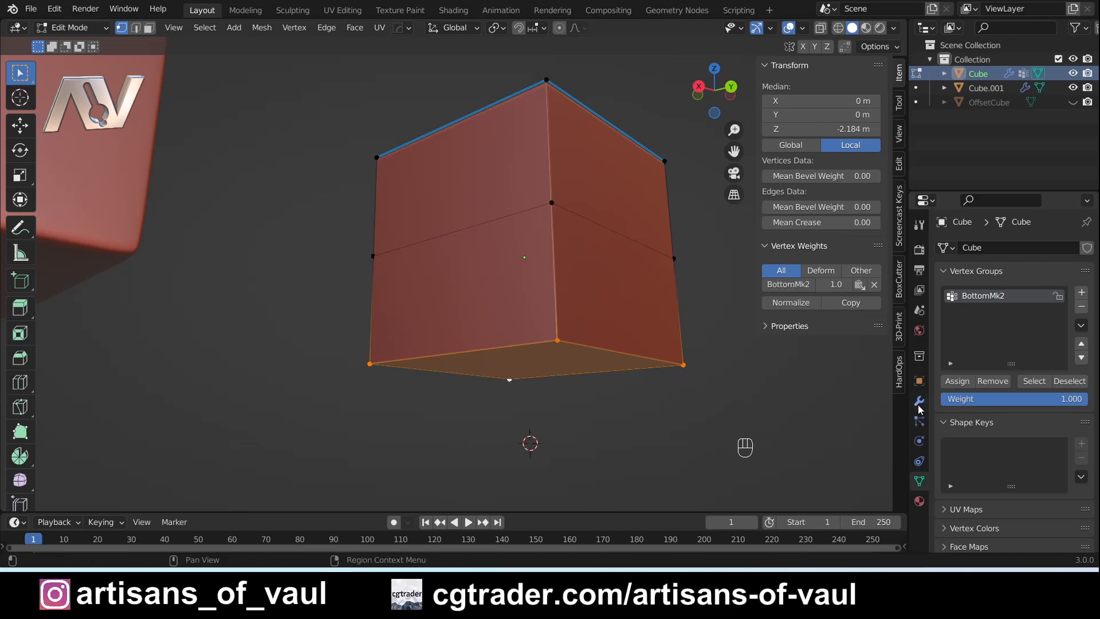
{"action": "left_click", "coordinate": [919, 400]}
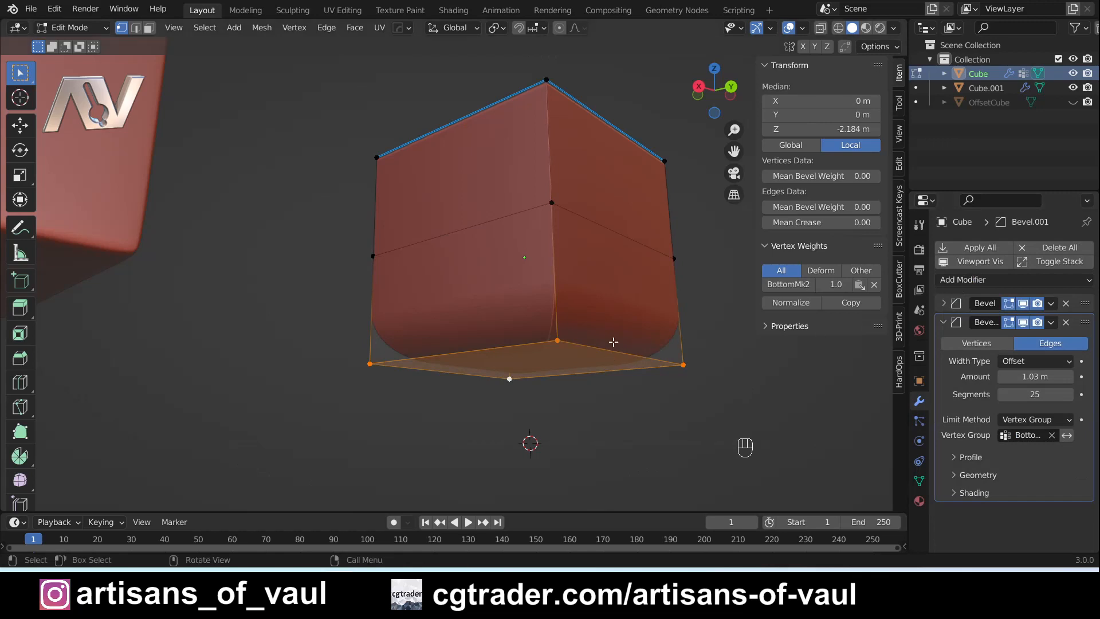
- Toggle Edit Mode to inspect the cube's bottom bevel, then unhide OffsetCube in the Outliner
{"action": "key", "text": "Tab"}
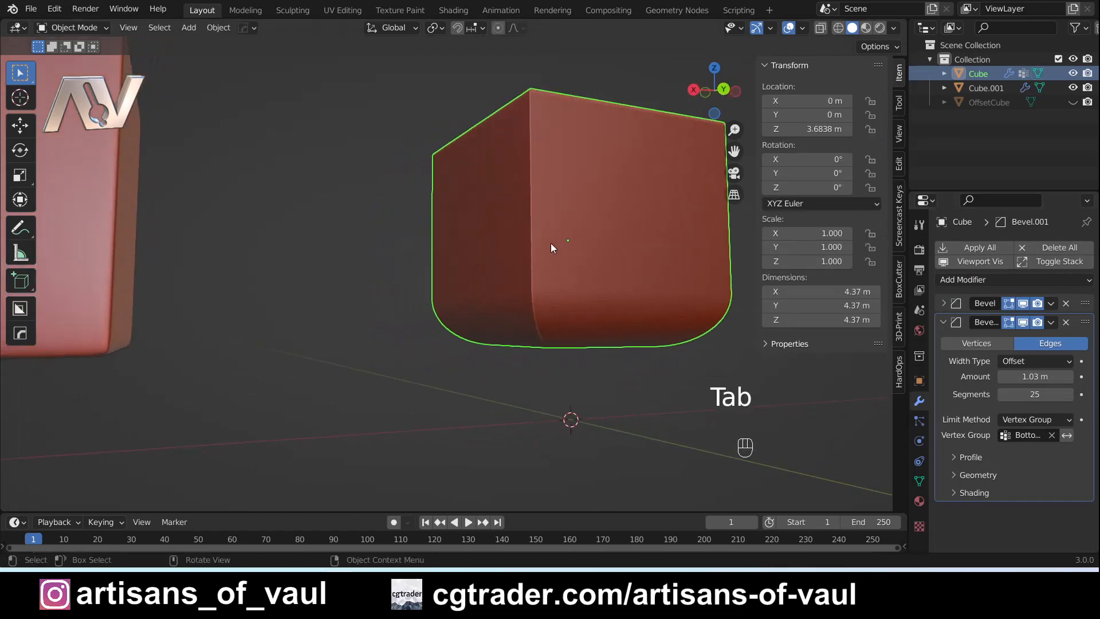
{"action": "key", "text": "Tab"}
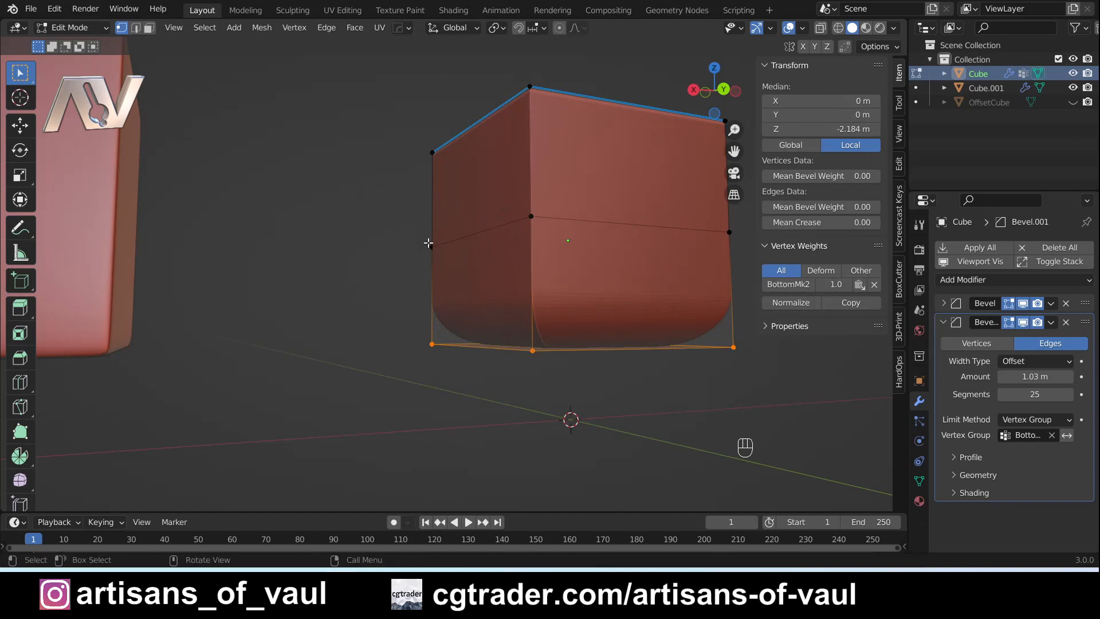
{"action": "mouse_move", "coordinate": [619, 235]}
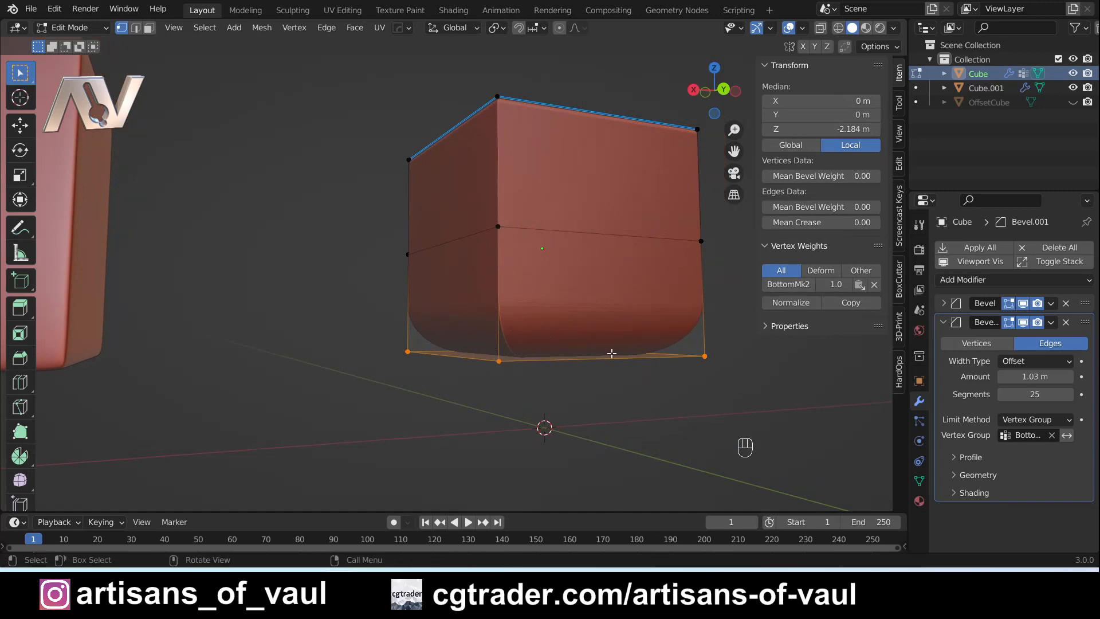
{"action": "key", "text": "Tab"}
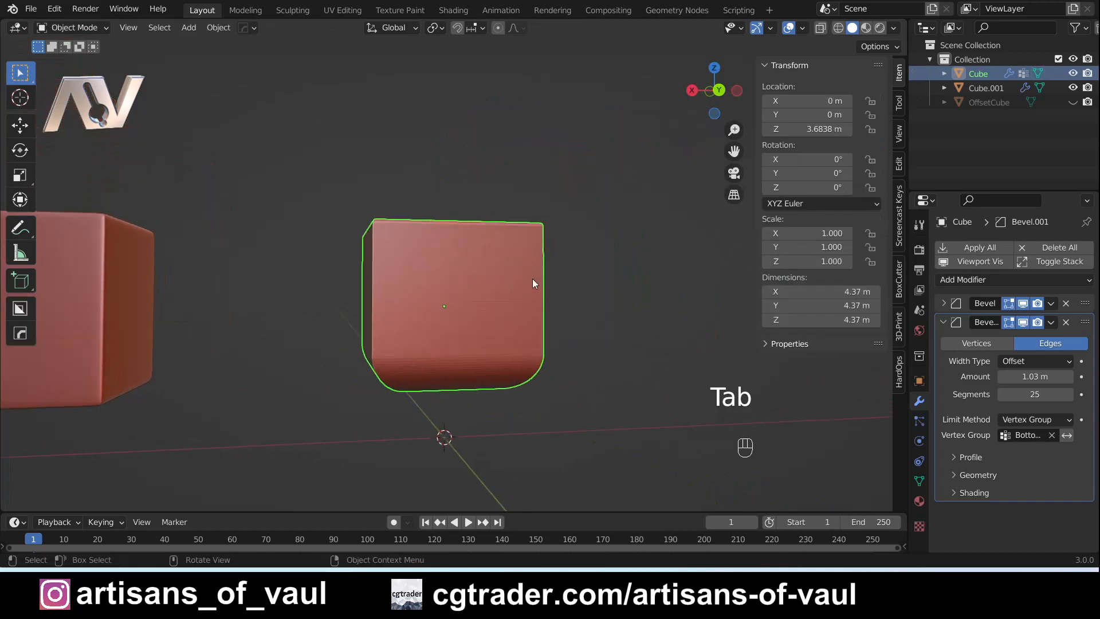
{"action": "left_click", "coordinate": [1032, 418]}
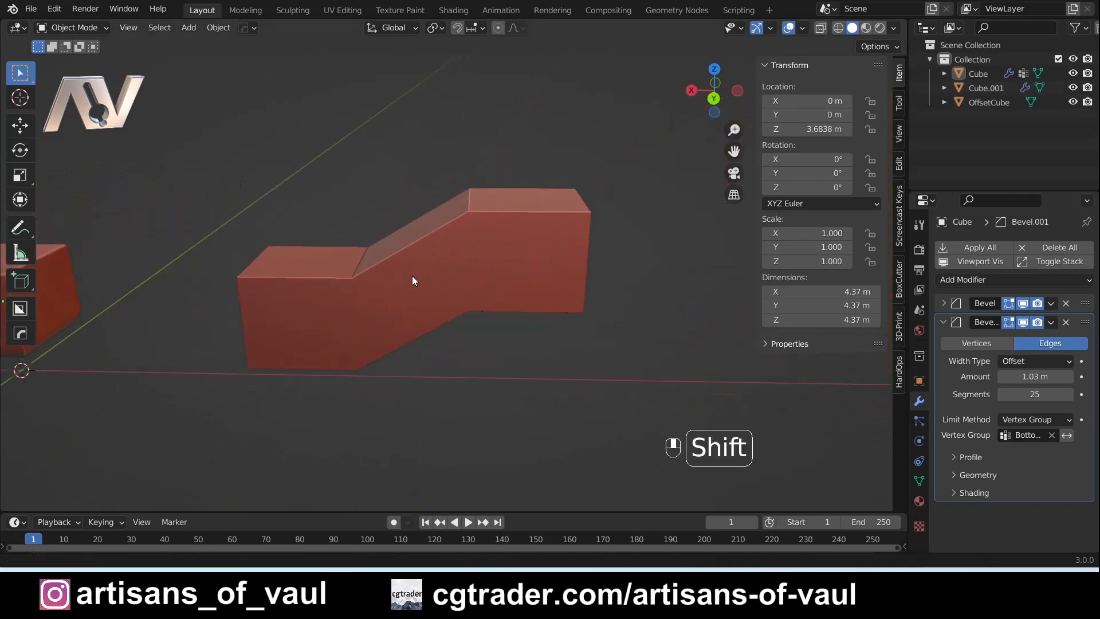
- Select OffsetCube, raise its Bevel amount from 0.1 m to 0.57 m, and orbit to the corner
{"action": "left_click", "coordinate": [456, 293]}
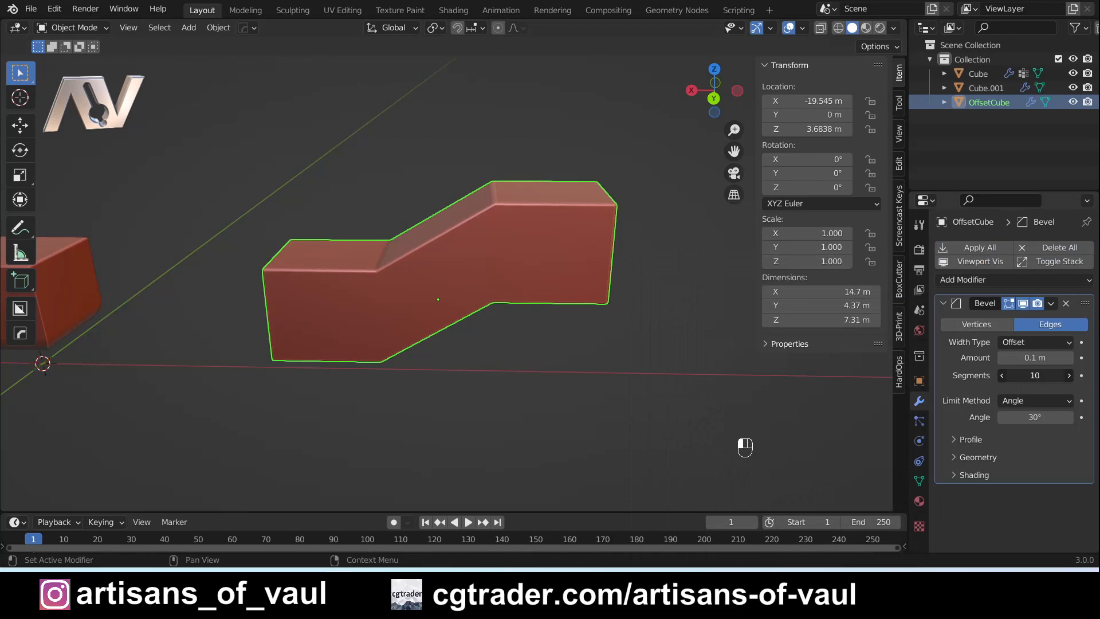
{"action": "left_click_drag", "start_coordinate": [1035, 357], "coordinate": [1053, 357]}
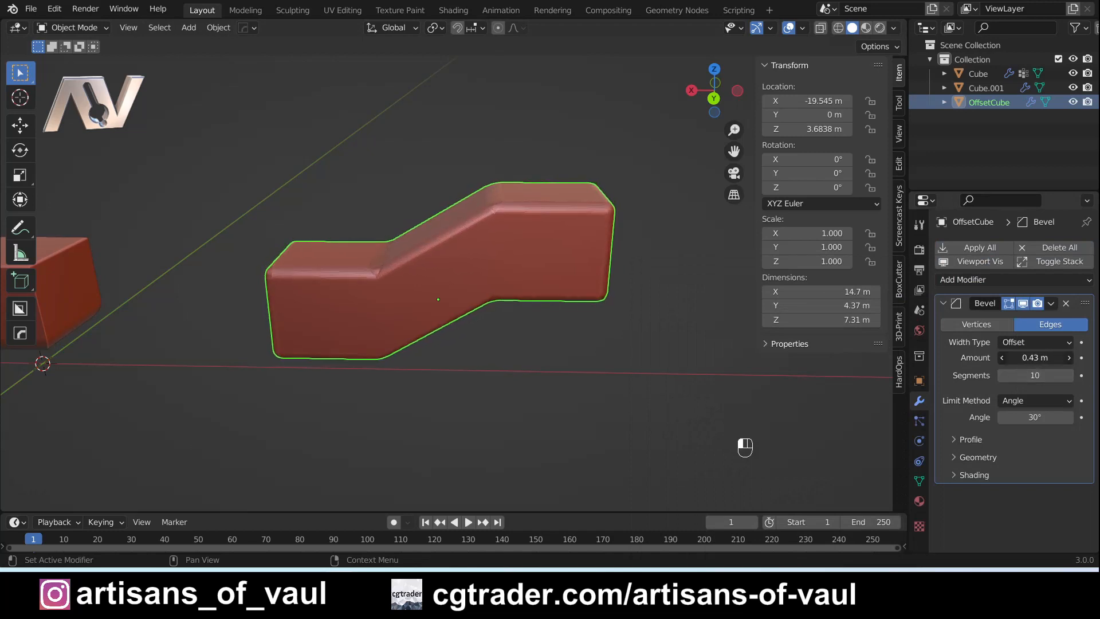
{"action": "left_click_drag", "start_coordinate": [1034, 357], "coordinate": [1045, 357]}
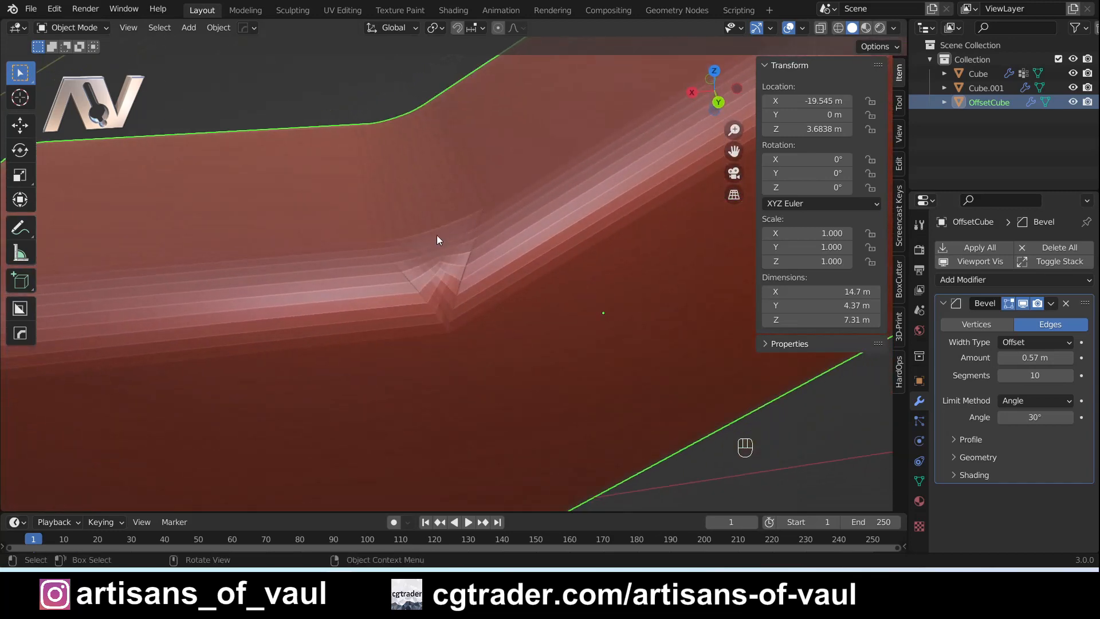
{"action": "left_click_drag", "start_coordinate": [442, 238], "coordinate": [477, 239]}
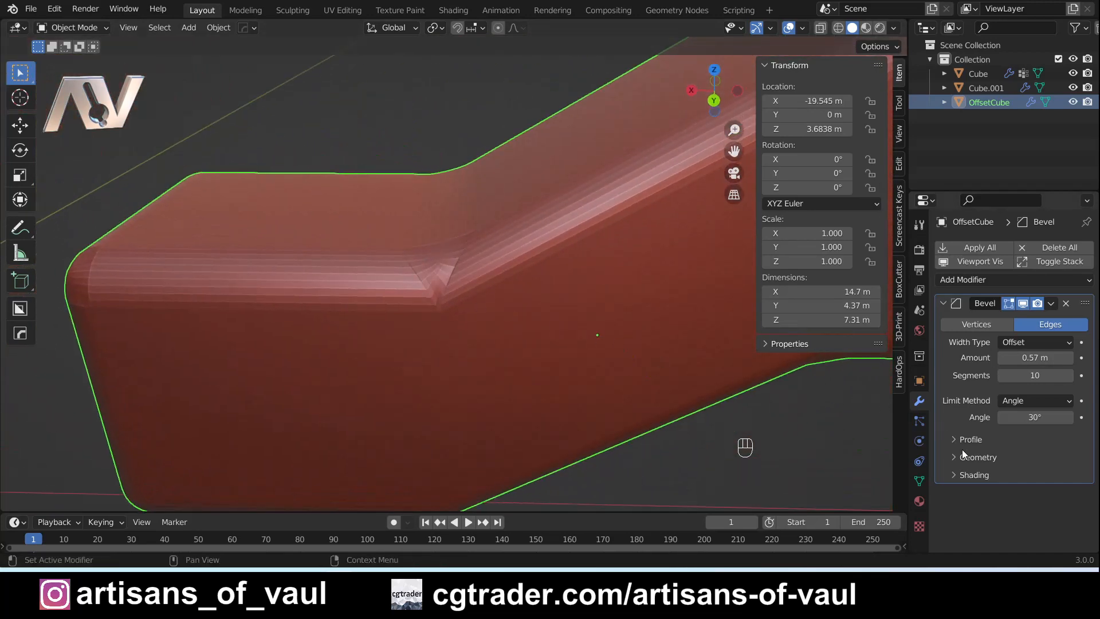
- Set OffsetCube's Bevel outer miter to Arc, then pan and pick the Annotate tool
{"action": "left_click", "coordinate": [976, 457]}
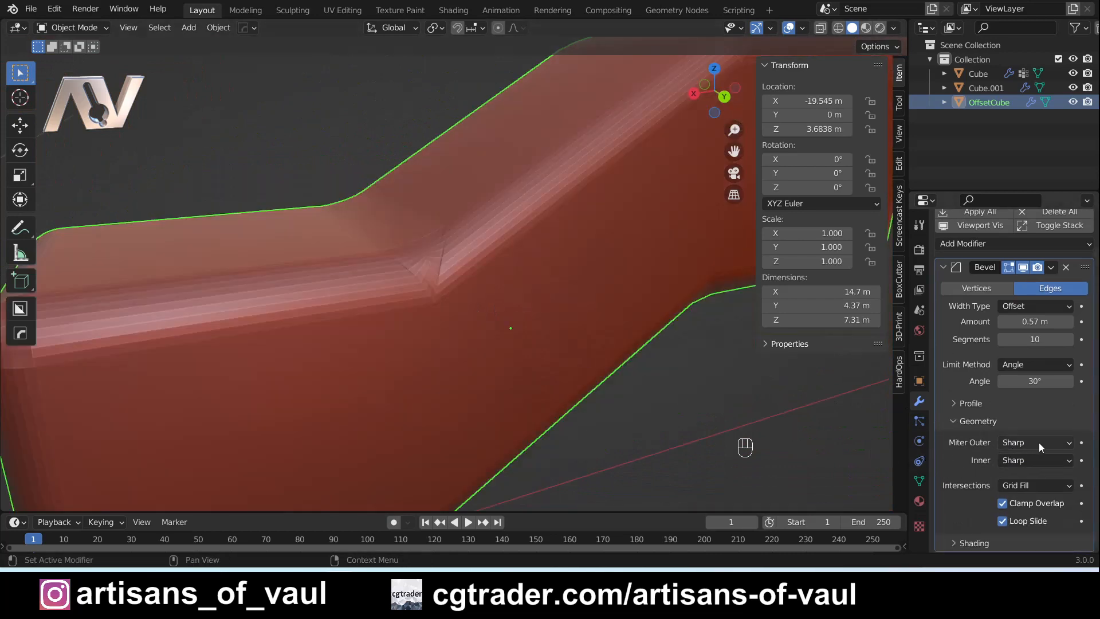
{"action": "left_click", "coordinate": [1034, 442]}
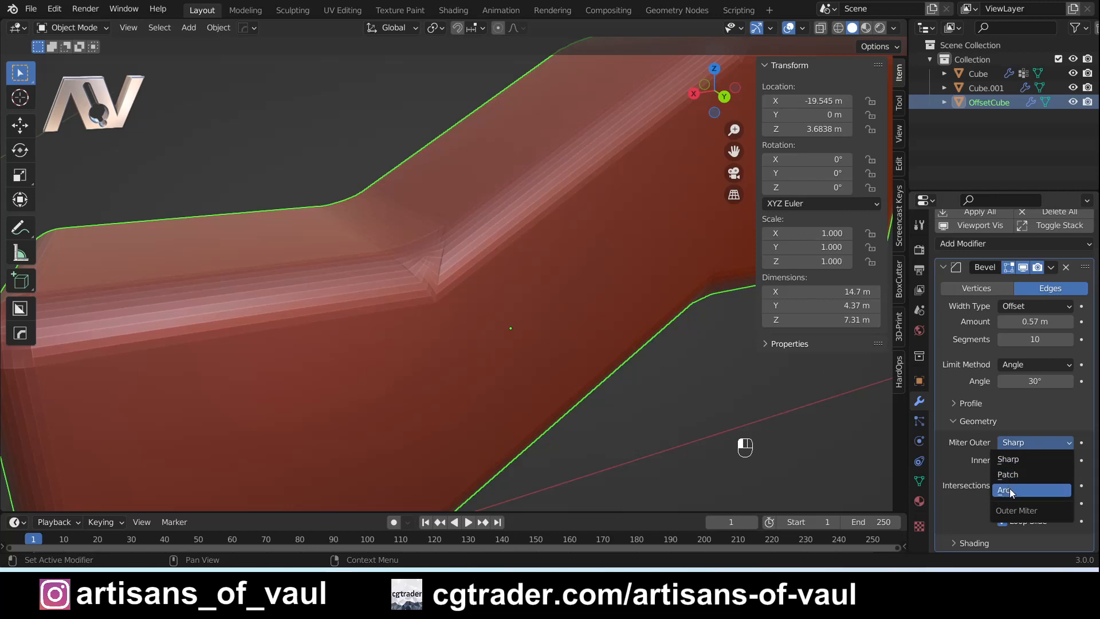
{"action": "left_click", "coordinate": [1009, 489]}
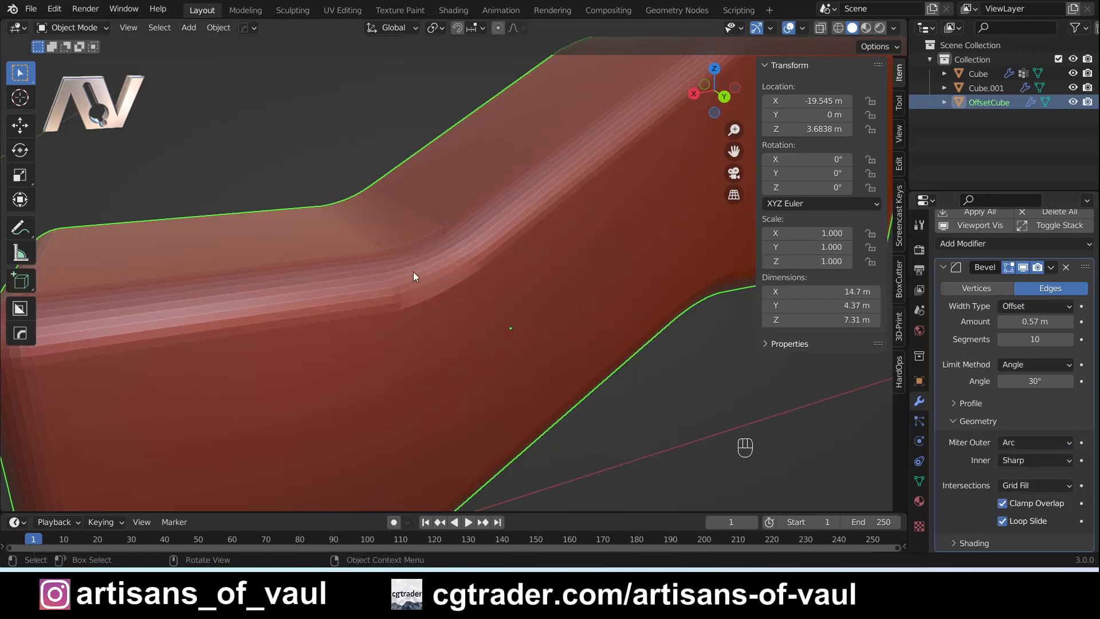
{"action": "mouse_move", "coordinate": [355, 297]}
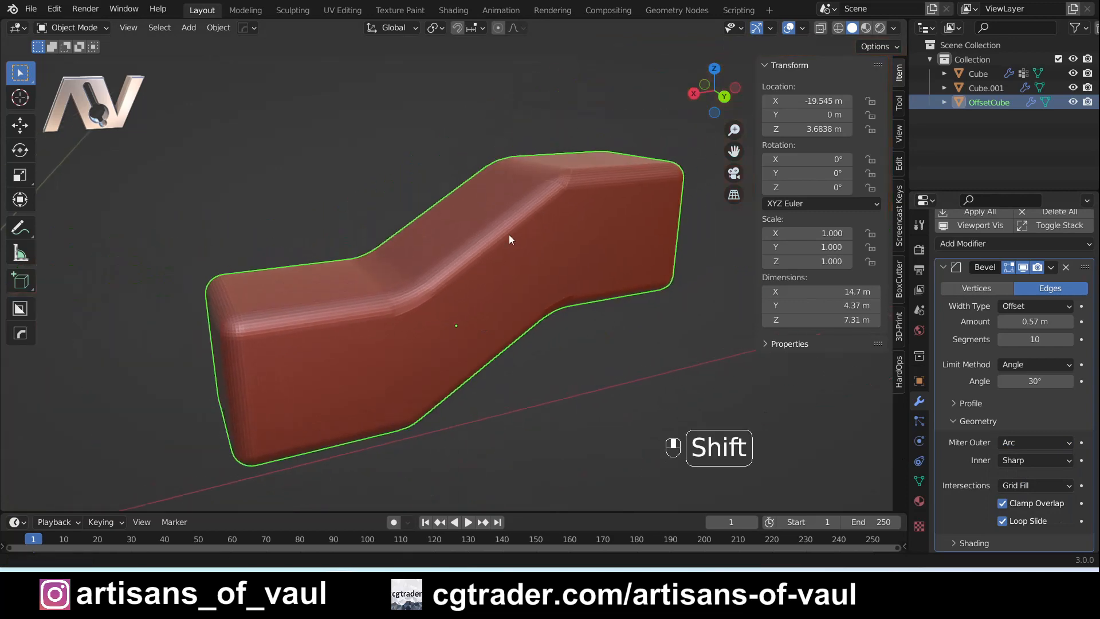
{"action": "left_click_drag", "start_coordinate": [510, 239], "coordinate": [743, 447]}
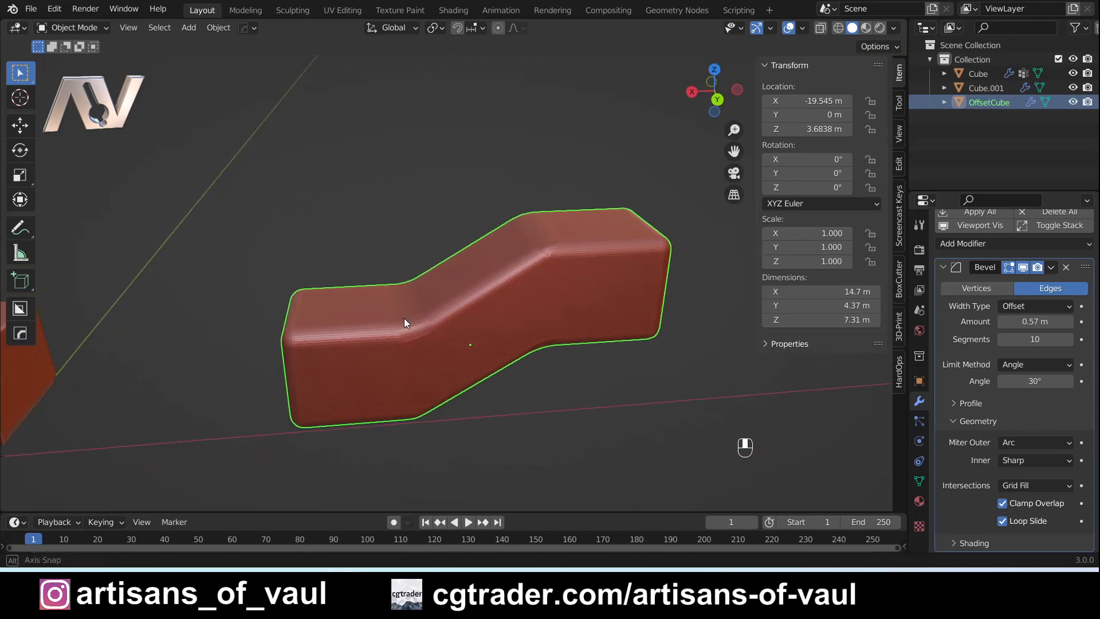
{"action": "left_click", "coordinate": [19, 228]}
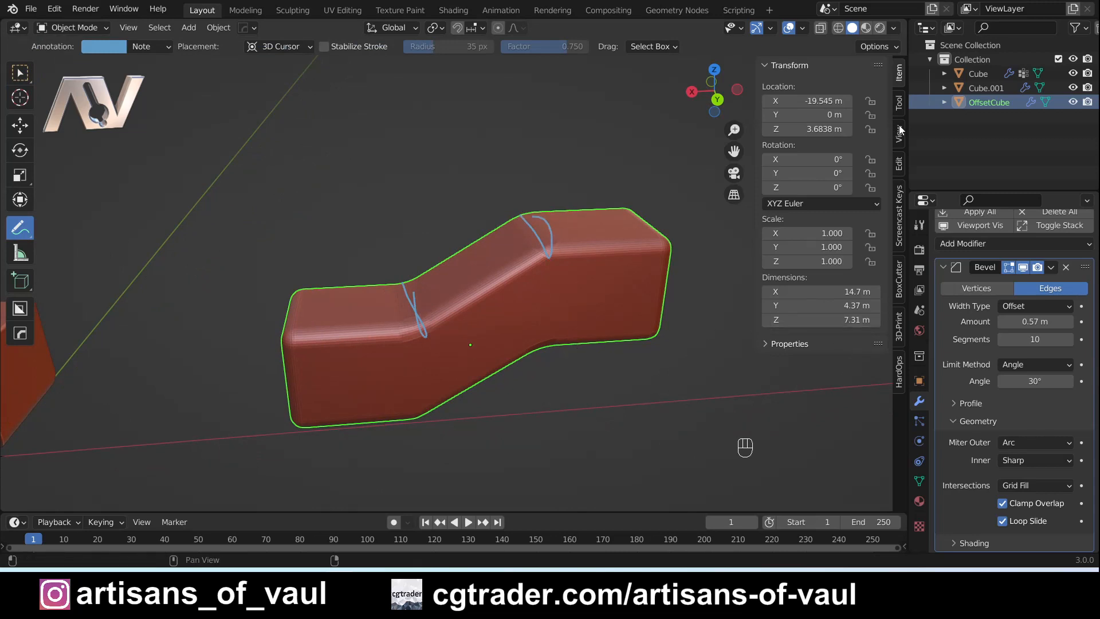
- Clear the annotation scribbles and lower the Bevel limit angle to 32°
{"action": "left_click", "coordinate": [899, 133]}
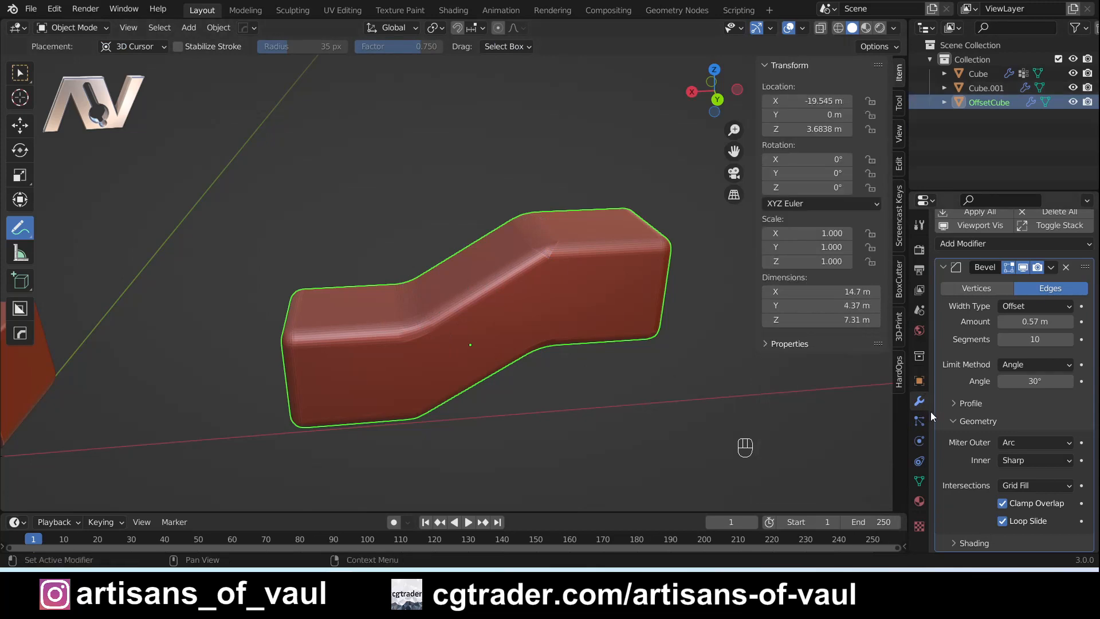
{"action": "mouse_move", "coordinate": [713, 338]}
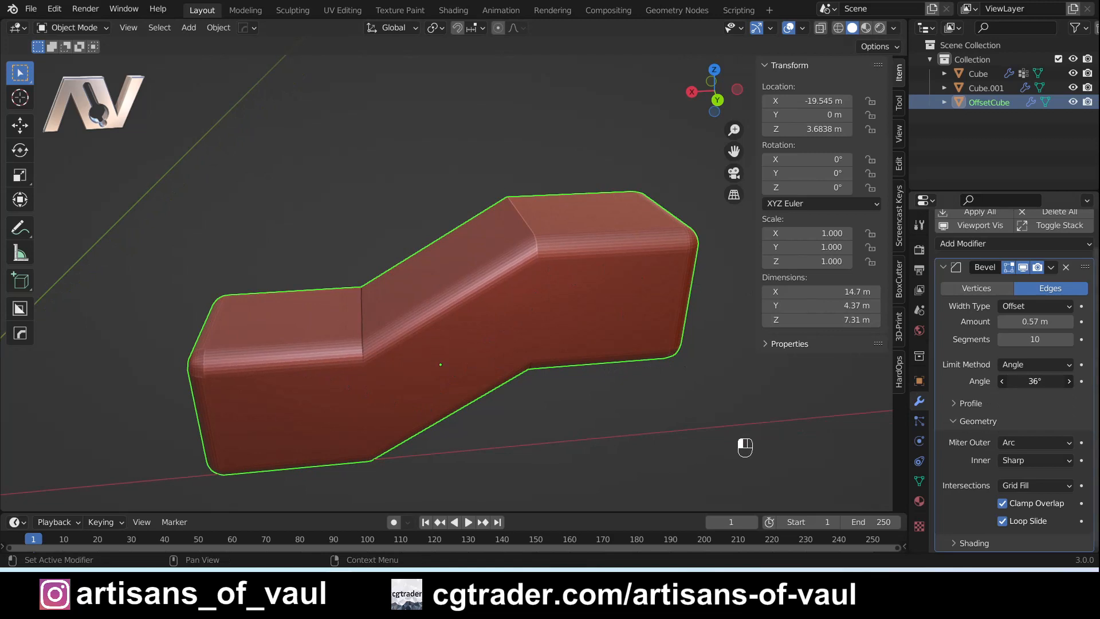
{"action": "mouse_move", "coordinate": [532, 301]}
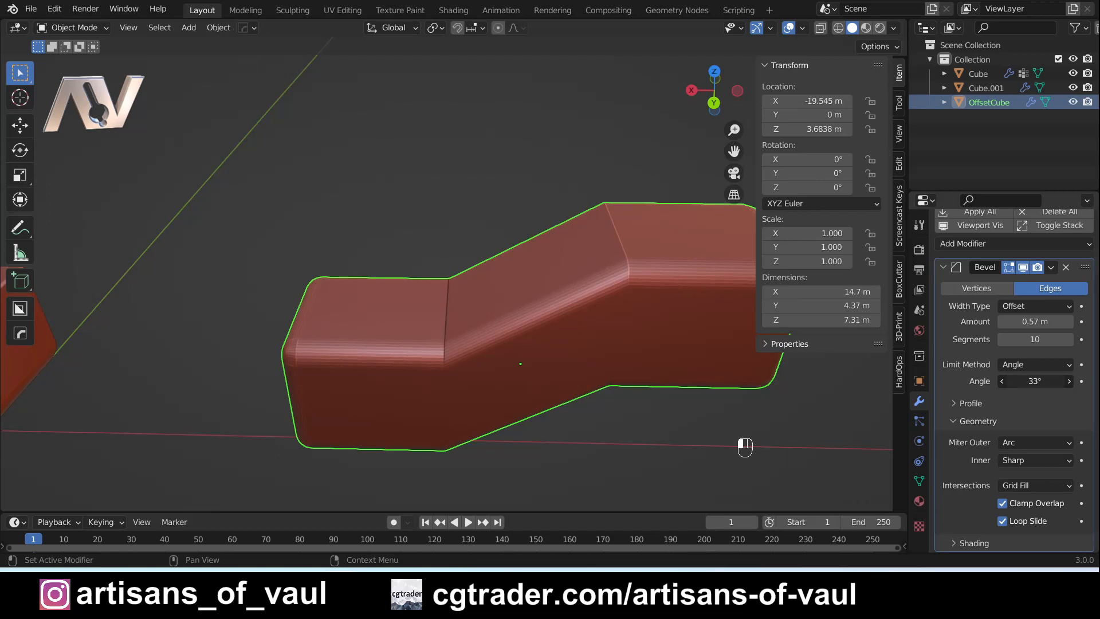
{"action": "left_click", "coordinate": [1002, 381]}
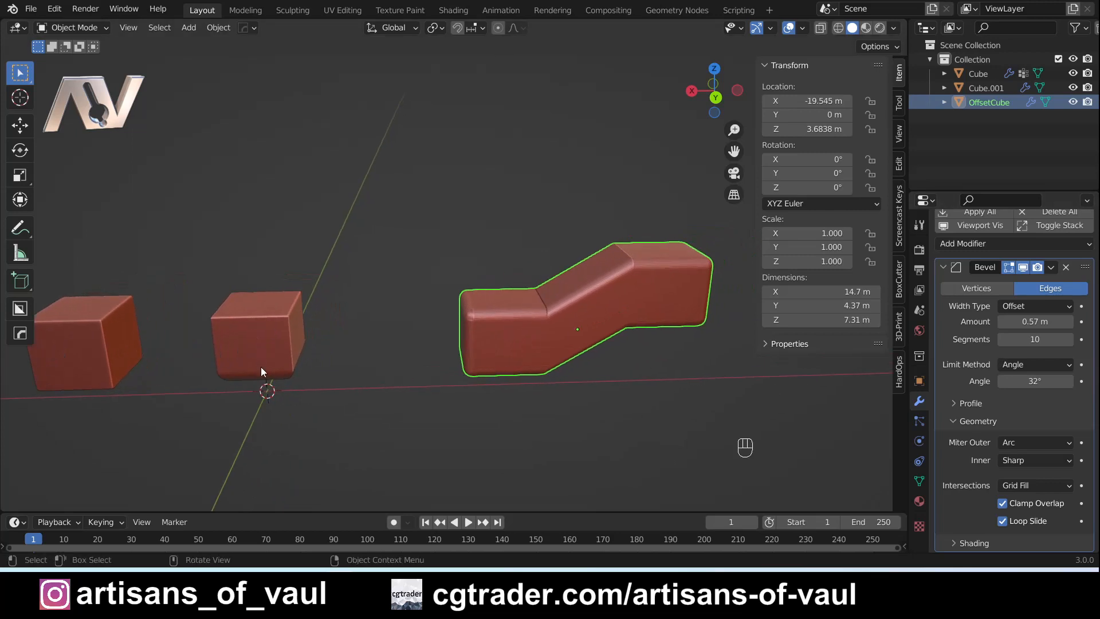
{"action": "mouse_move", "coordinate": [261, 379]}
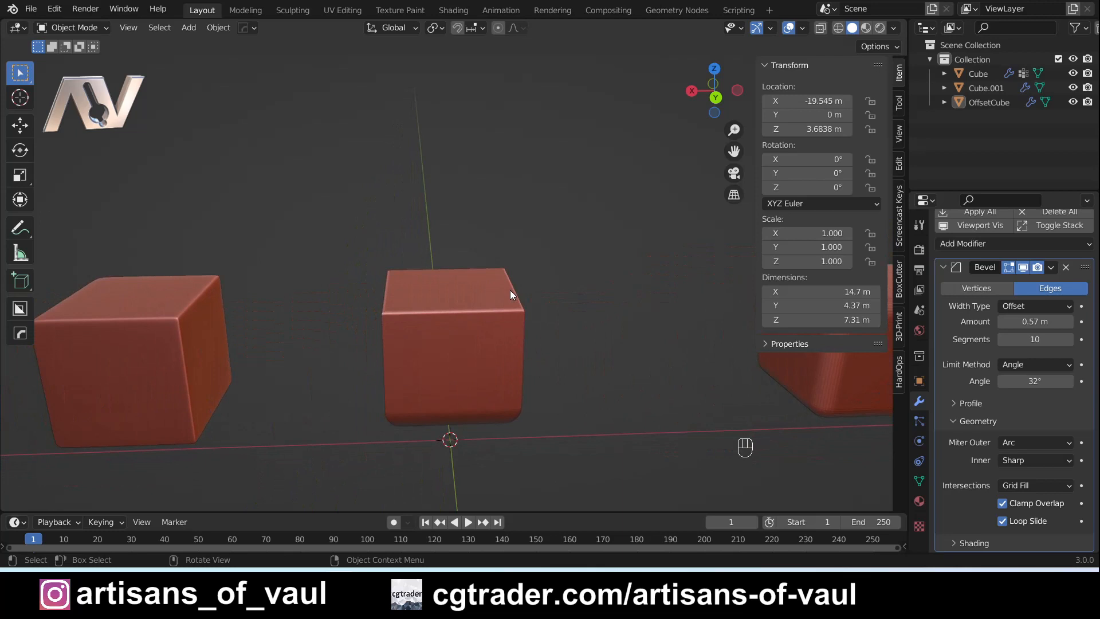
- Zoom and orbit to examine the two cubes up close from the front
{"action": "scroll", "scroll_direction": "down", "scroll_amount": 3}
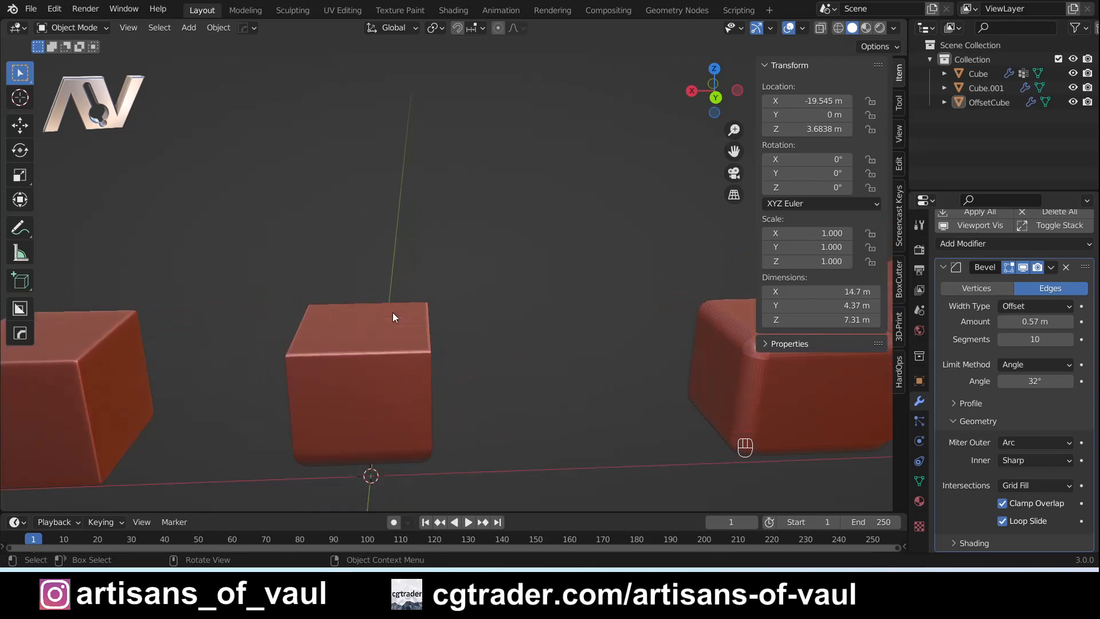
{"action": "left_click_drag", "start_coordinate": [393, 315], "coordinate": [501, 344]}
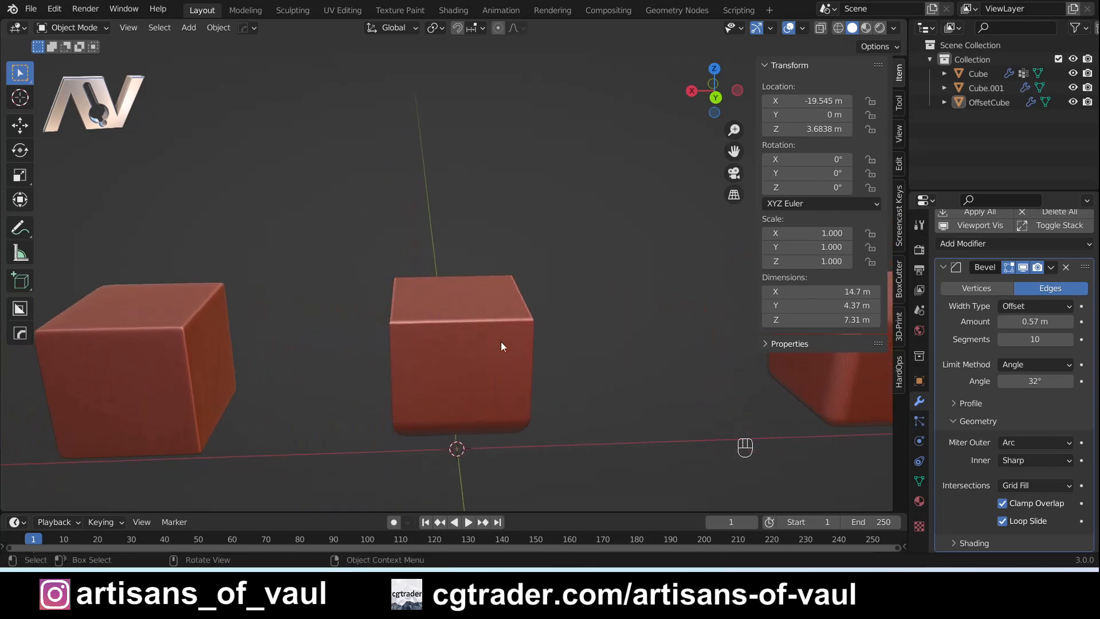
{"action": "mouse_move", "coordinate": [449, 347]}
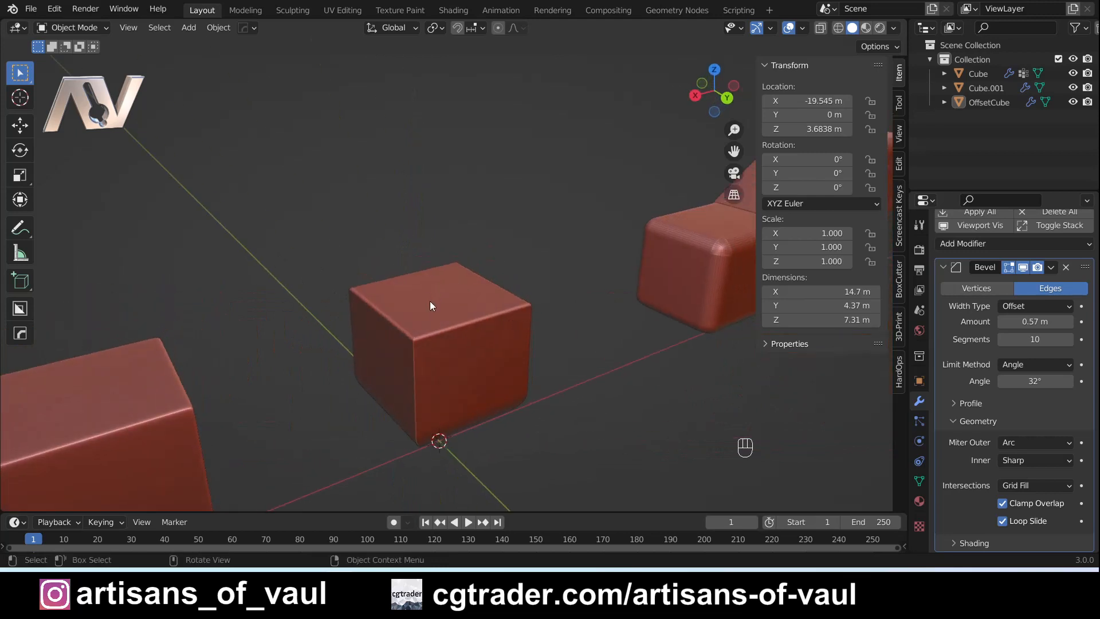
{"action": "mouse_move", "coordinate": [453, 316]}
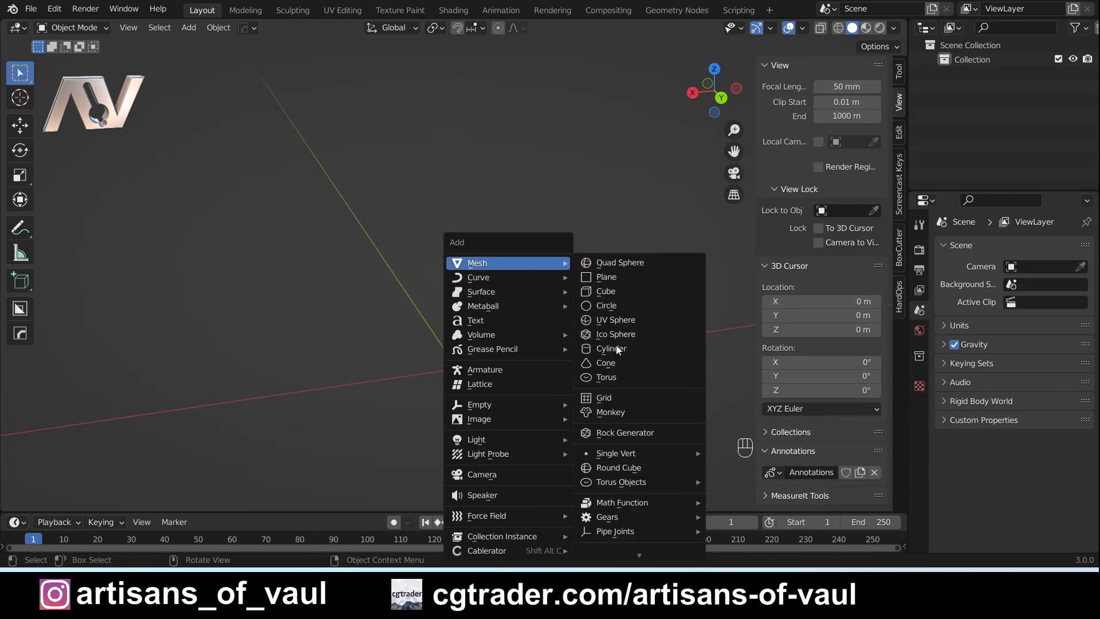
- Add a Cube from the Add Mesh menu and bring it closer into view
{"action": "left_click", "coordinate": [605, 290]}
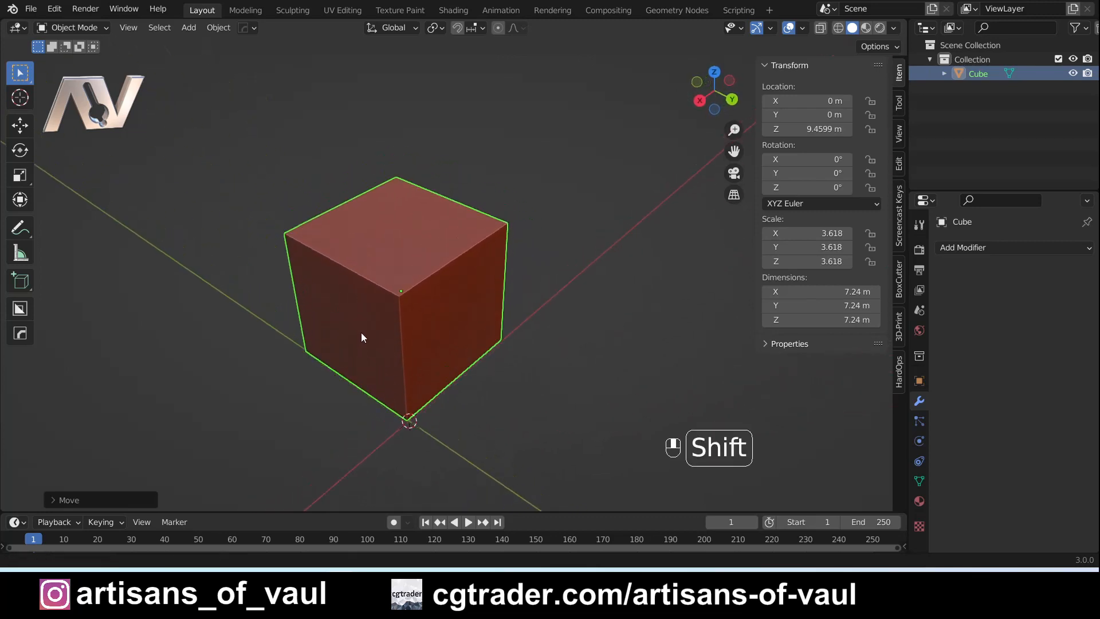
{"action": "left_click_drag", "start_coordinate": [363, 337], "coordinate": [379, 374]}
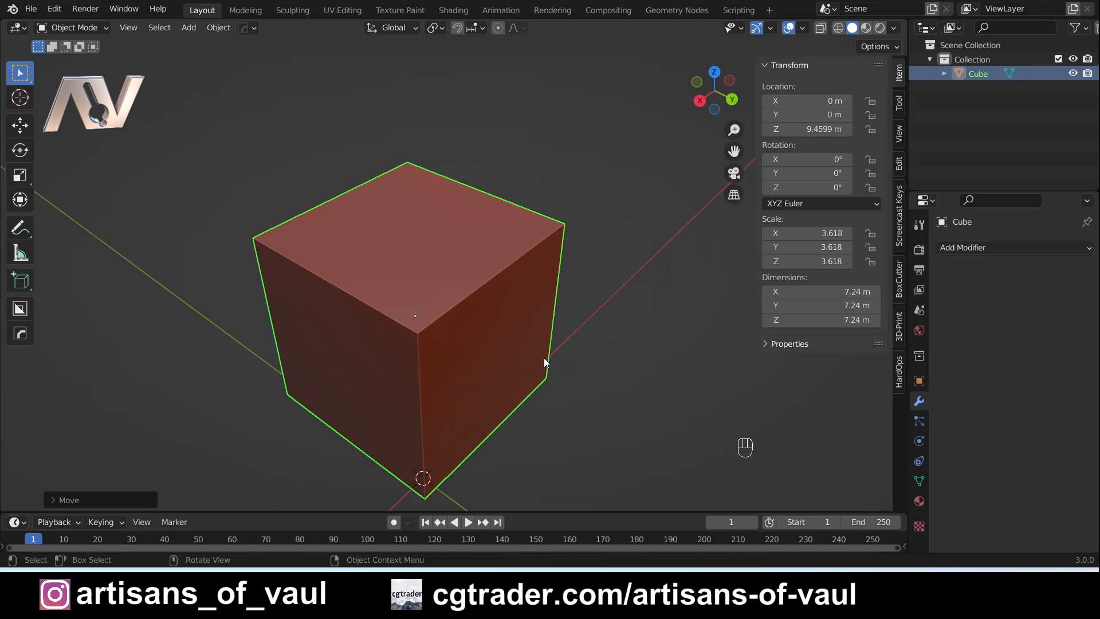
- Add a HardOps bevel from the Q menu and drag its width to 0.7574 m
{"action": "key", "text": "q"}
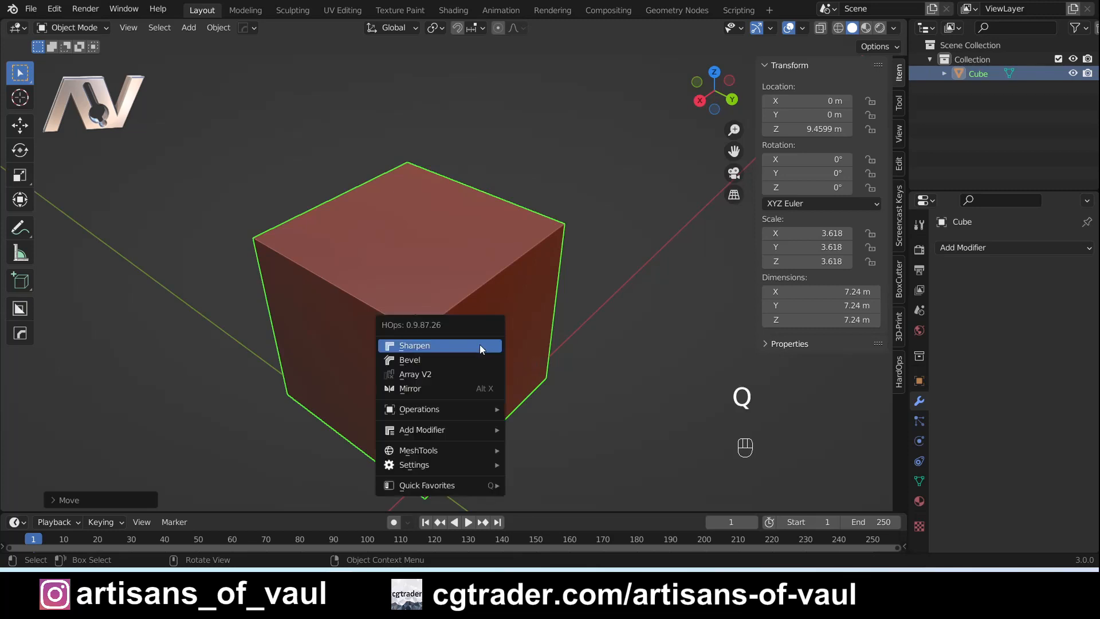
{"action": "mouse_move", "coordinate": [463, 360]}
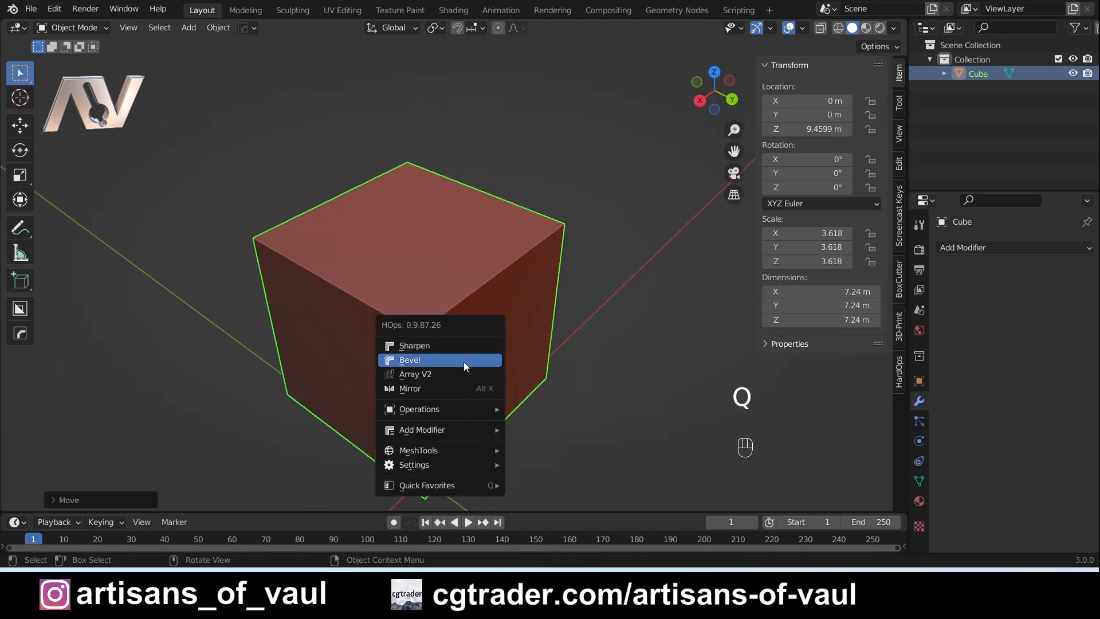
{"action": "left_click", "coordinate": [410, 359]}
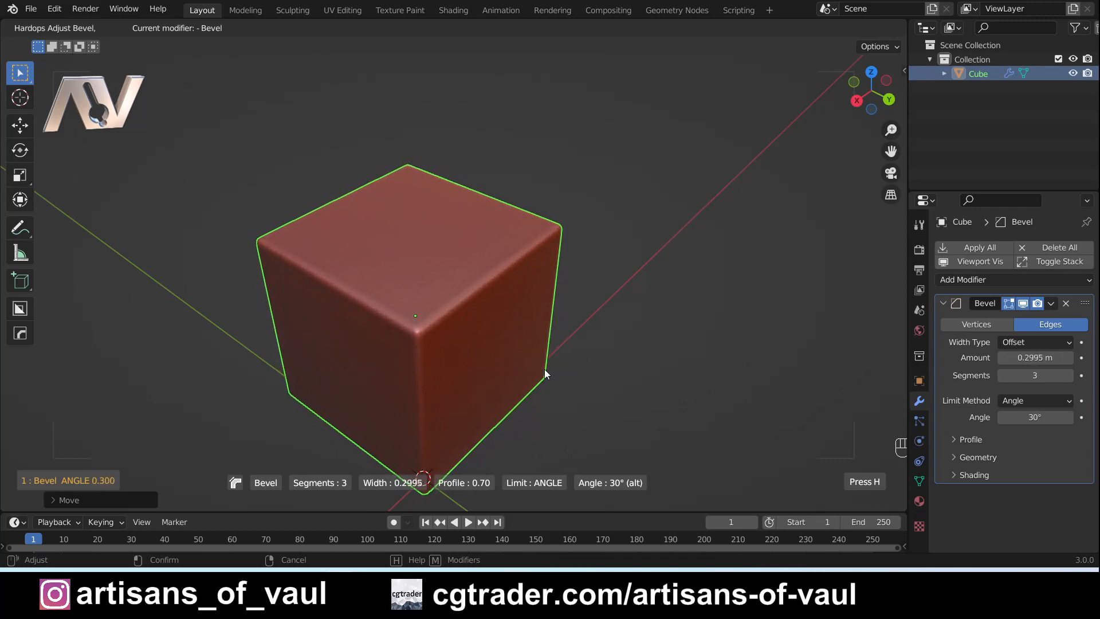
{"action": "left_click_drag", "start_coordinate": [546, 375], "coordinate": [482, 390]}
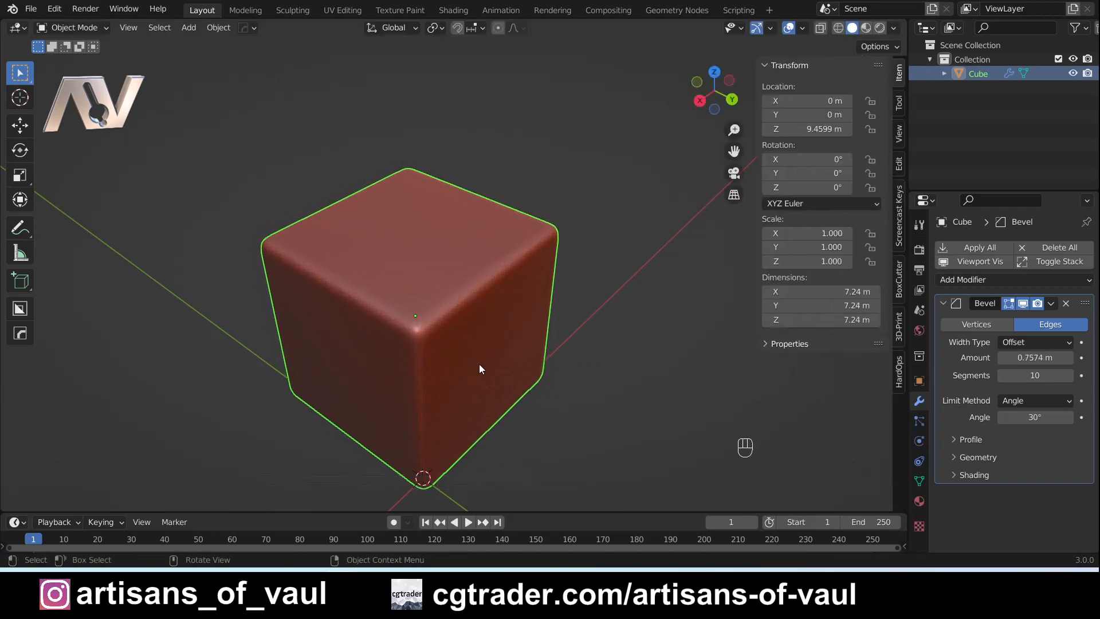
{"action": "mouse_move", "coordinate": [460, 272]}
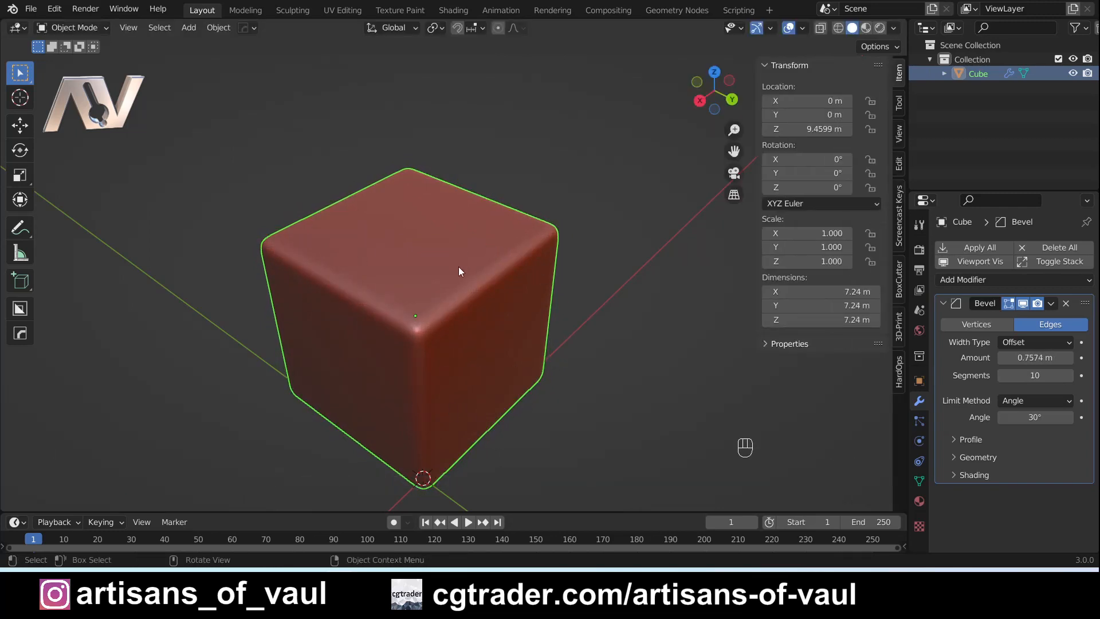
- Shade the beveled cube flat and orbit to view the faceted top corner
{"action": "right_click", "coordinate": [459, 271]}
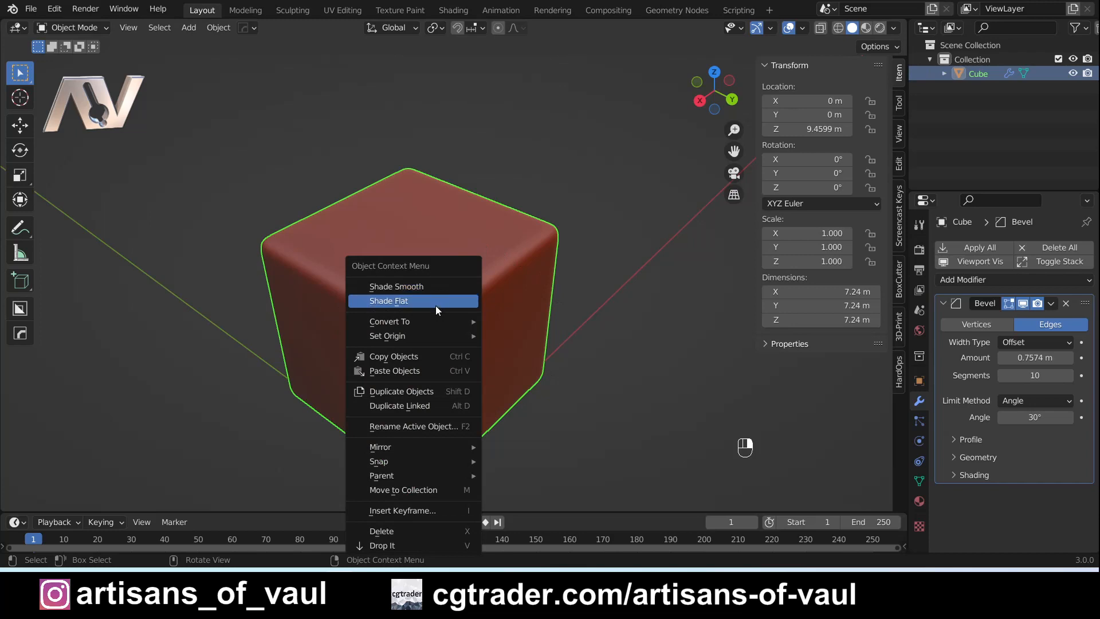
{"action": "left_click", "coordinate": [388, 301]}
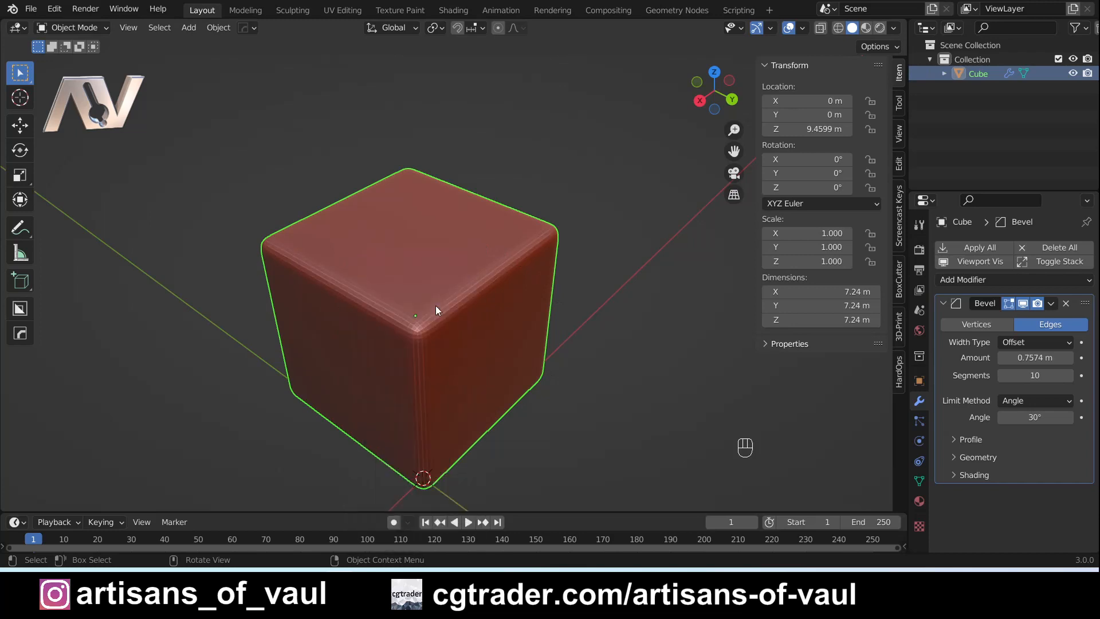
{"action": "mouse_move", "coordinate": [456, 258]}
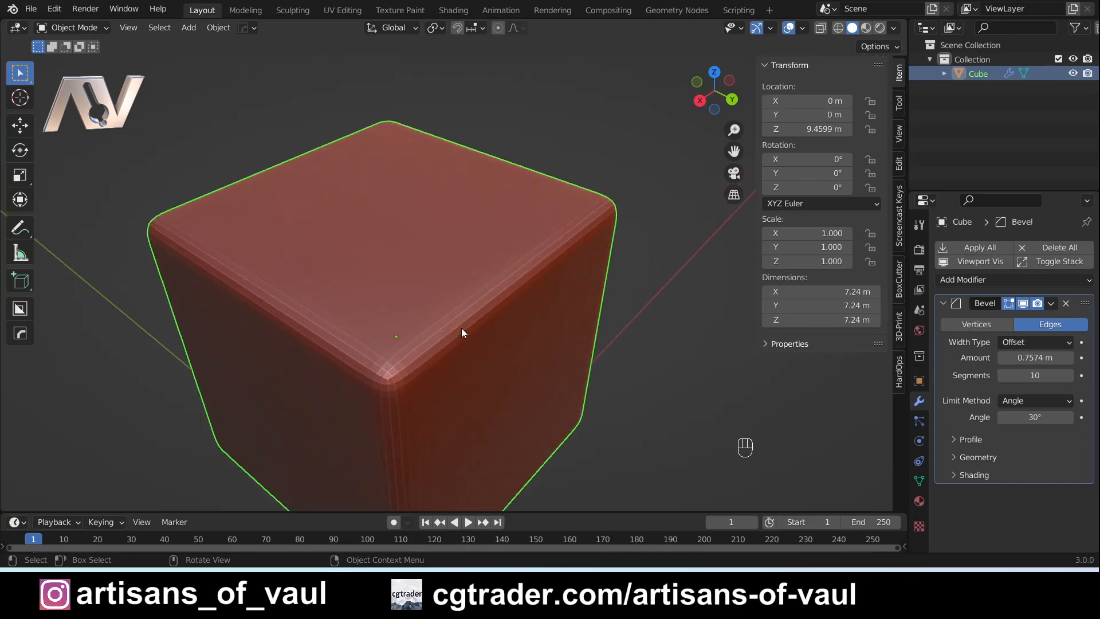
{"action": "mouse_move", "coordinate": [430, 286]}
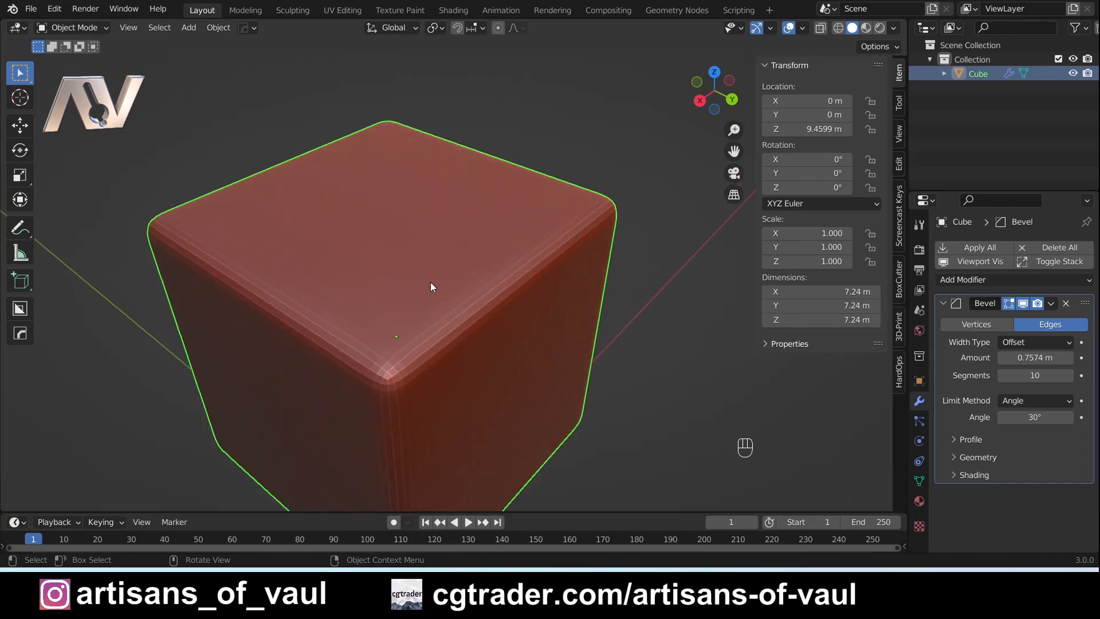
{"action": "mouse_move", "coordinate": [365, 243]}
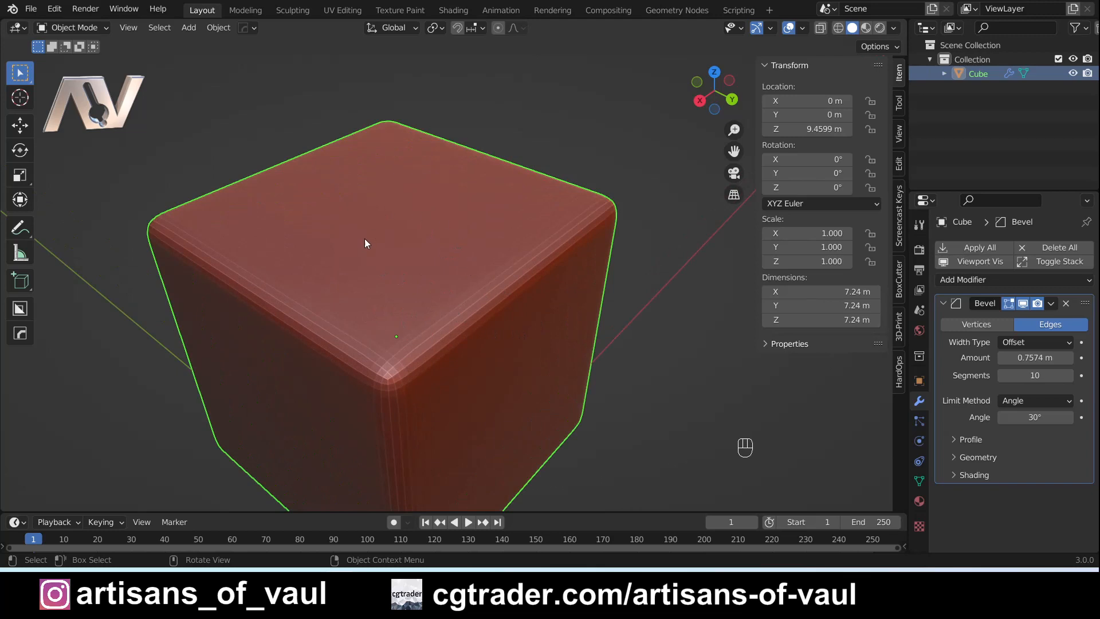
{"action": "mouse_move", "coordinate": [569, 287]}
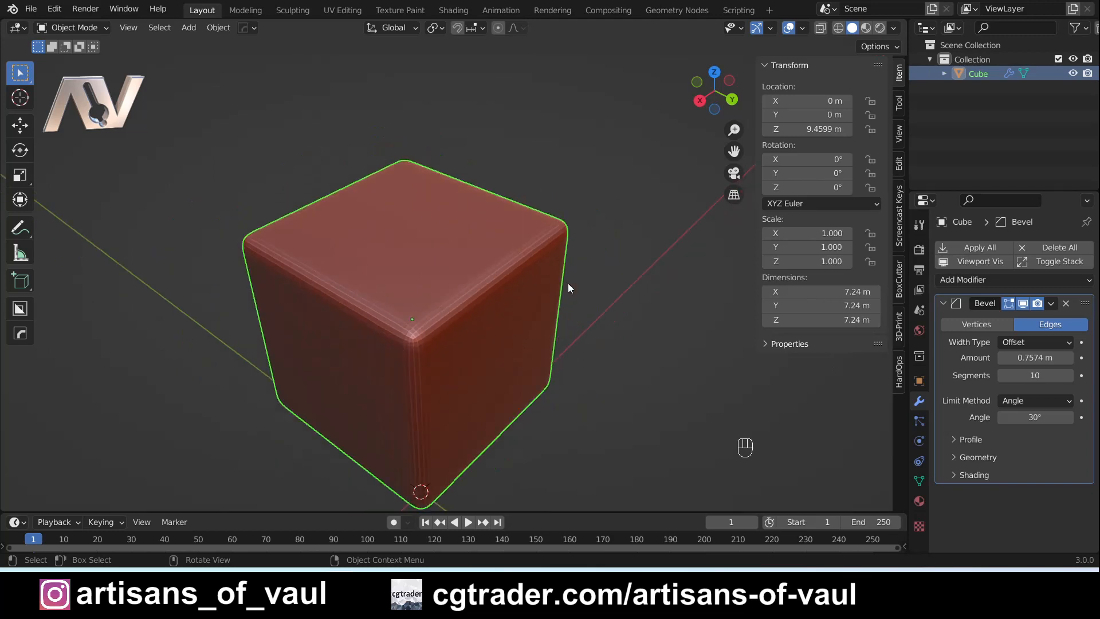
{"action": "left_click_drag", "start_coordinate": [568, 288], "coordinate": [523, 305]}
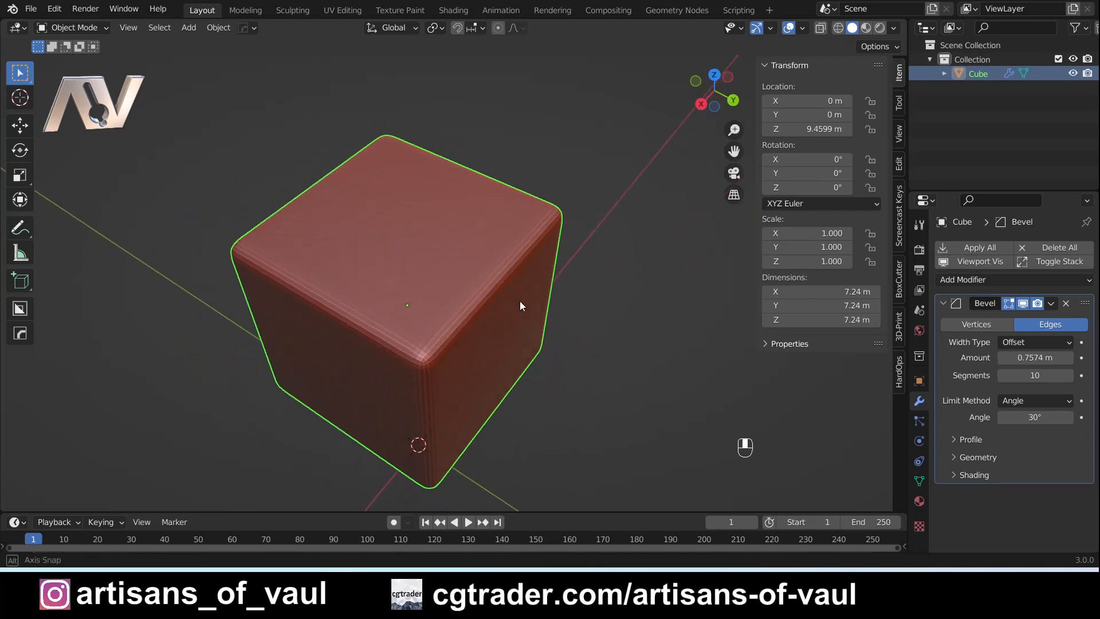
{"action": "left_click_drag", "start_coordinate": [522, 305], "coordinate": [490, 307]}
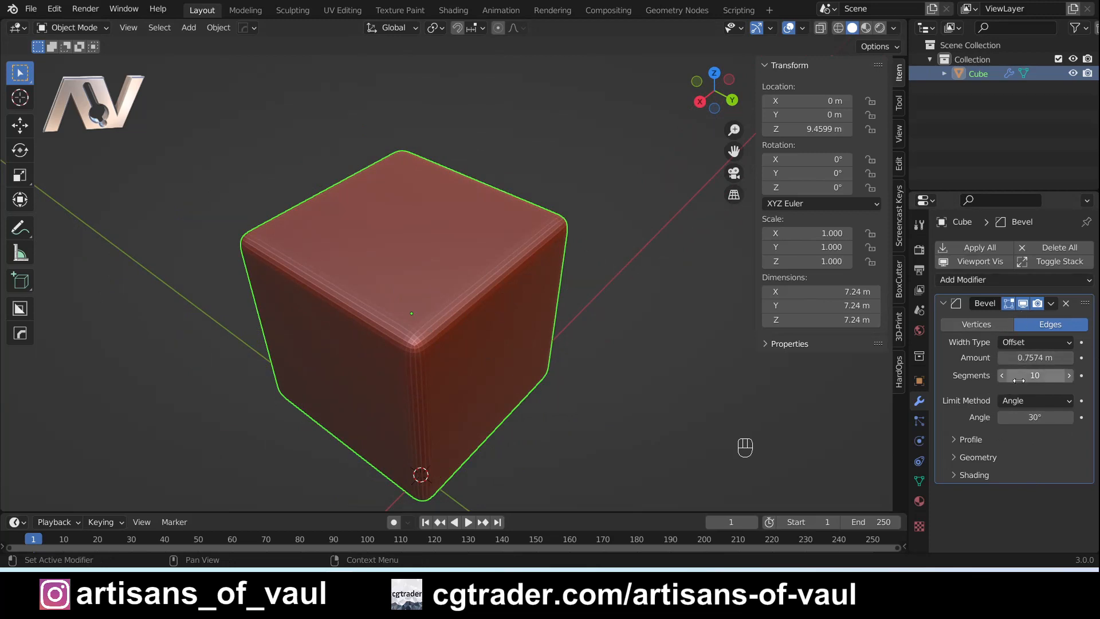
- Set the cube's Bevel modifier to 20 segments and a 0.922 m amount
{"action": "left_click_drag", "start_coordinate": [1035, 376], "coordinate": [1059, 376]}
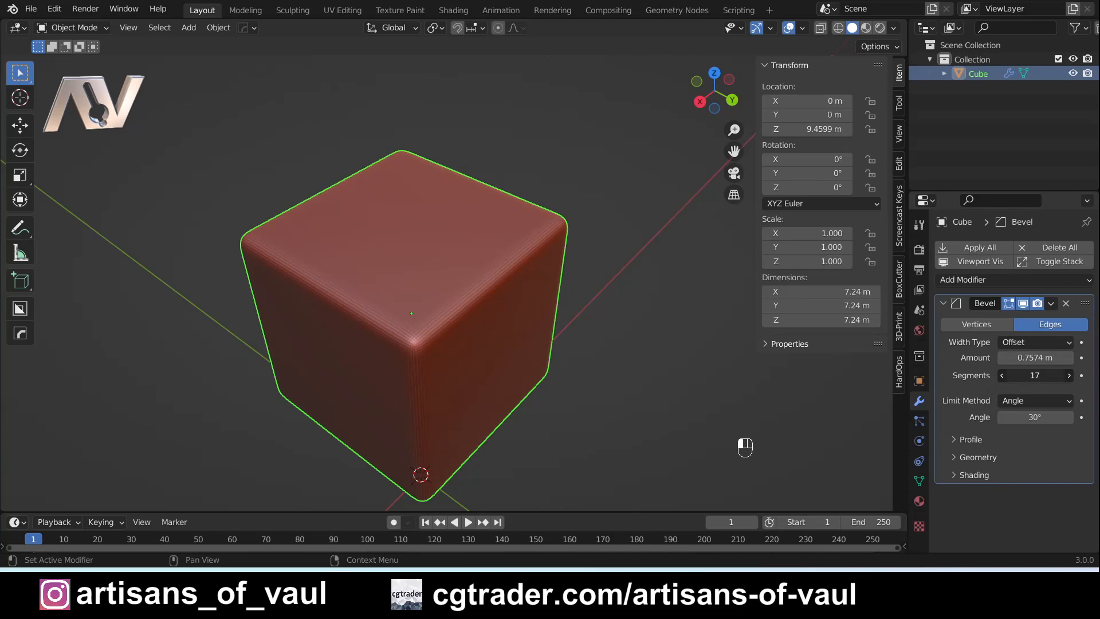
{"action": "left_click", "coordinate": [1067, 375]}
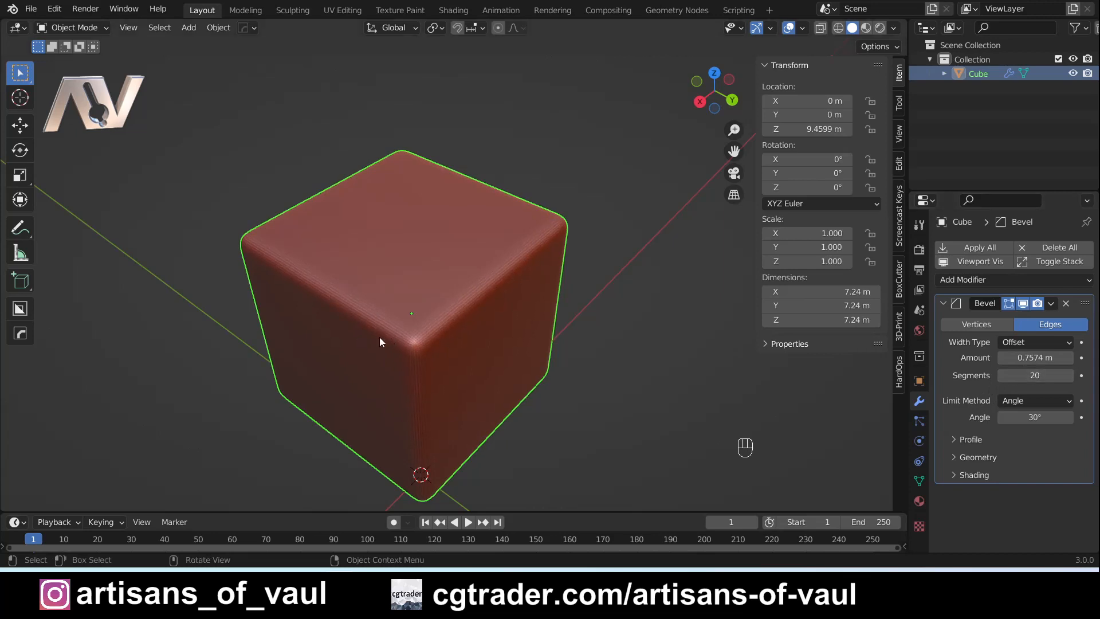
{"action": "left_click_drag", "start_coordinate": [1035, 357], "coordinate": [1042, 357]}
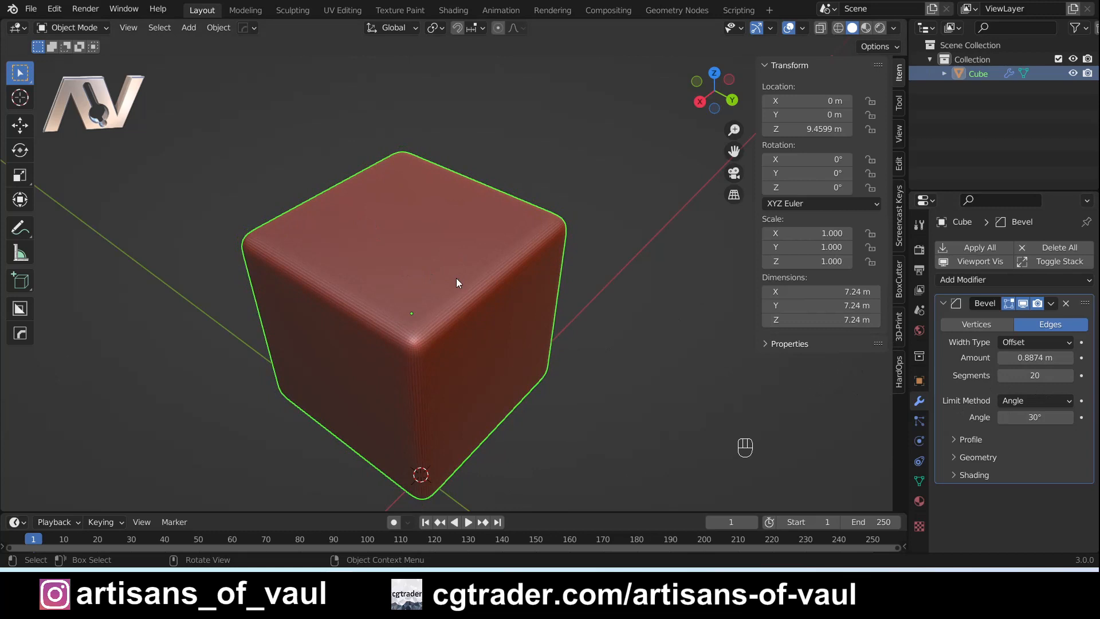
{"action": "mouse_move", "coordinate": [447, 260]}
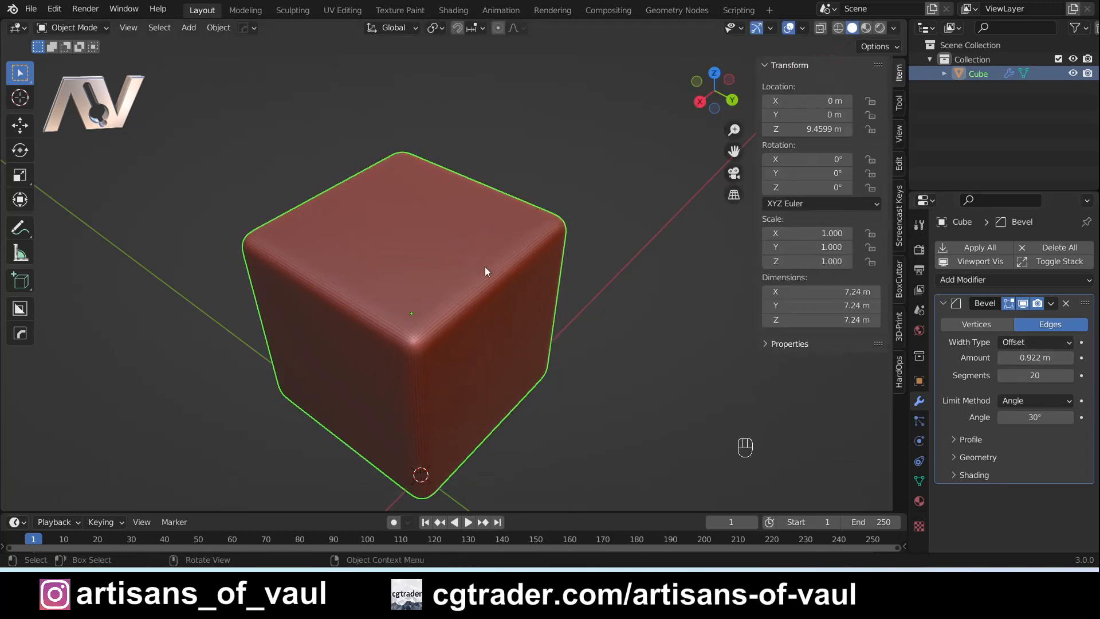
{"action": "mouse_move", "coordinate": [530, 281]}
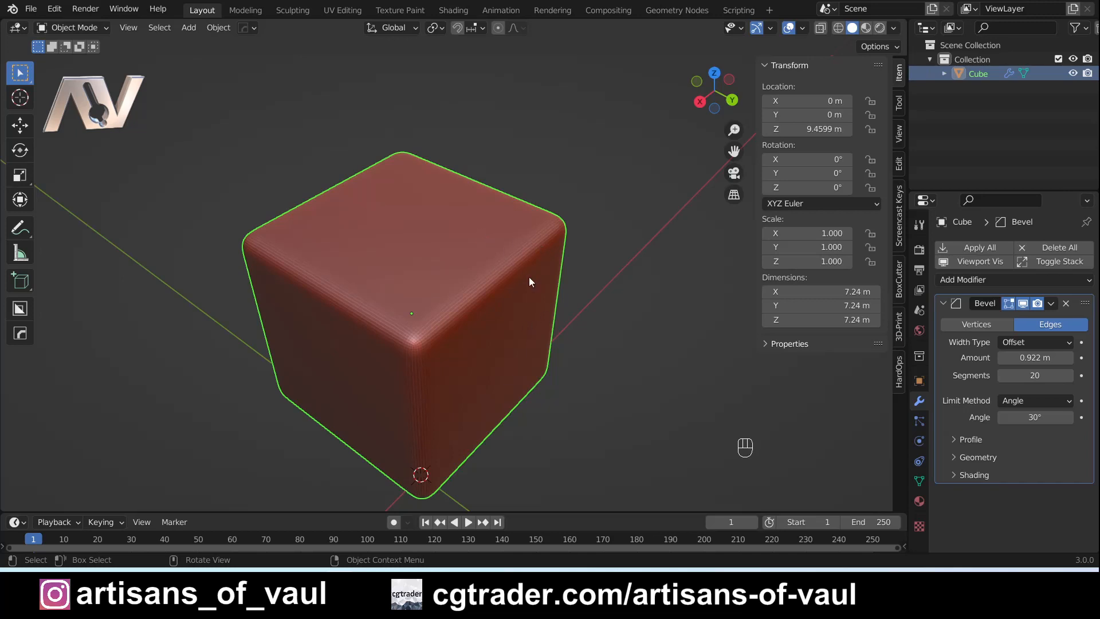
{"action": "mouse_move", "coordinate": [417, 262]}
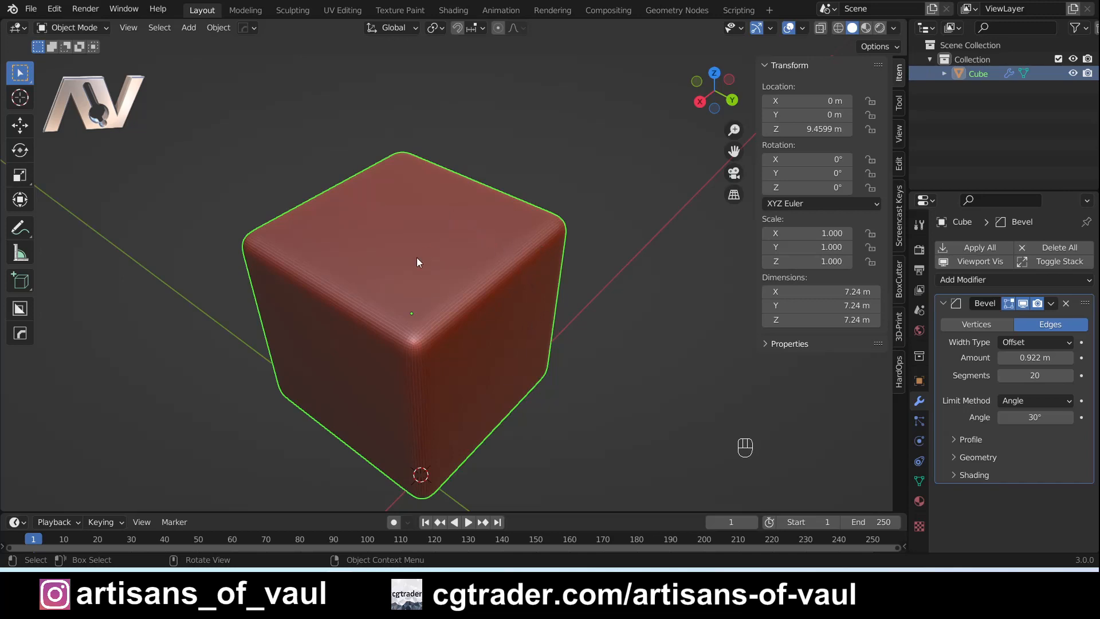
{"action": "left_click_drag", "start_coordinate": [418, 262], "coordinate": [481, 287]}
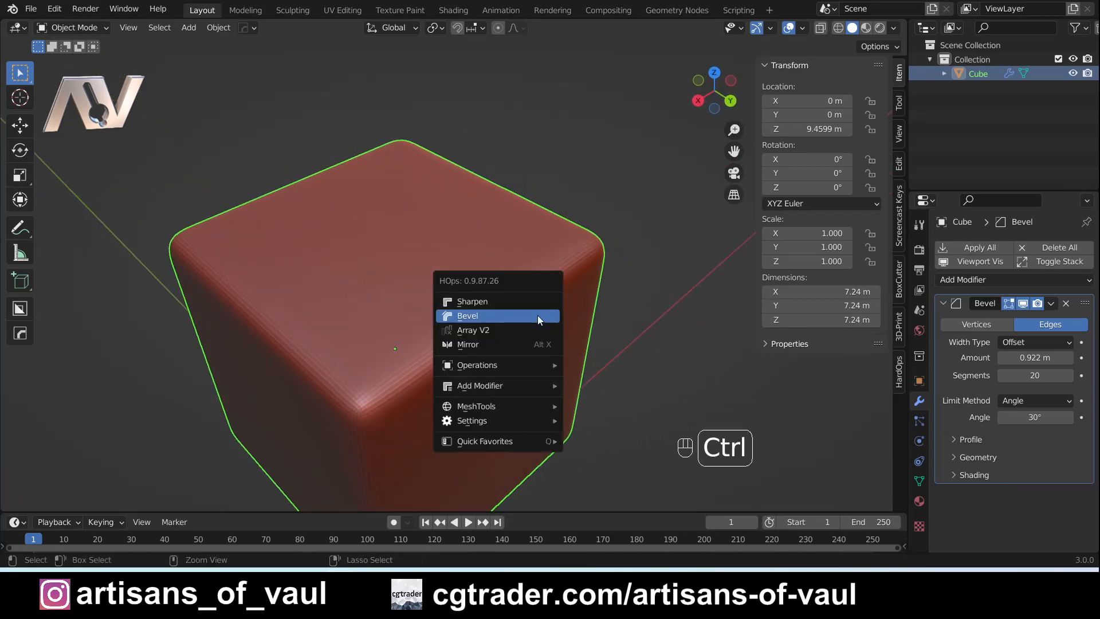
- Add a second HardOps bevel layer, Bevel.001 at 0.461 m, to the cube
{"action": "left_click", "coordinate": [467, 315]}
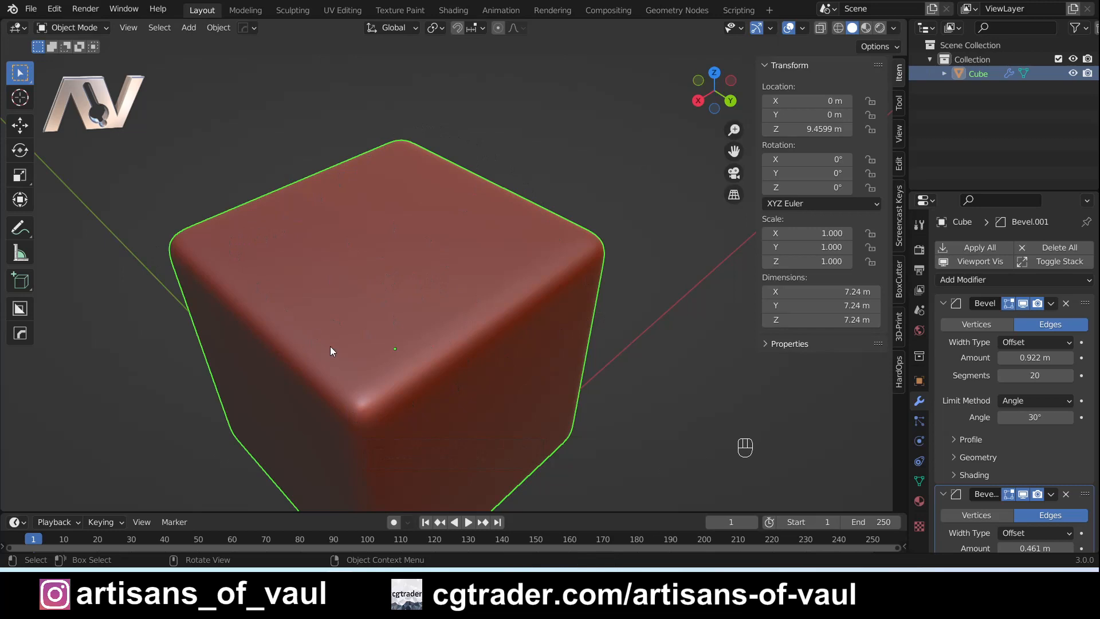
{"action": "mouse_move", "coordinate": [421, 249]}
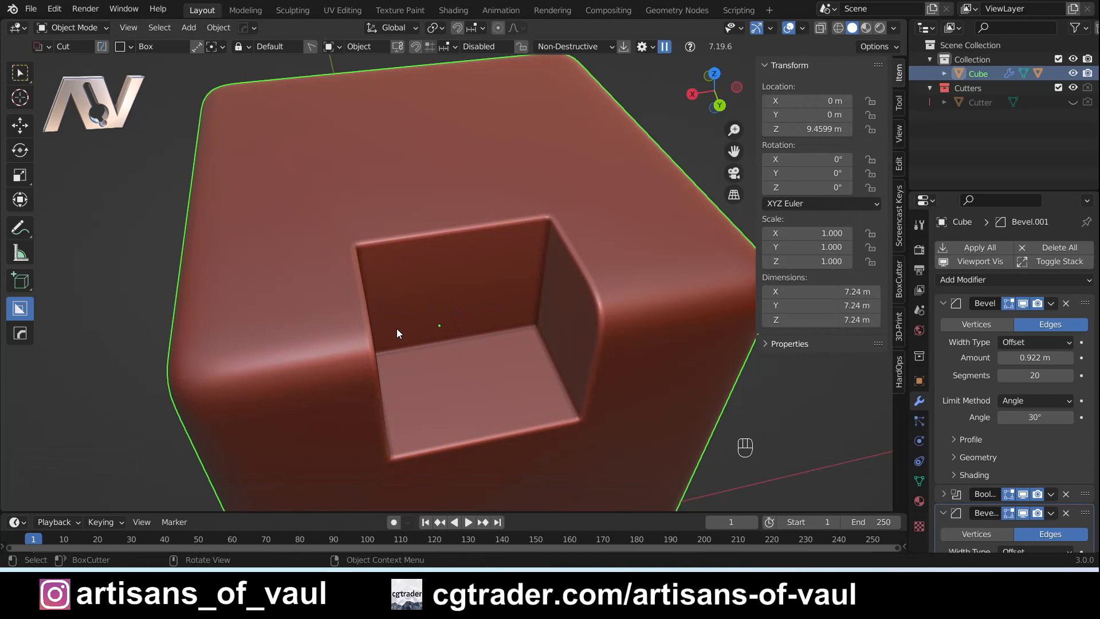
- Adjust the notch's Bevel.001 through HardOps Bevel to 0.1987 width and 3 segments
{"action": "key", "text": "q"}
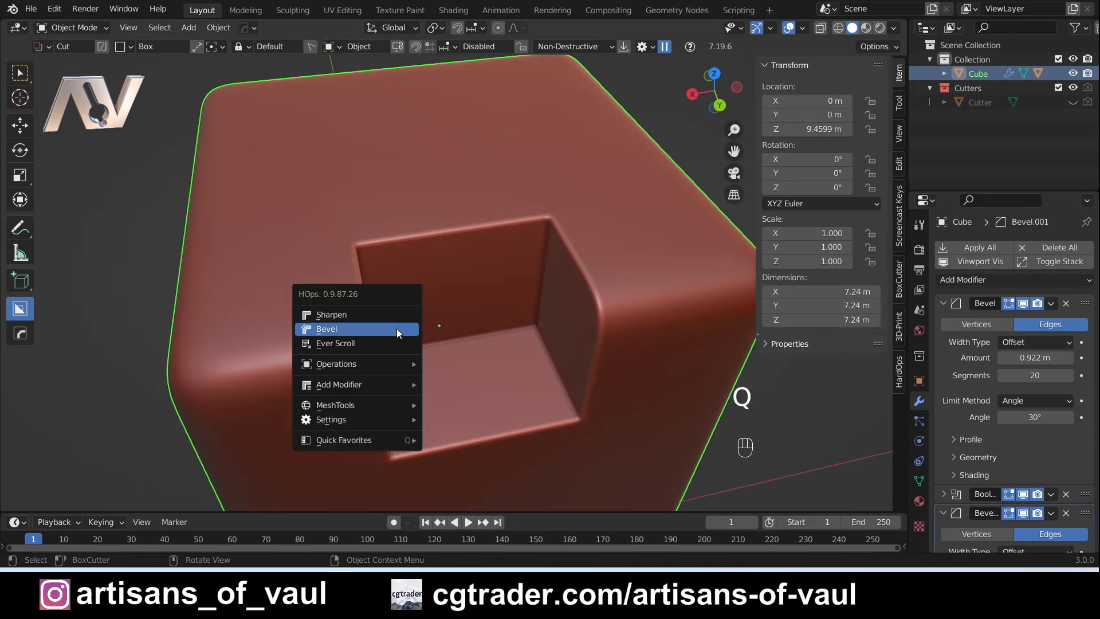
{"action": "left_click", "coordinate": [327, 329]}
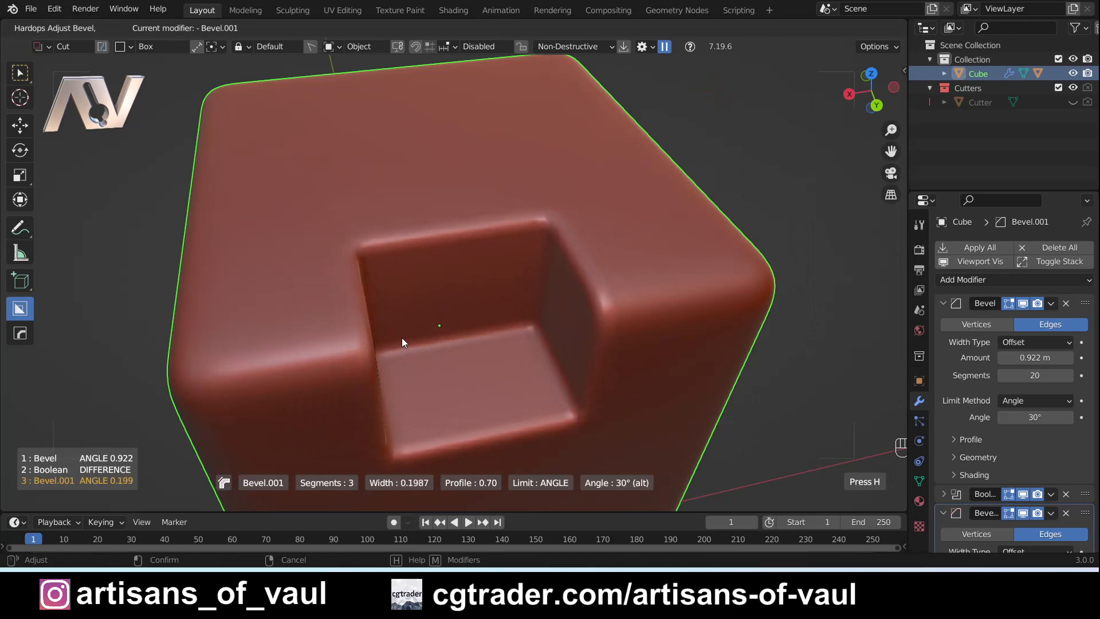
{"action": "mouse_move", "coordinate": [411, 341]}
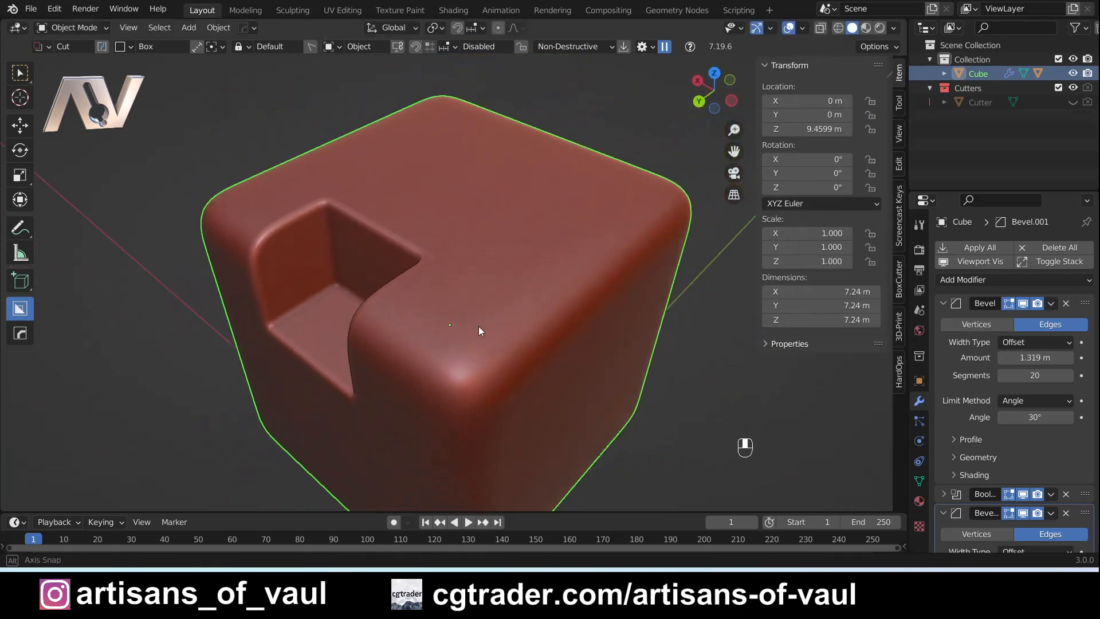
- Start a new bevel layer after the cuts and widen the first bevel to about 1.371 m
{"action": "key", "text": "q"}
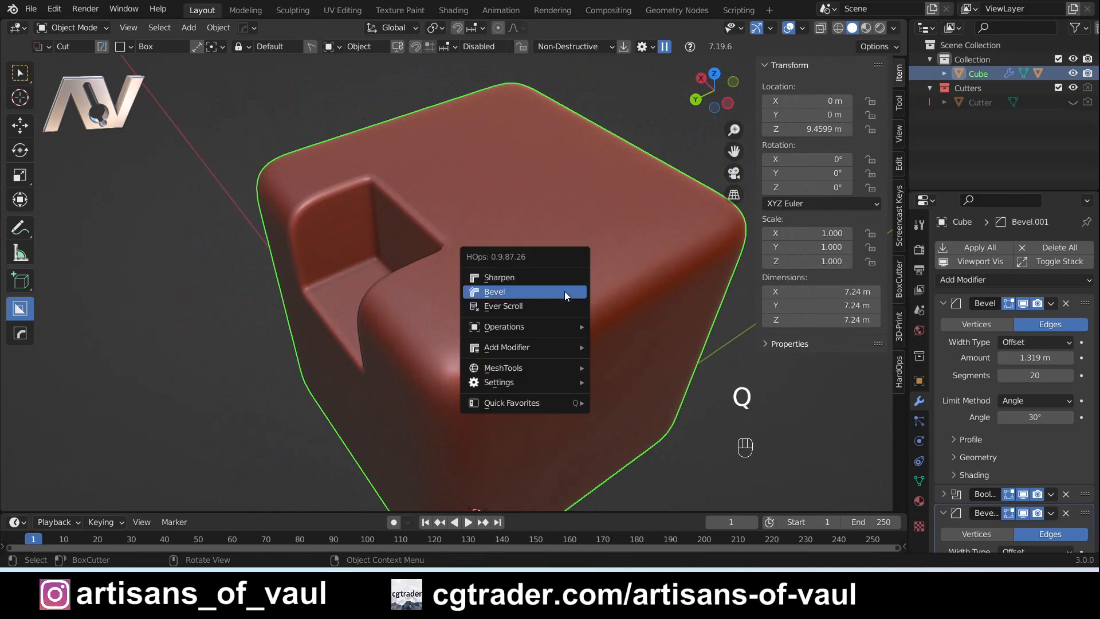
{"action": "mouse_move", "coordinate": [504, 326]}
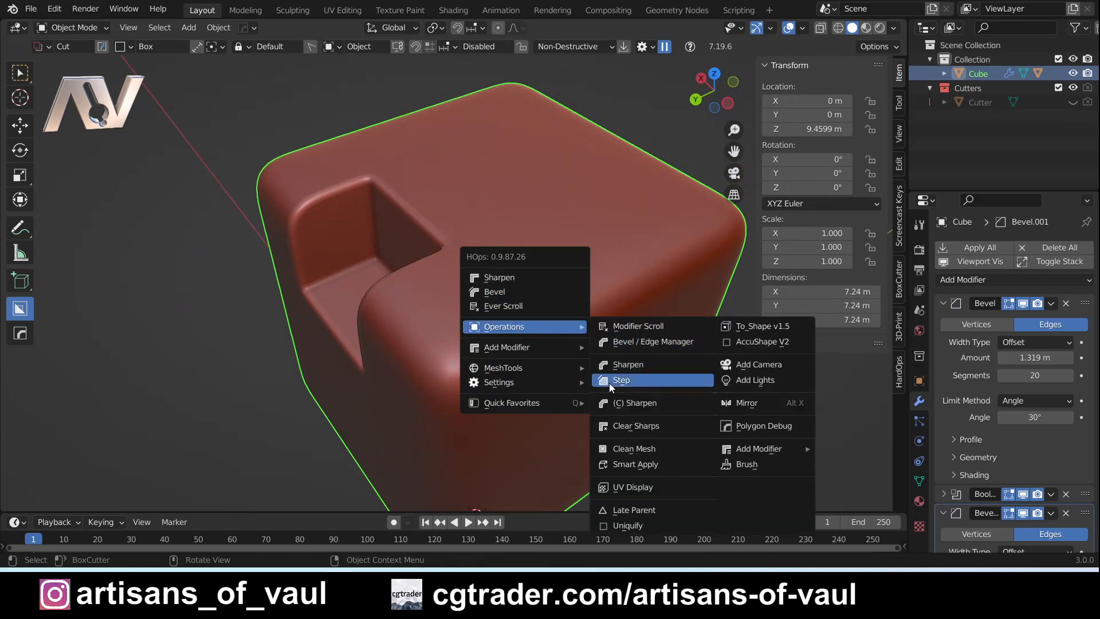
{"action": "left_click", "coordinate": [620, 379]}
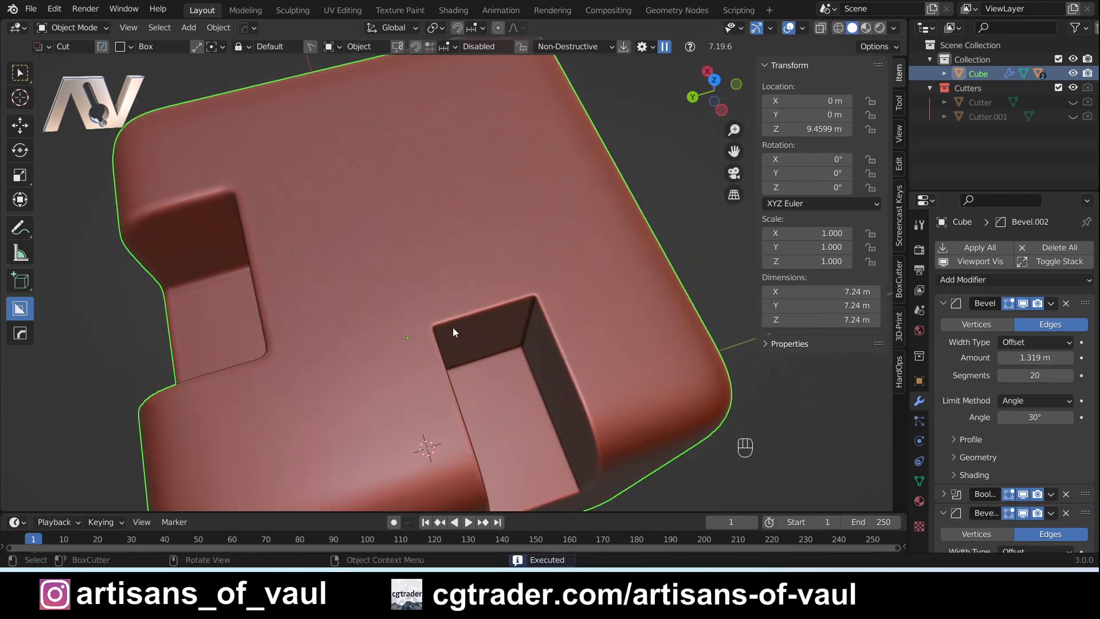
{"action": "key", "text": "q"}
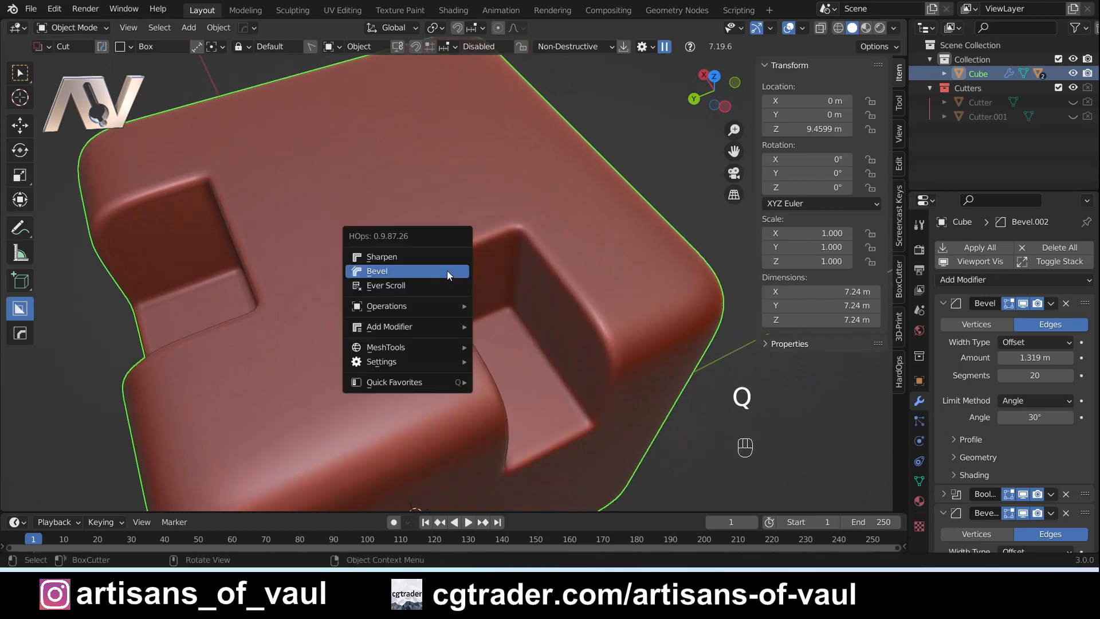
{"action": "left_click", "coordinate": [377, 270]}
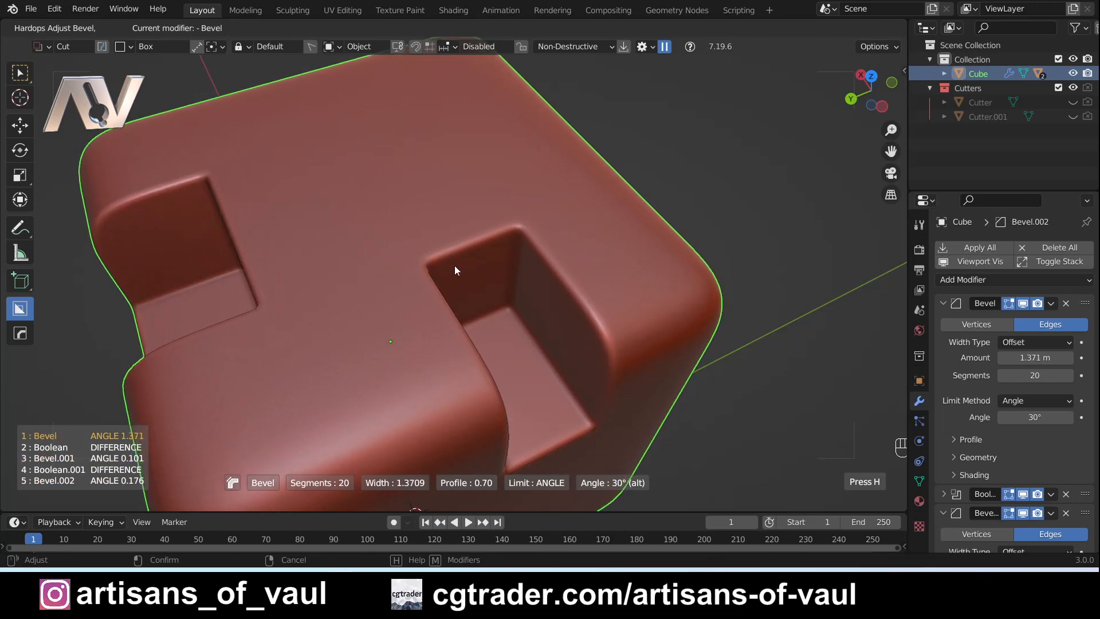
{"action": "mouse_move", "coordinate": [435, 268]}
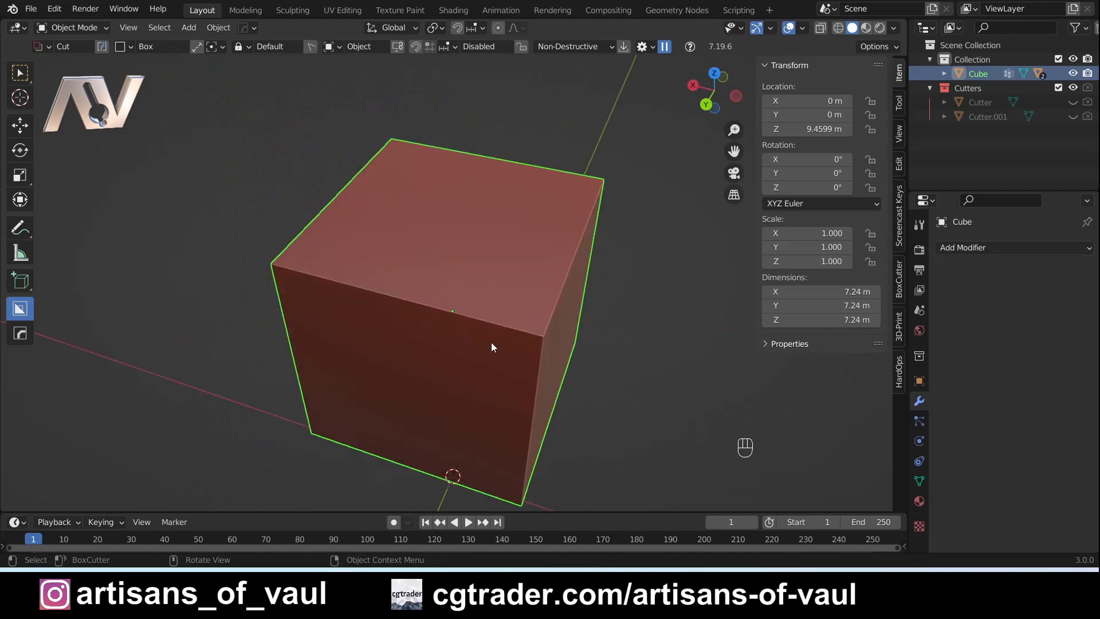
{"action": "mouse_move", "coordinate": [536, 349]}
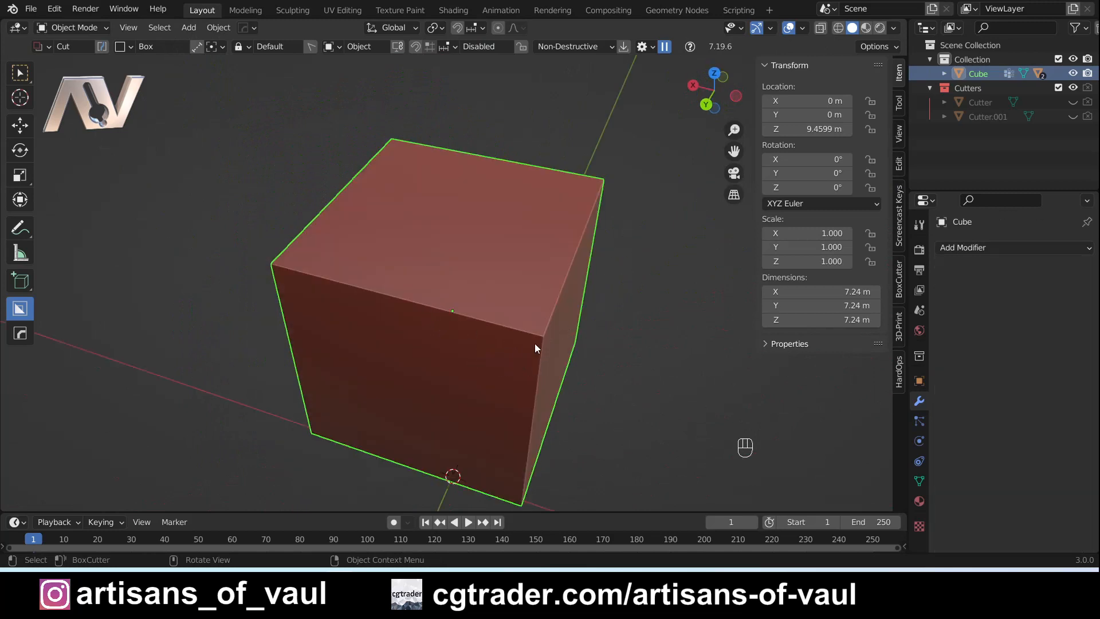
{"action": "mouse_move", "coordinate": [649, 218]}
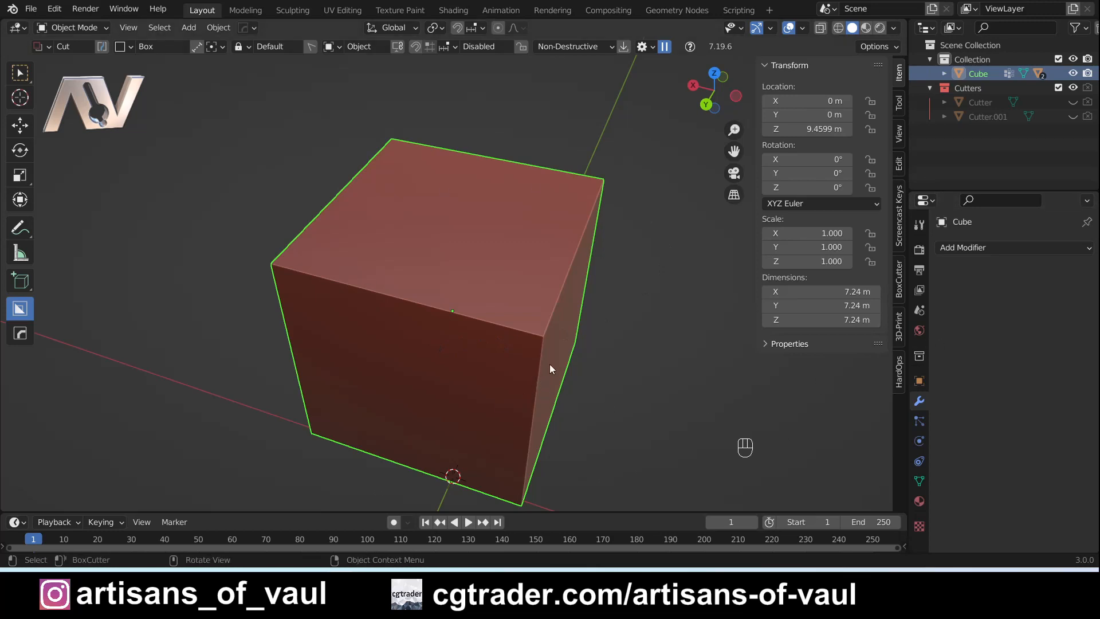
{"action": "mouse_move", "coordinate": [545, 371]}
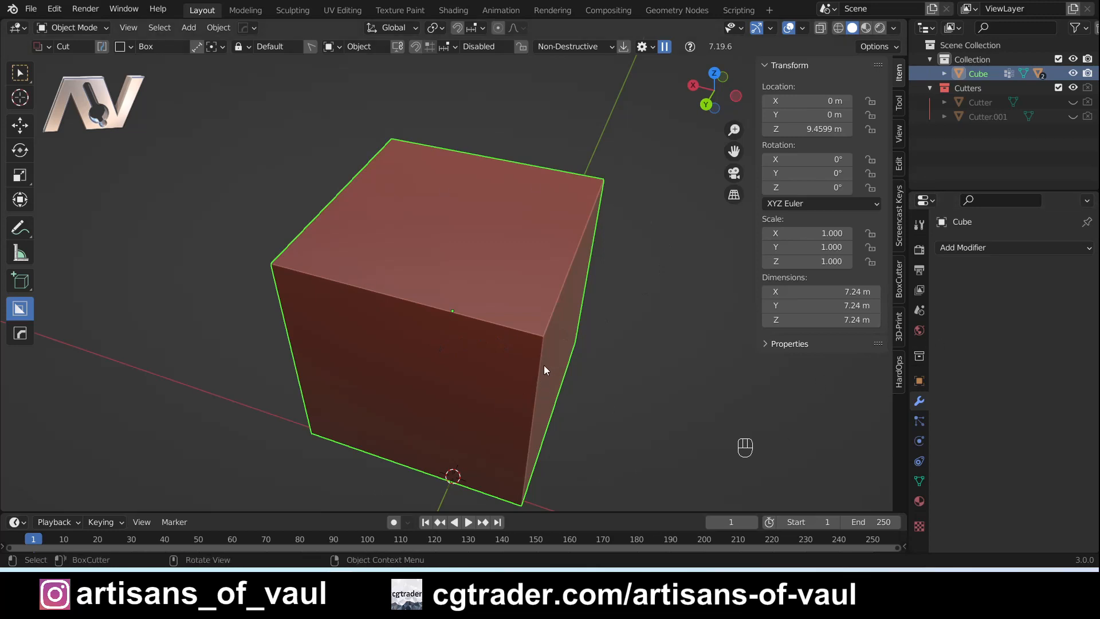
- Bevel the selected top edges with a HardOps vertex-group bevel at 0.9258 m, 3 segments
{"action": "key", "text": "Tab"}
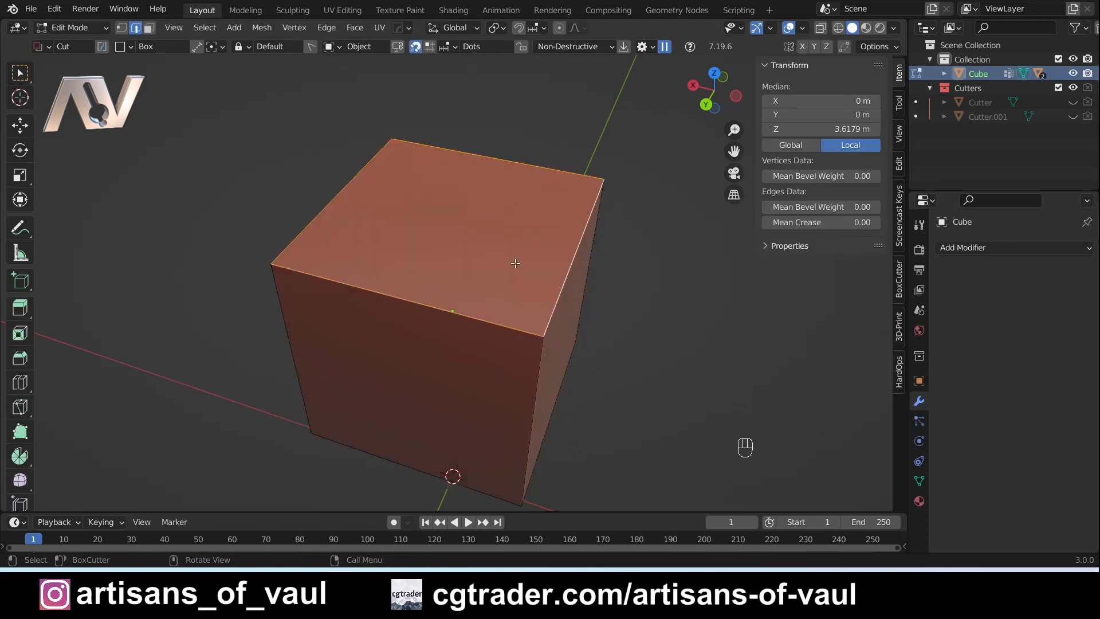
{"action": "key", "text": "q"}
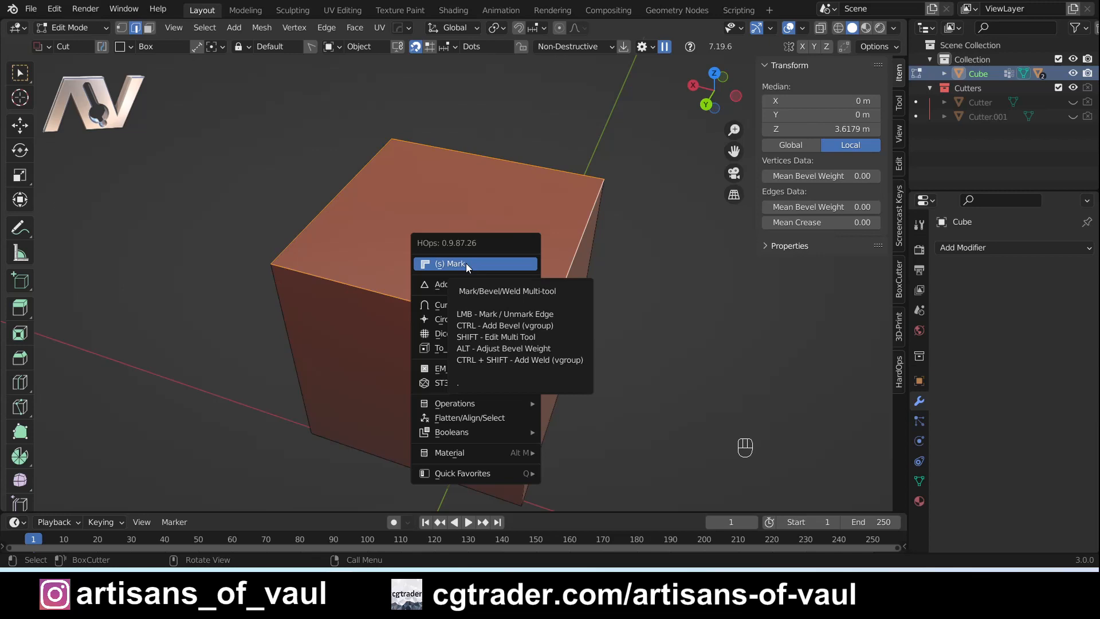
{"action": "left_click", "coordinate": [454, 263]}
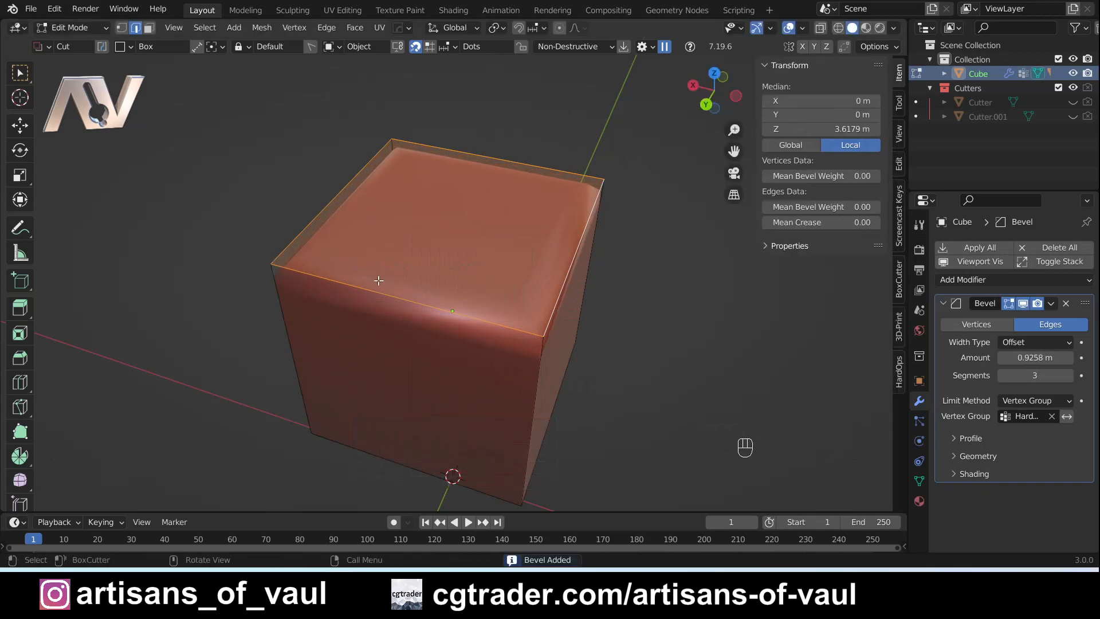
{"action": "key", "text": "Tab"}
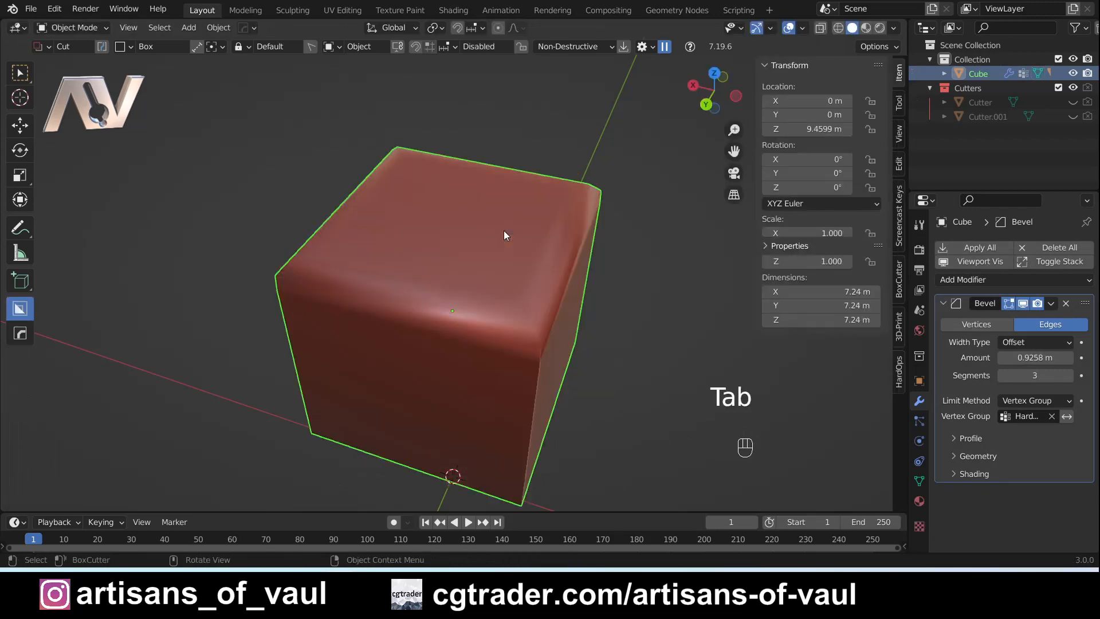
- Shade the cube flat and set the top-edge bevel to 15 segments, about 1.546 m wide
{"action": "right_click", "coordinate": [503, 235]}
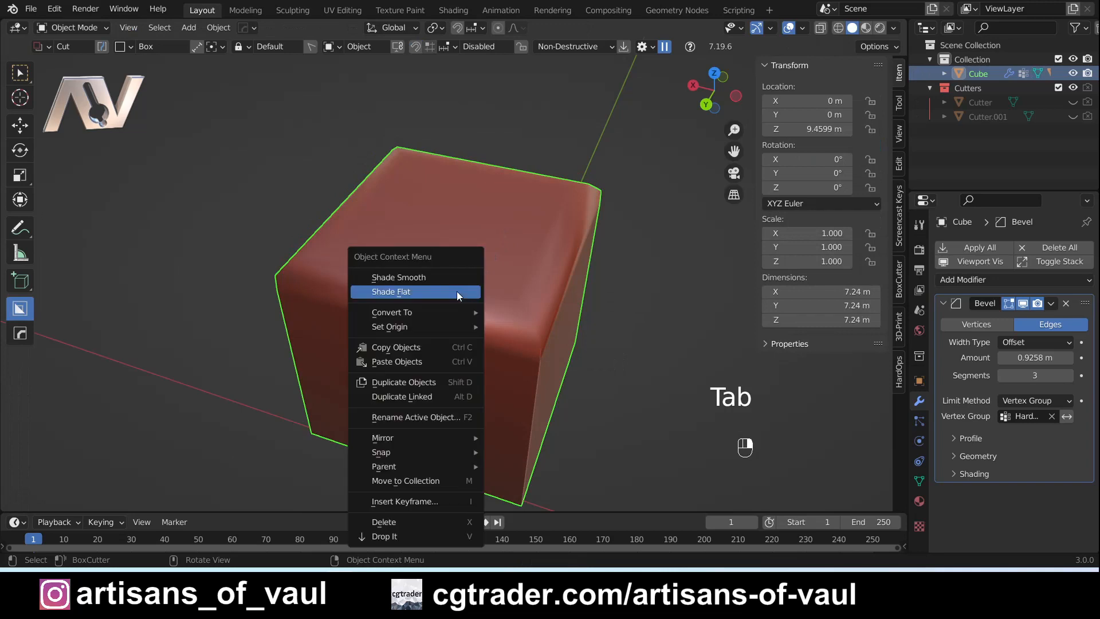
{"action": "left_click", "coordinate": [391, 291]}
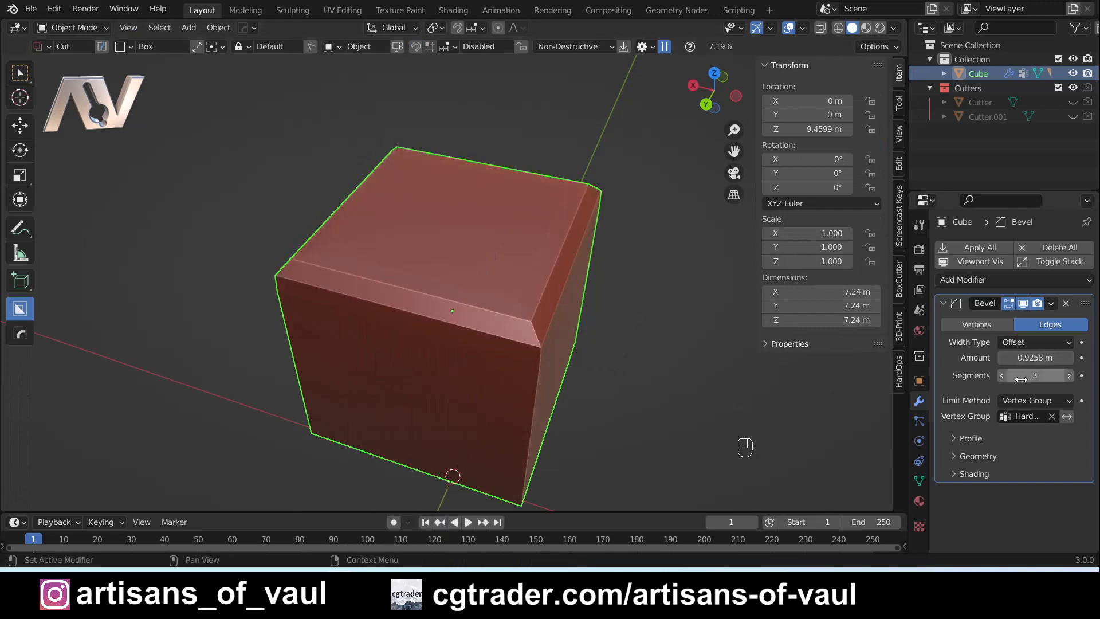
{"action": "left_click_drag", "start_coordinate": [1035, 375], "coordinate": [1073, 375]}
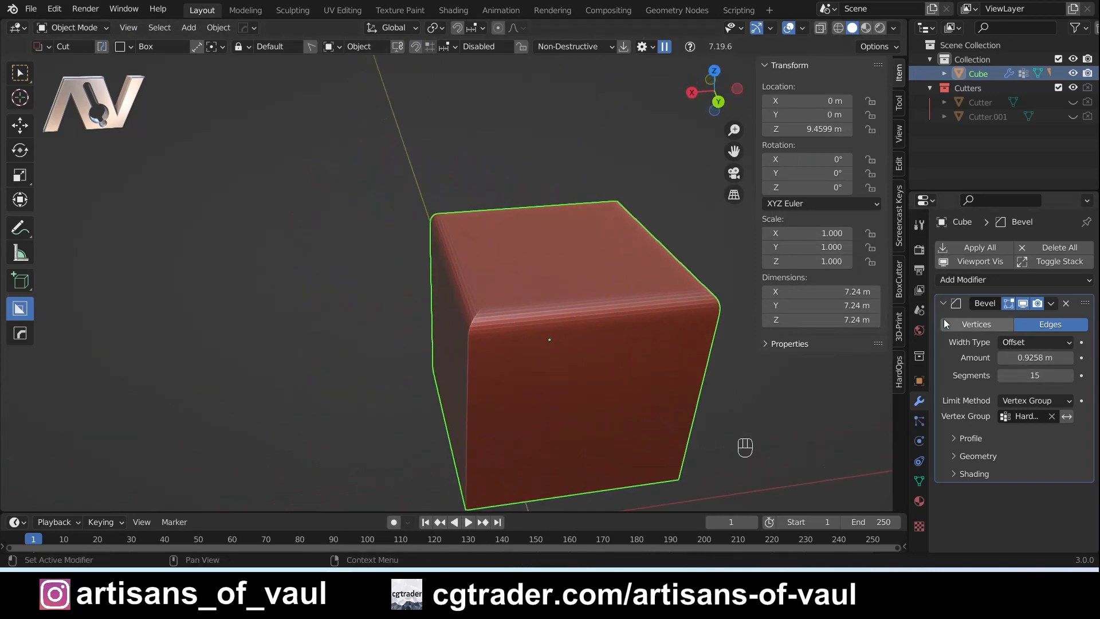
{"action": "left_click_drag", "start_coordinate": [1034, 357], "coordinate": [1066, 357]}
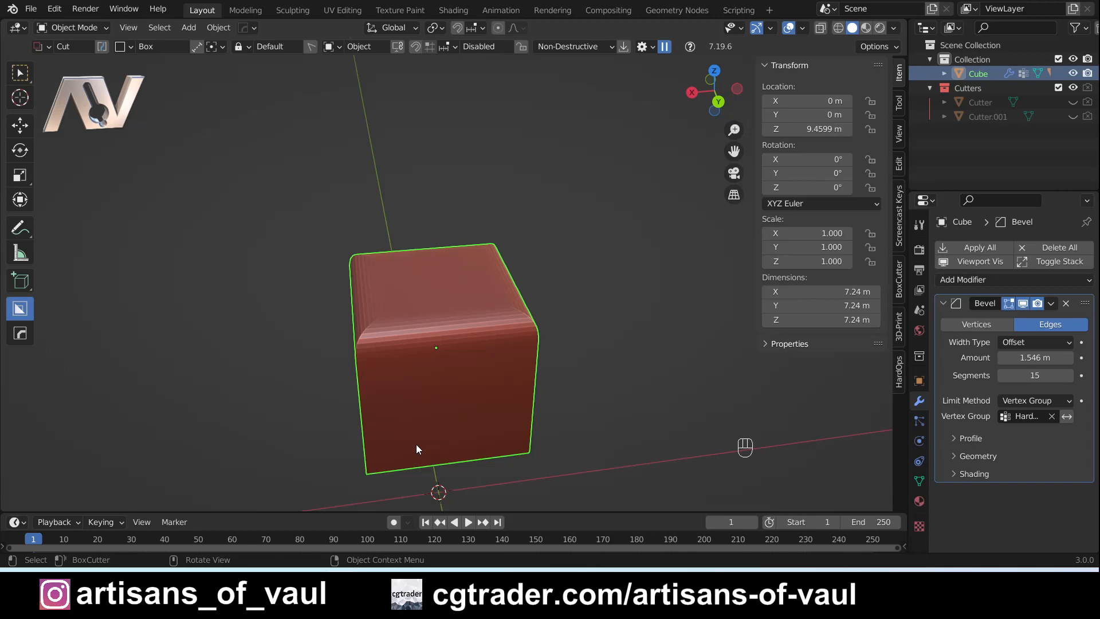
{"action": "mouse_move", "coordinate": [334, 413]}
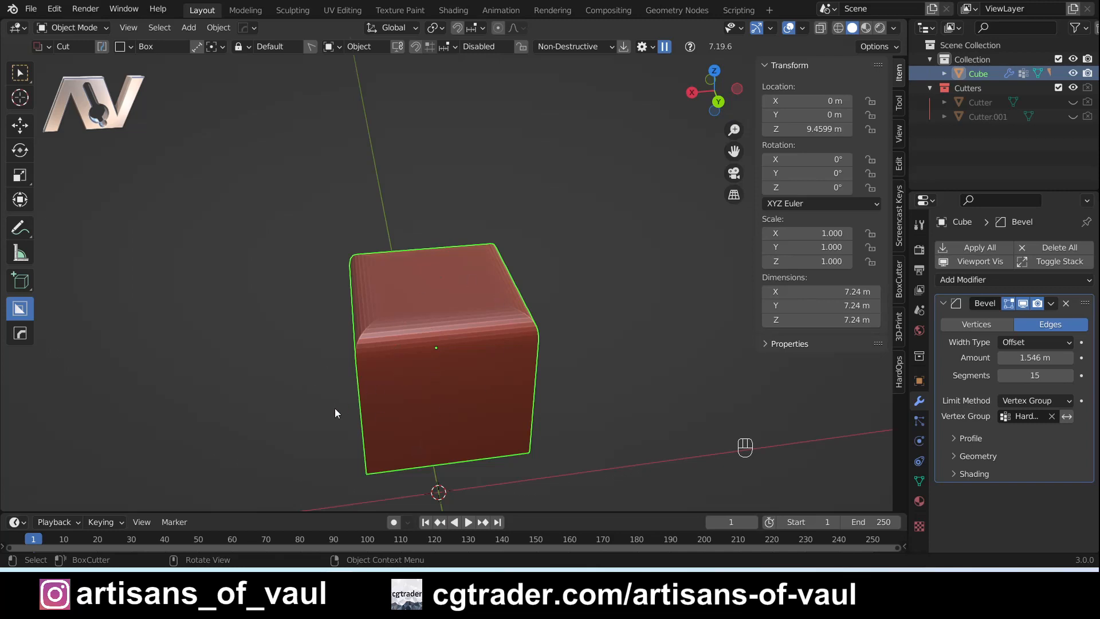
{"action": "mouse_move", "coordinate": [496, 392]}
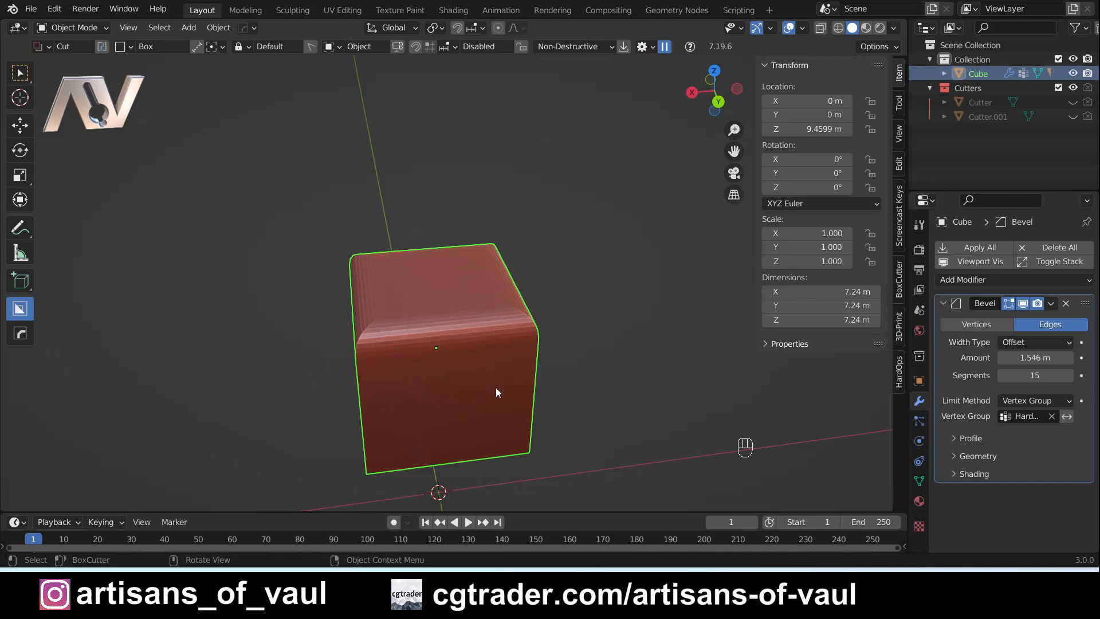
{"action": "mouse_move", "coordinate": [433, 328]}
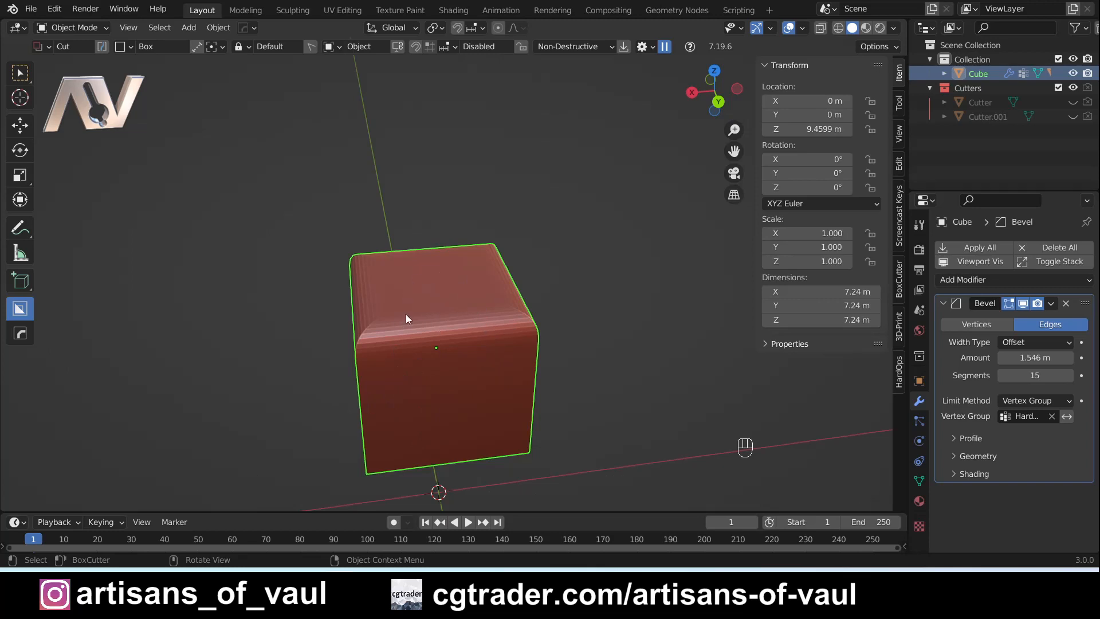
{"action": "mouse_move", "coordinate": [488, 369]}
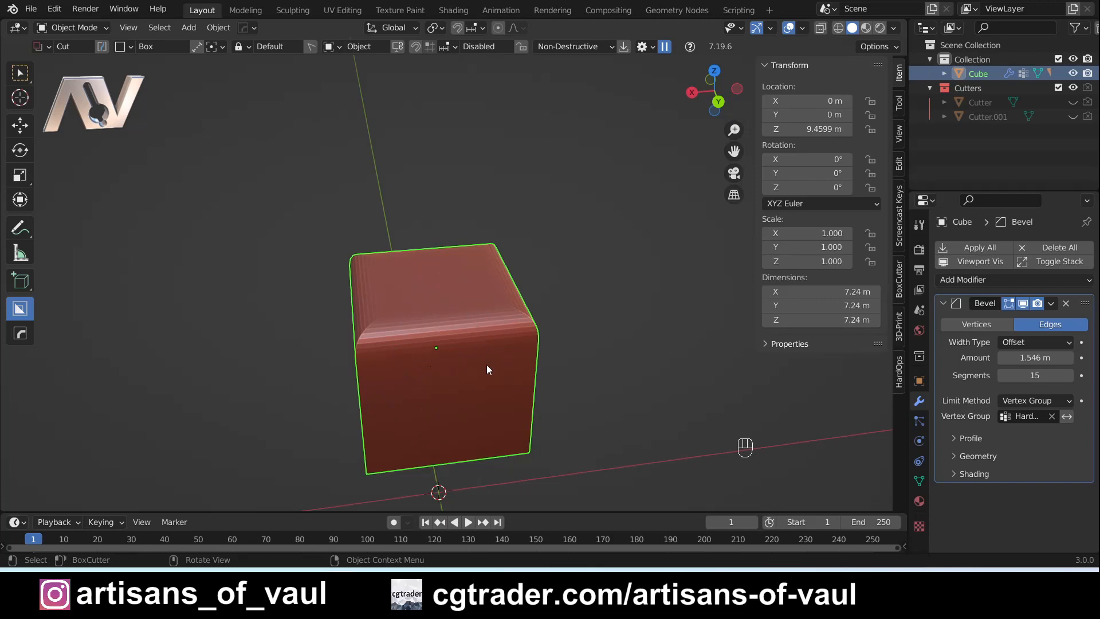
{"action": "mouse_move", "coordinate": [433, 351]}
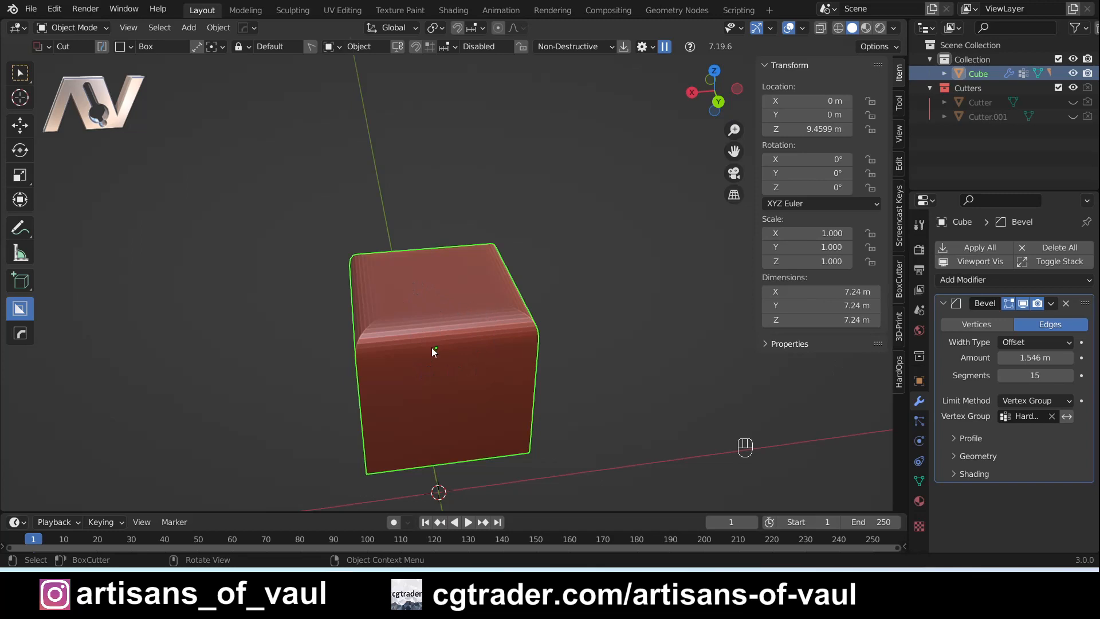
{"action": "key", "text": "w"}
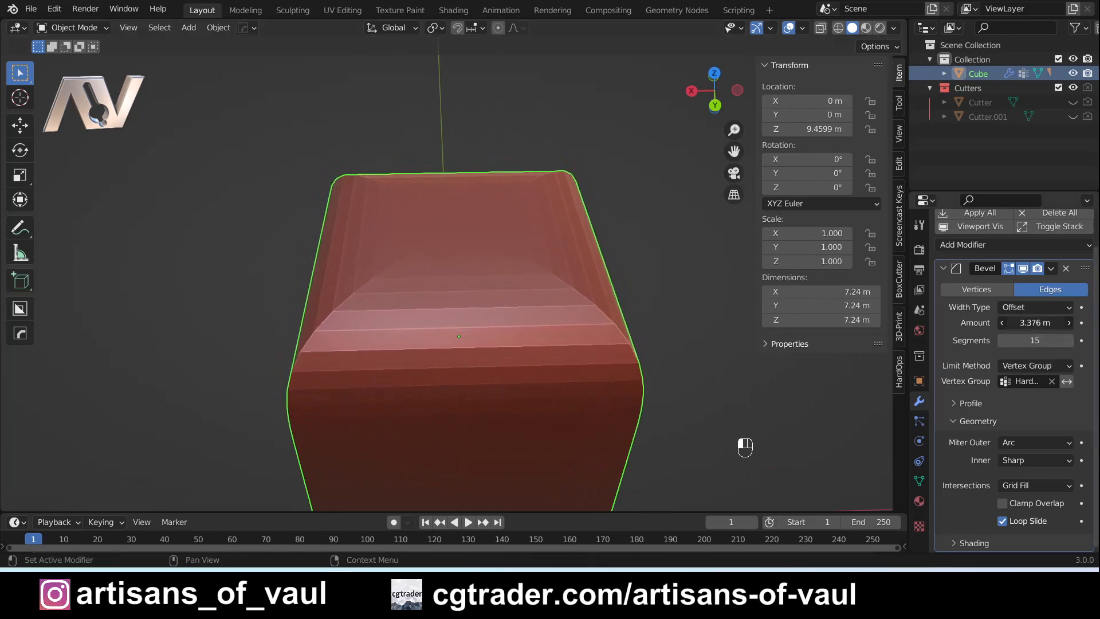
- Push the top-edge bevel amount up, then settle it at about 5.036 m
{"action": "left_click_drag", "start_coordinate": [1035, 322], "coordinate": [1066, 322]}
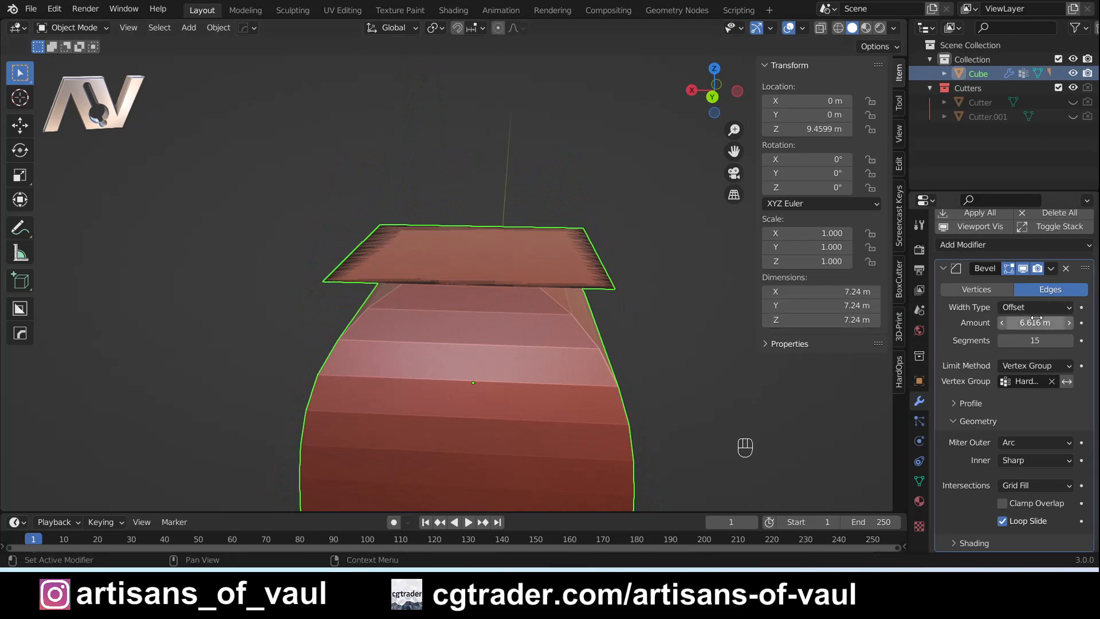
{"action": "left_click_drag", "start_coordinate": [1039, 322], "coordinate": [1014, 322]}
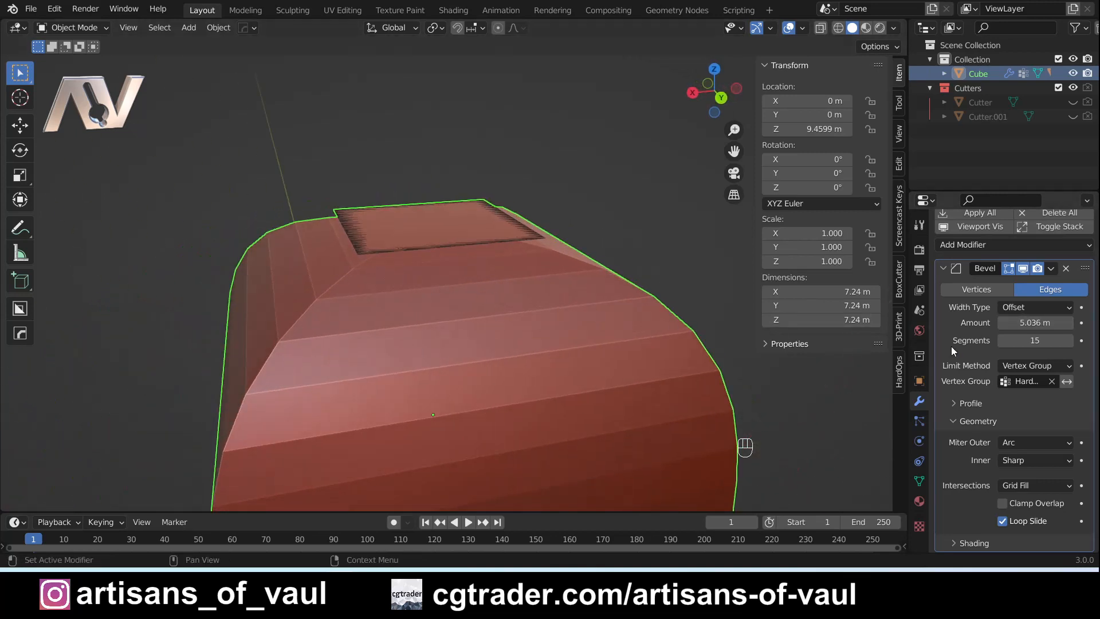
{"action": "left_click", "coordinate": [1050, 268]}
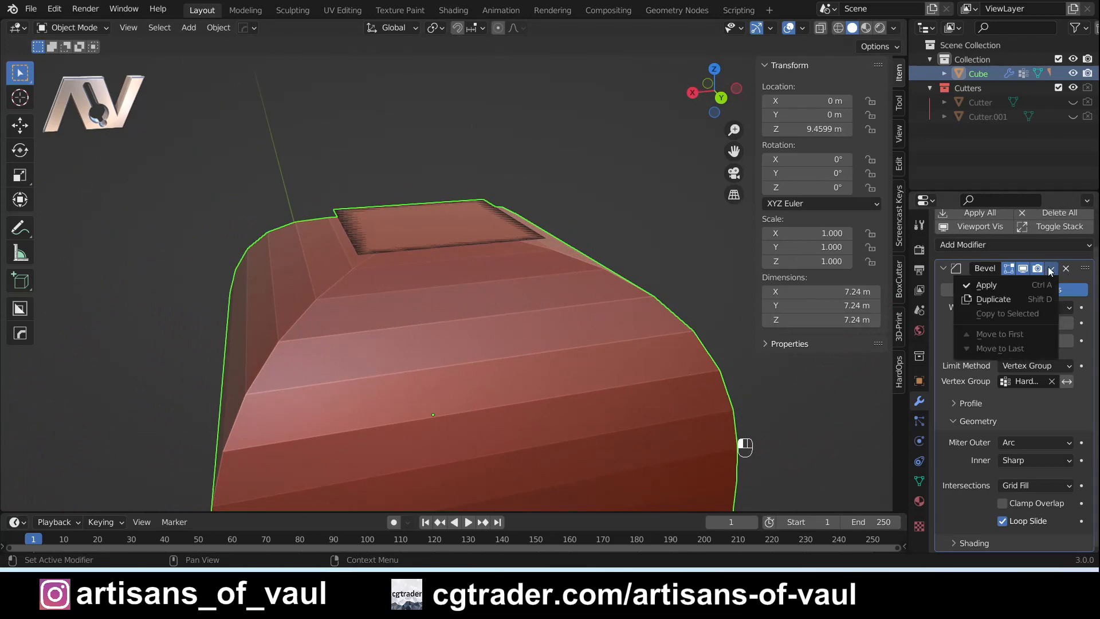
- Apply the bevel, merge overlapping top vertices at center, then undo back to the modifier
{"action": "key", "text": "Tab"}
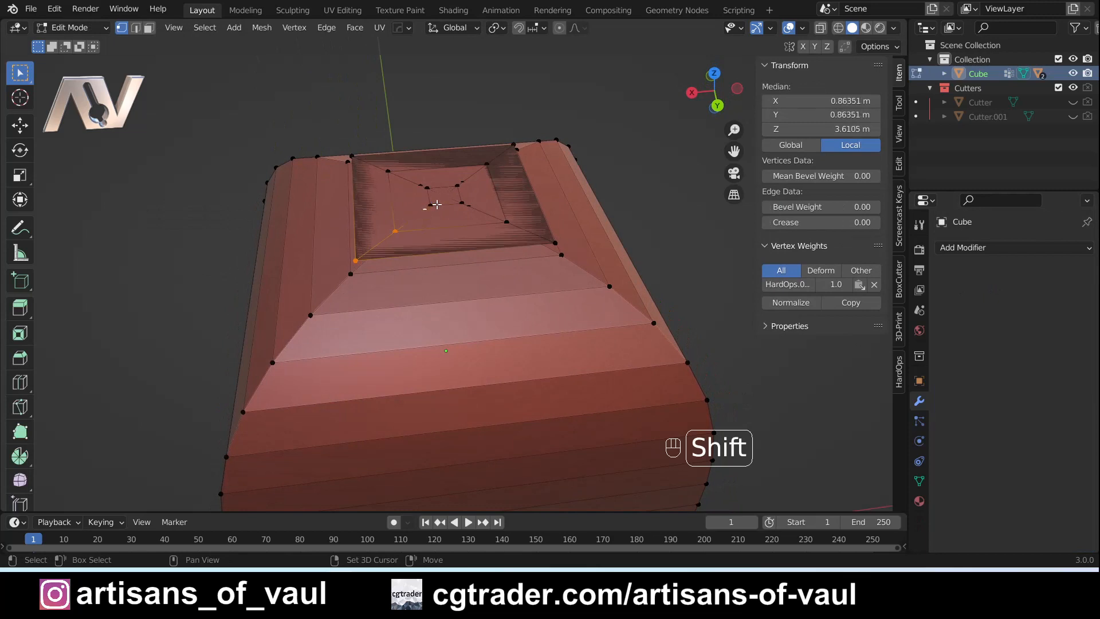
{"action": "key", "text": "m"}
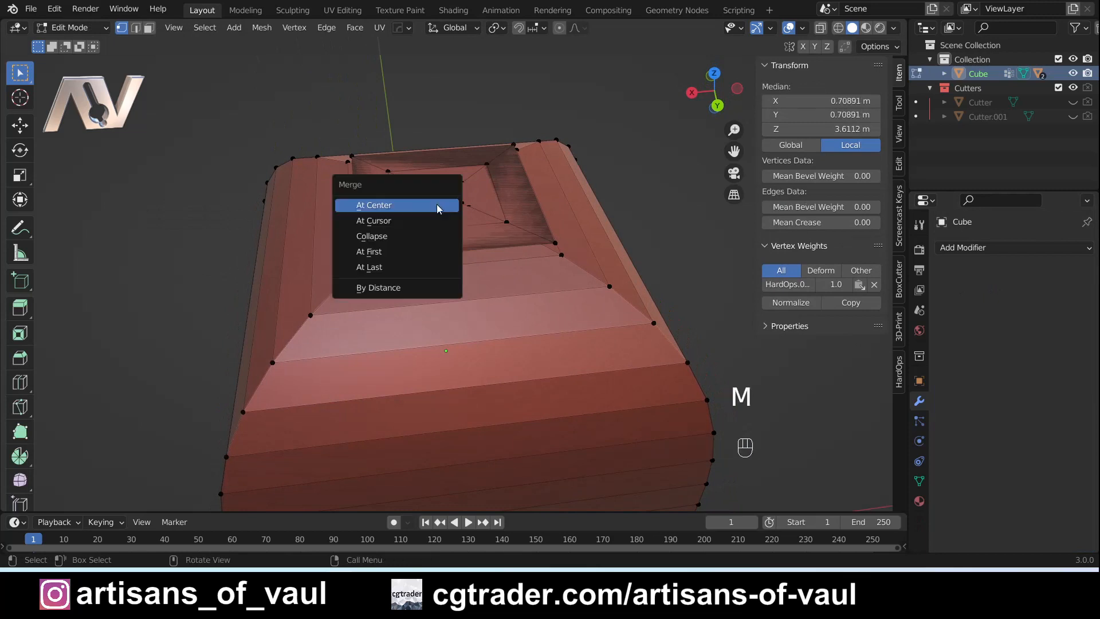
{"action": "left_click", "coordinate": [373, 206]}
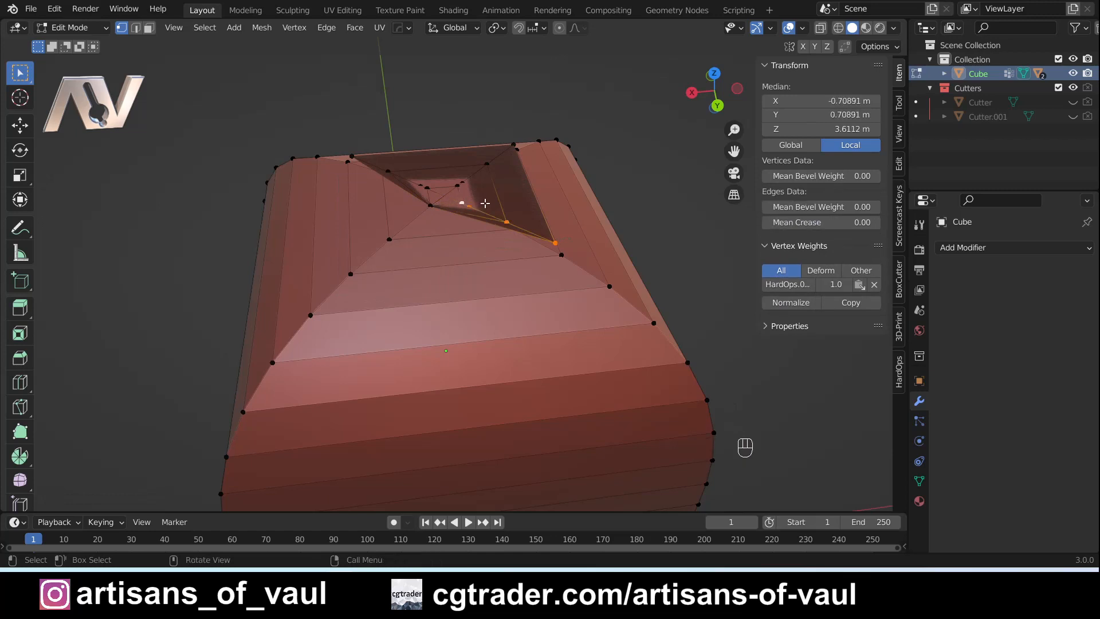
{"action": "key", "text": "m"}
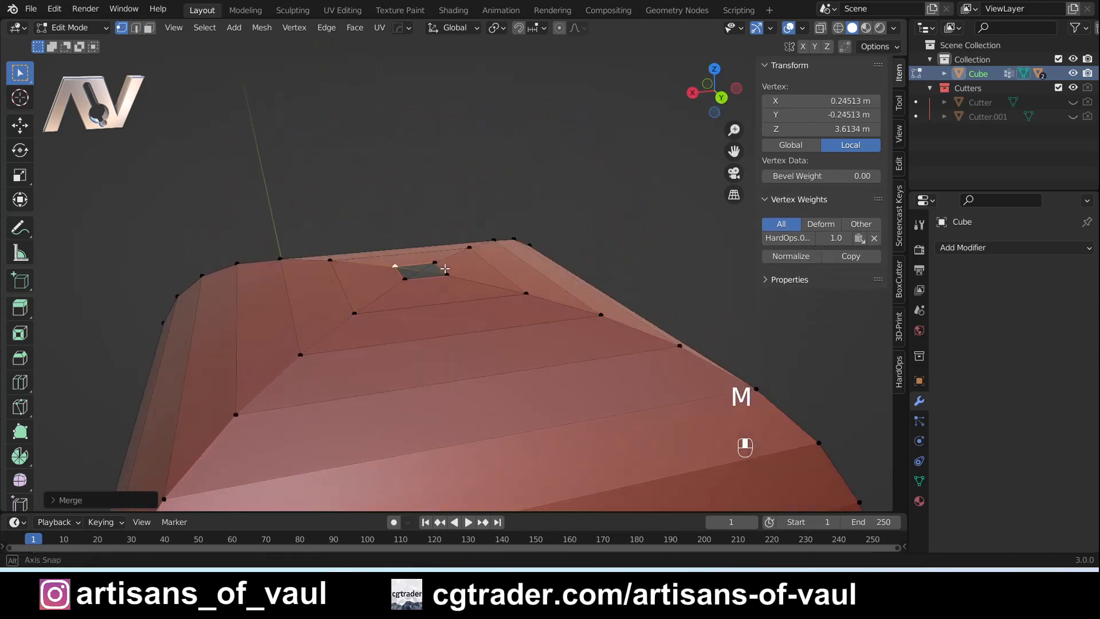
{"action": "key", "text": "ctrl+z"}
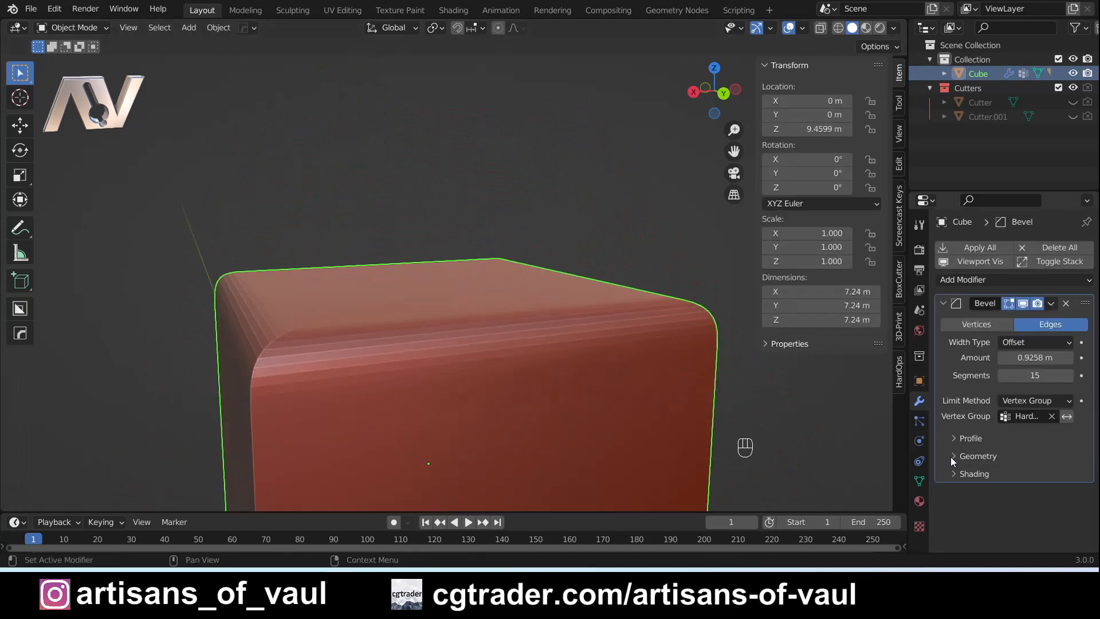
- Enable Clamp Overlap in the bevel's Geometry settings and test with much larger amounts
{"action": "left_click", "coordinate": [978, 456]}
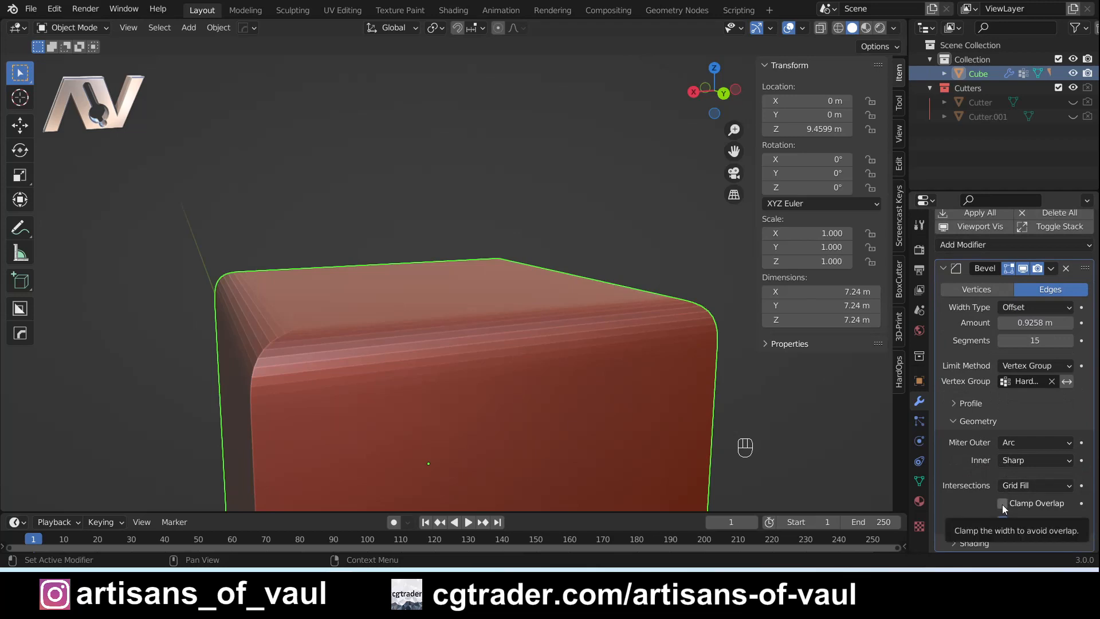
{"action": "left_click", "coordinate": [1002, 503]}
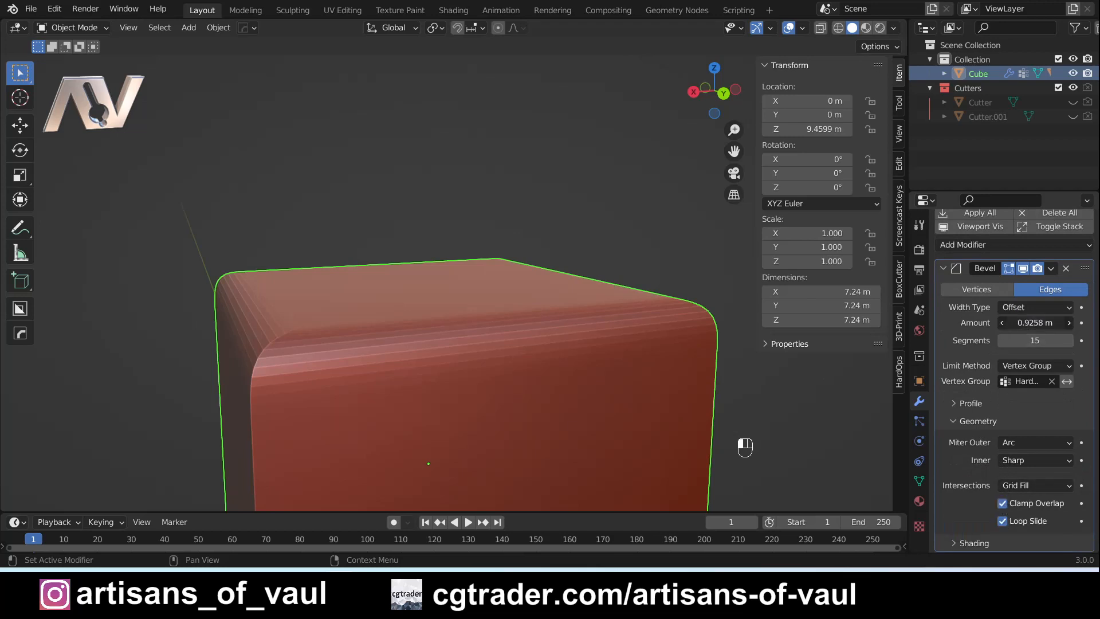
{"action": "left_click_drag", "start_coordinate": [1035, 322], "coordinate": [1045, 322]}
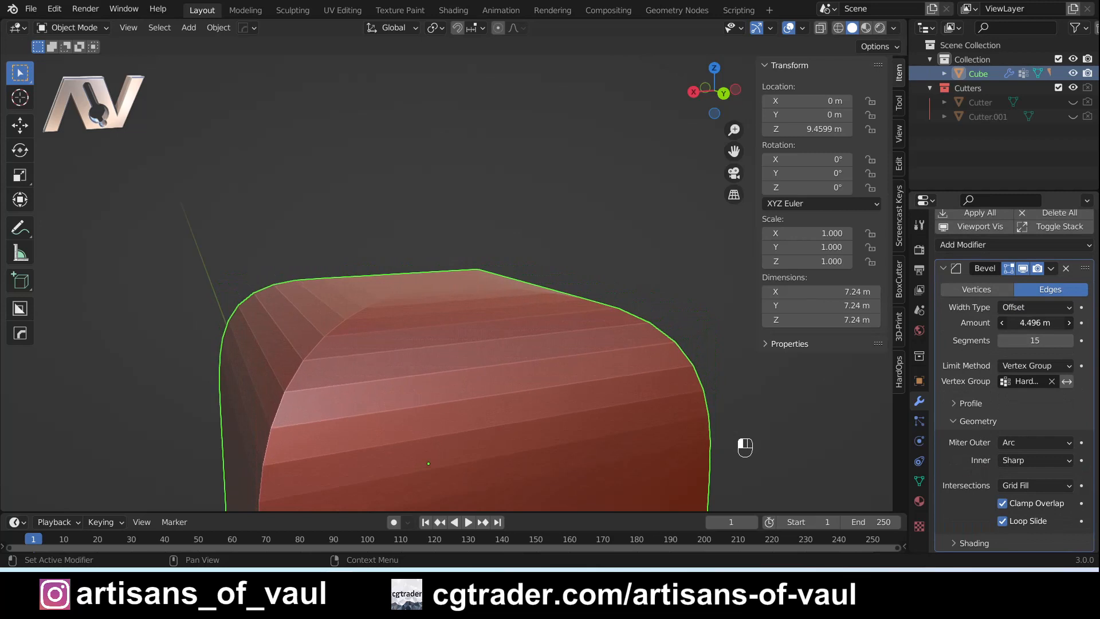
{"action": "left_click_drag", "start_coordinate": [1031, 322], "coordinate": [1045, 322]}
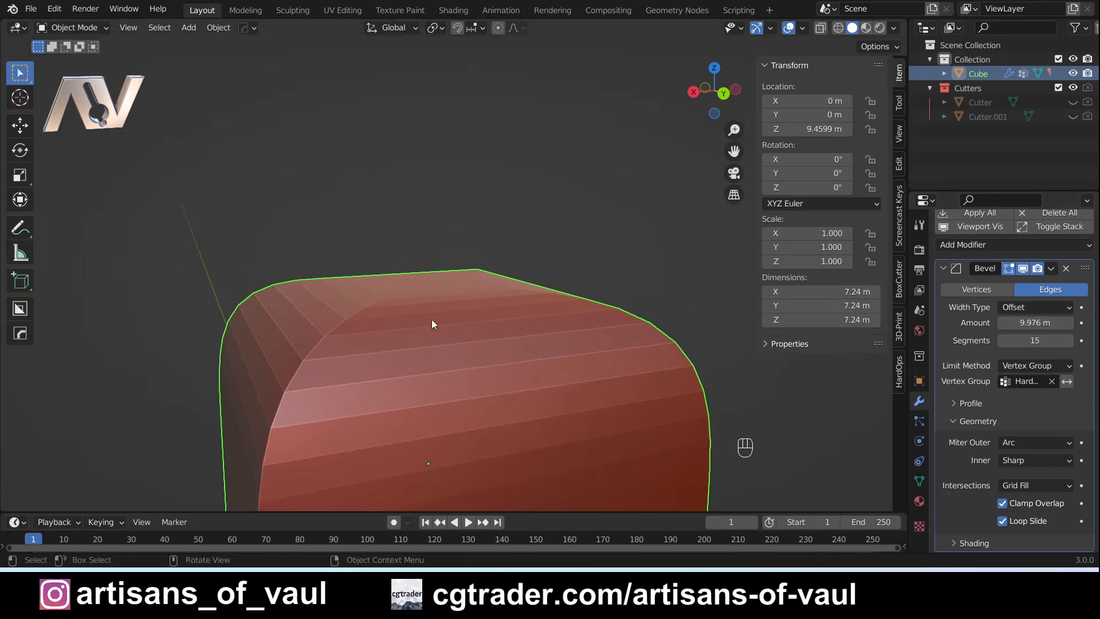
{"action": "left_click_drag", "start_coordinate": [431, 324], "coordinate": [450, 317]}
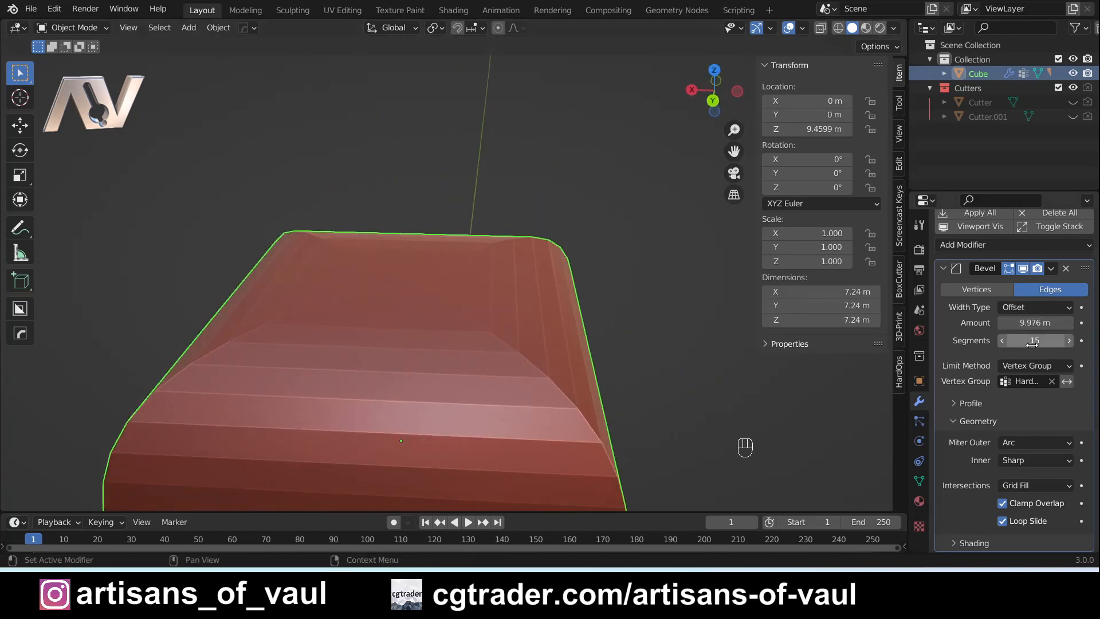
- Set the top-edge bevel to 21 segments and reduce the amount to 3.906 m
{"action": "left_click", "coordinate": [1067, 340]}
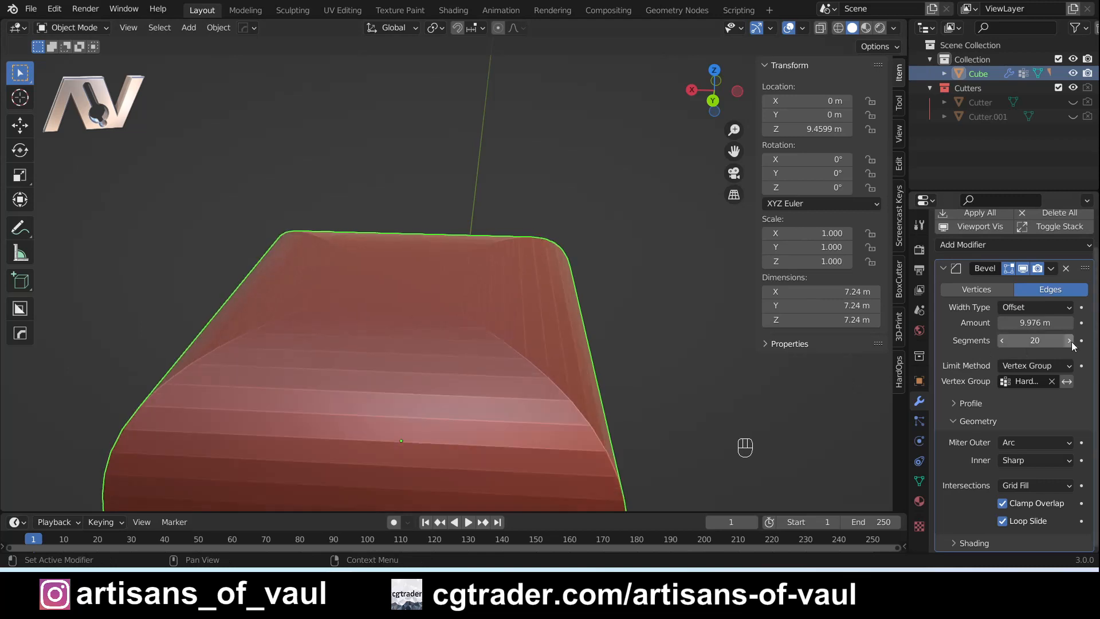
{"action": "left_click", "coordinate": [1069, 341]}
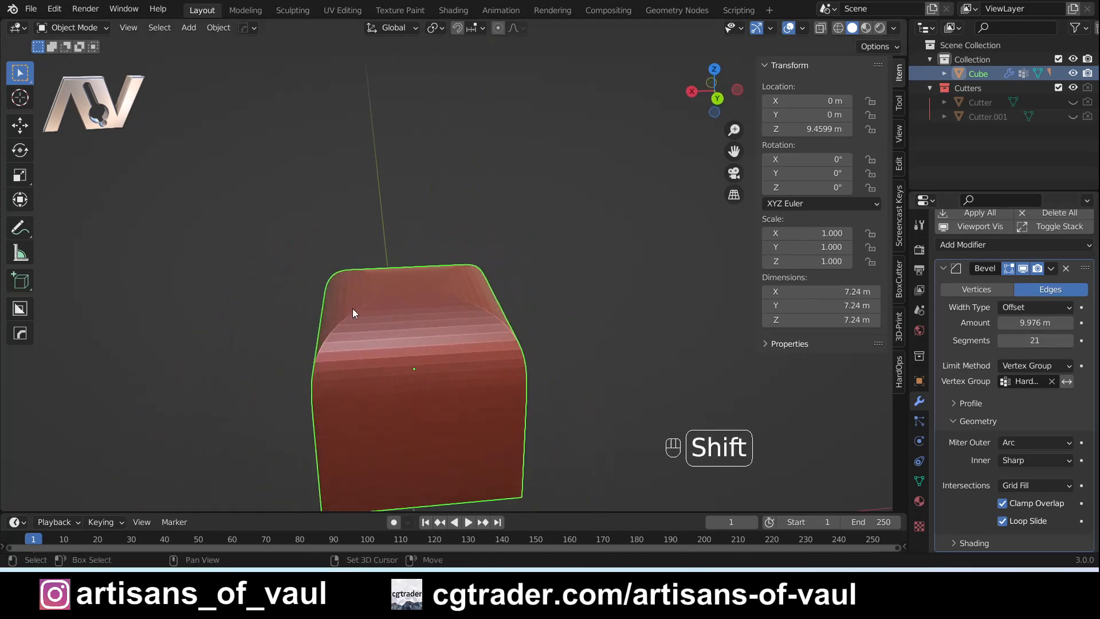
{"action": "left_click_drag", "start_coordinate": [353, 313], "coordinate": [624, 388]}
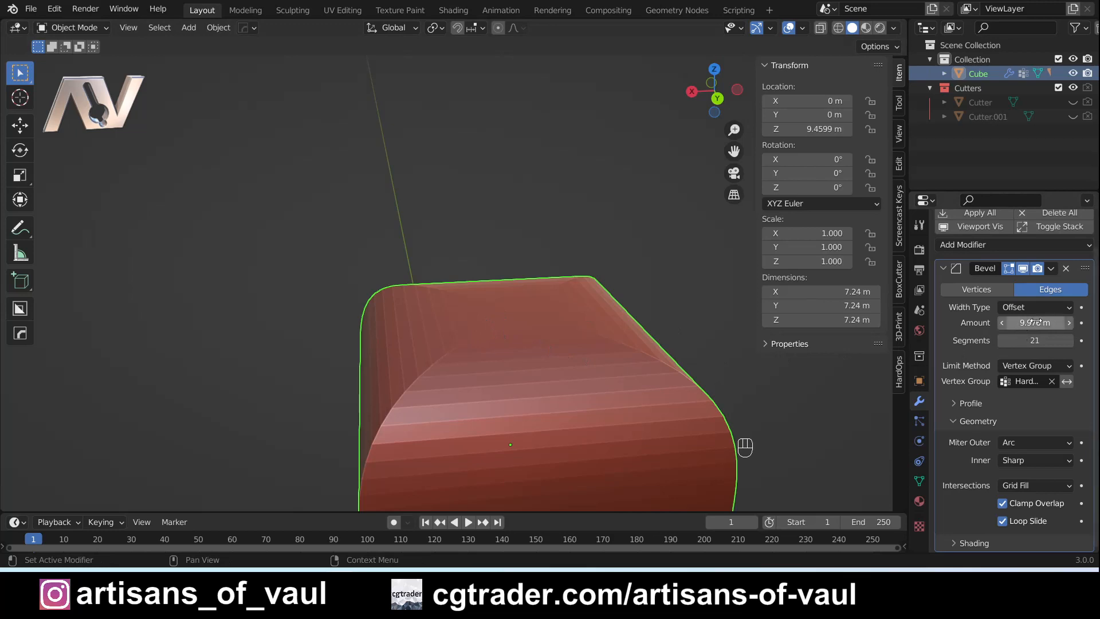
{"action": "mouse_move", "coordinate": [1034, 322]}
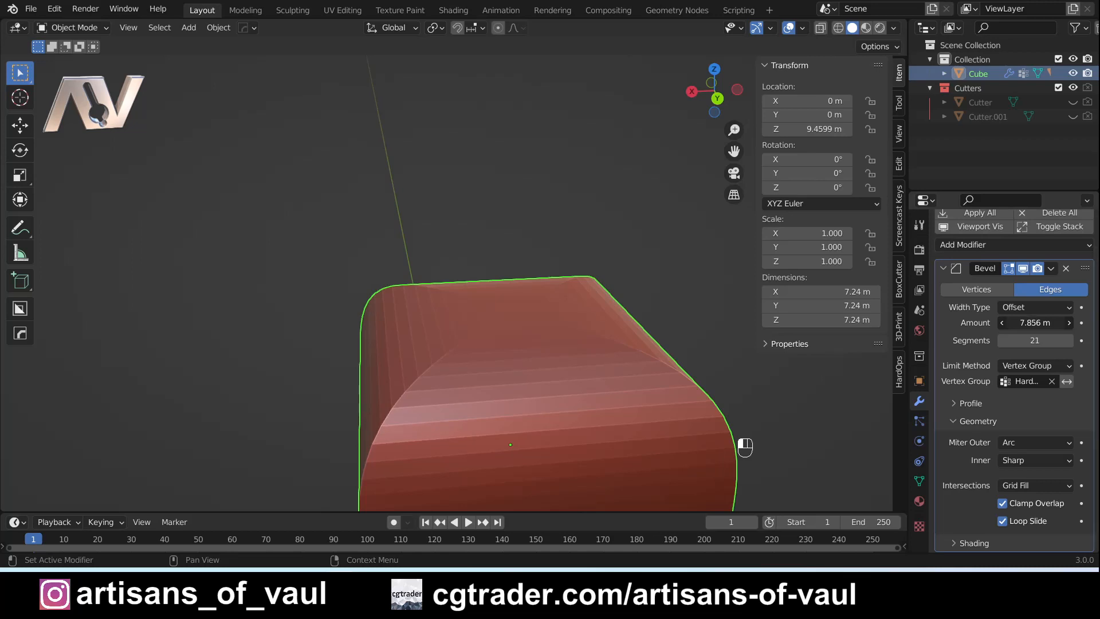
{"action": "left_click_drag", "start_coordinate": [1034, 322], "coordinate": [1010, 322]}
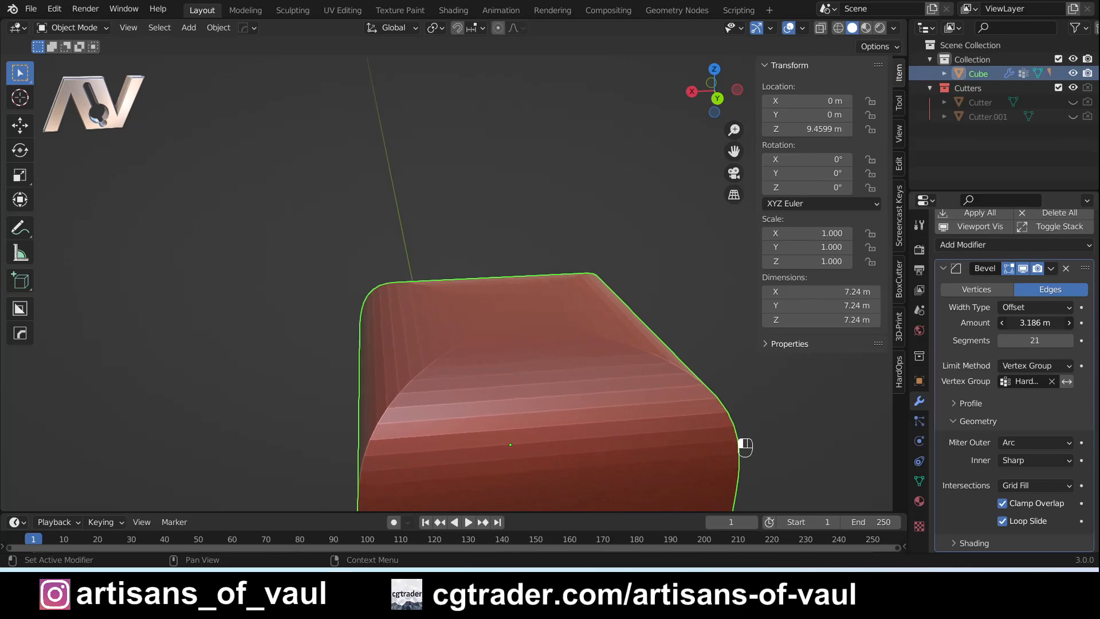
{"action": "left_click_drag", "start_coordinate": [1038, 322], "coordinate": [1032, 322]}
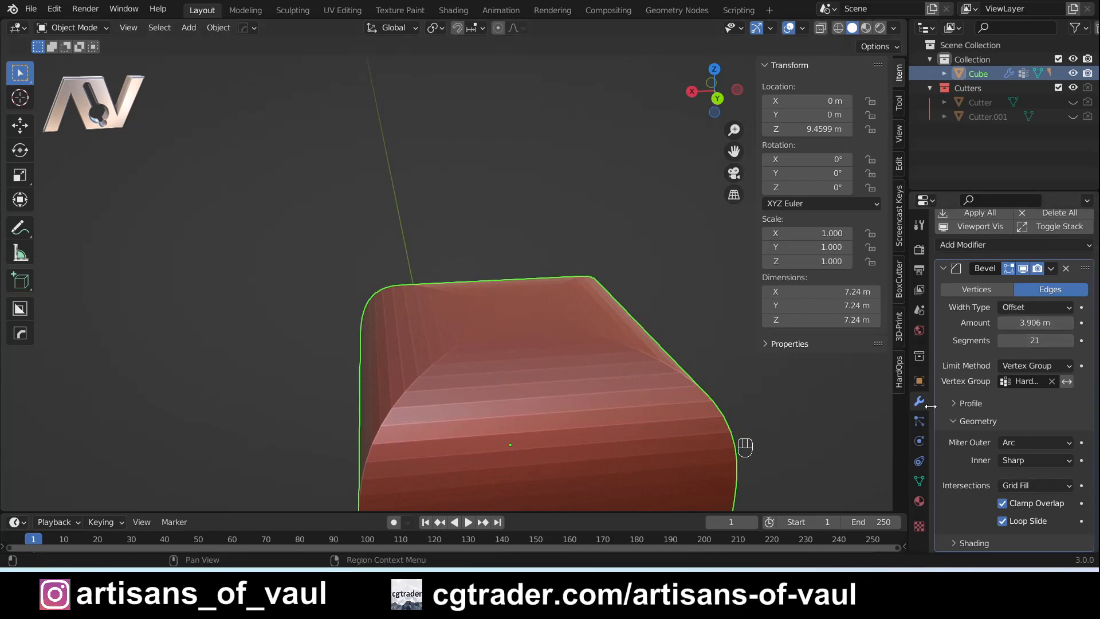
{"action": "mouse_move", "coordinate": [482, 418]}
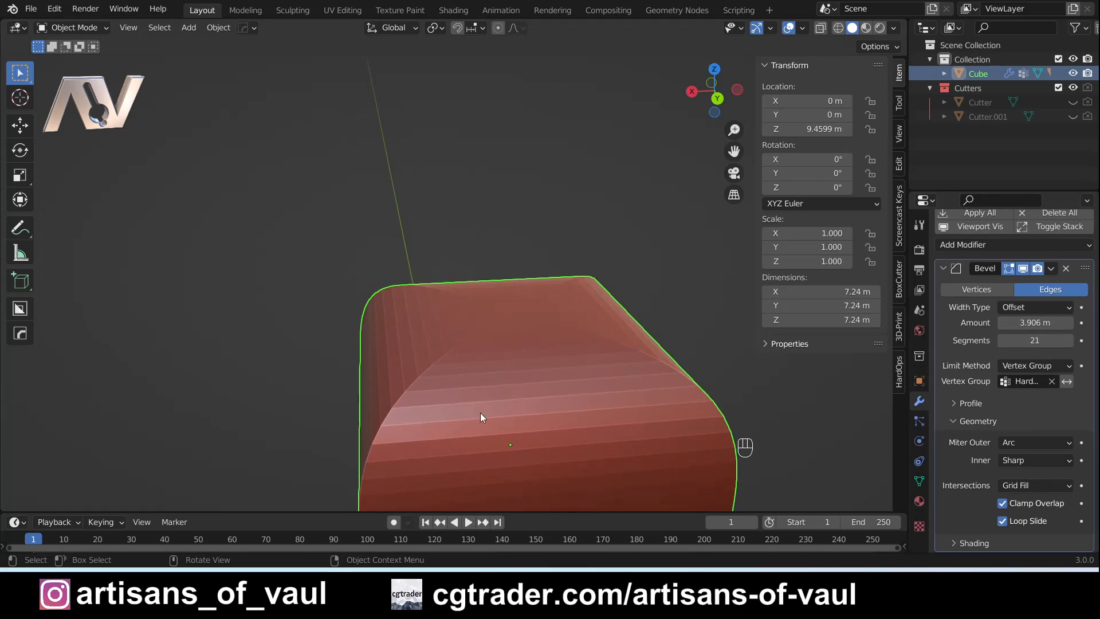